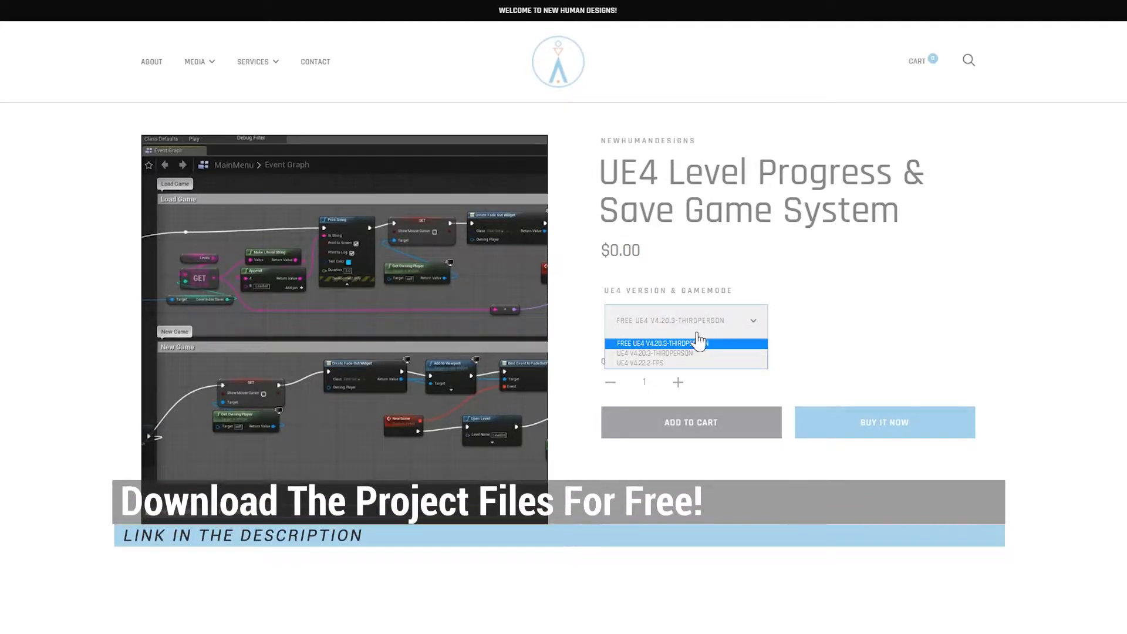
Add the free UE4 v4.20.3 ThirdPerson Level Progress & Save system to the cart.
{"action": "left_click", "coordinate": [685, 343]}
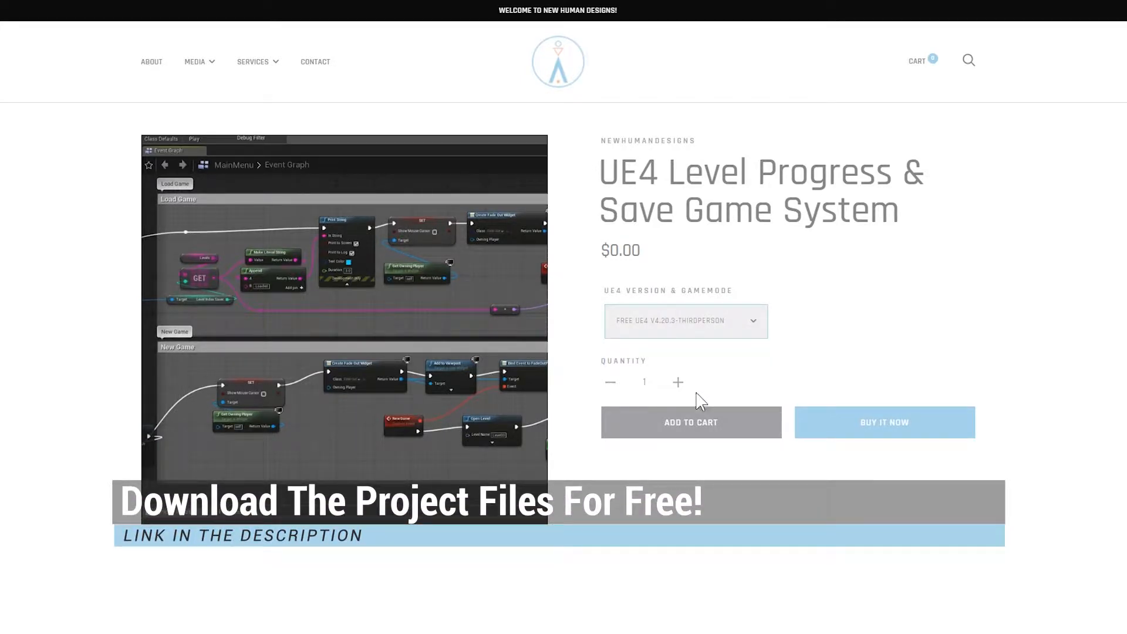
{"action": "left_click", "coordinate": [689, 422]}
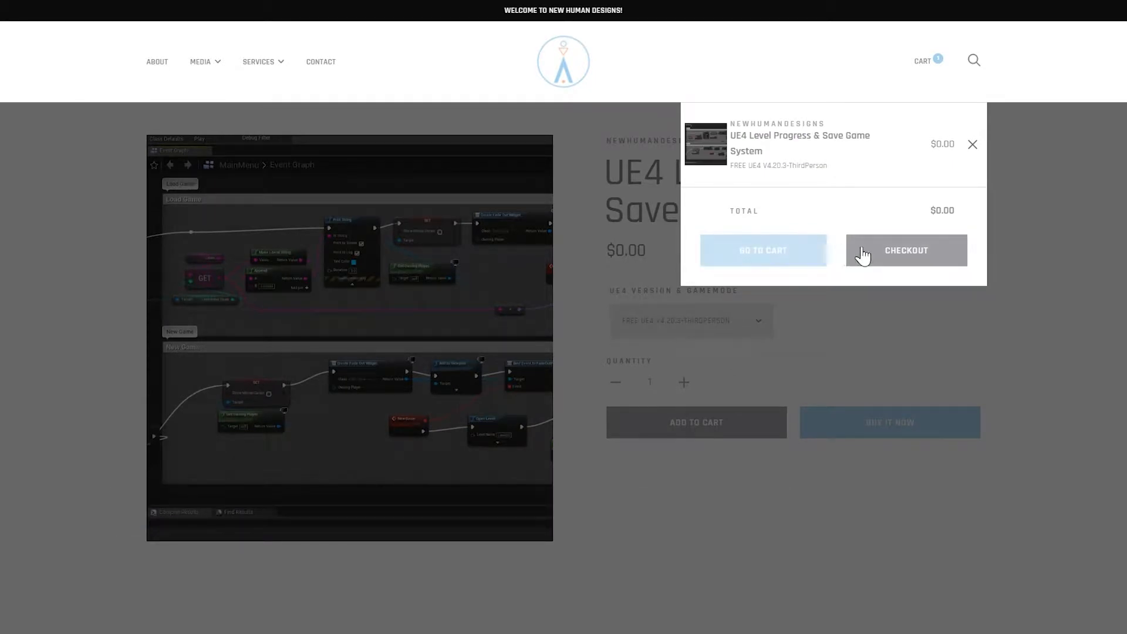
{"action": "mouse_move", "coordinate": [763, 254]}
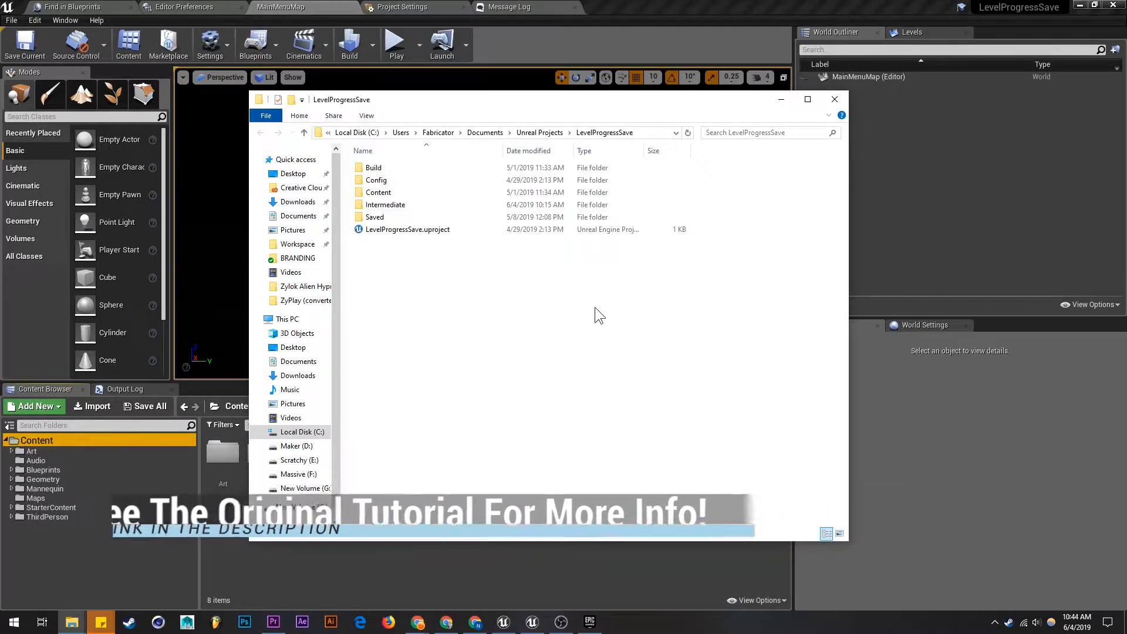
{"action": "mouse_move", "coordinate": [541, 297]}
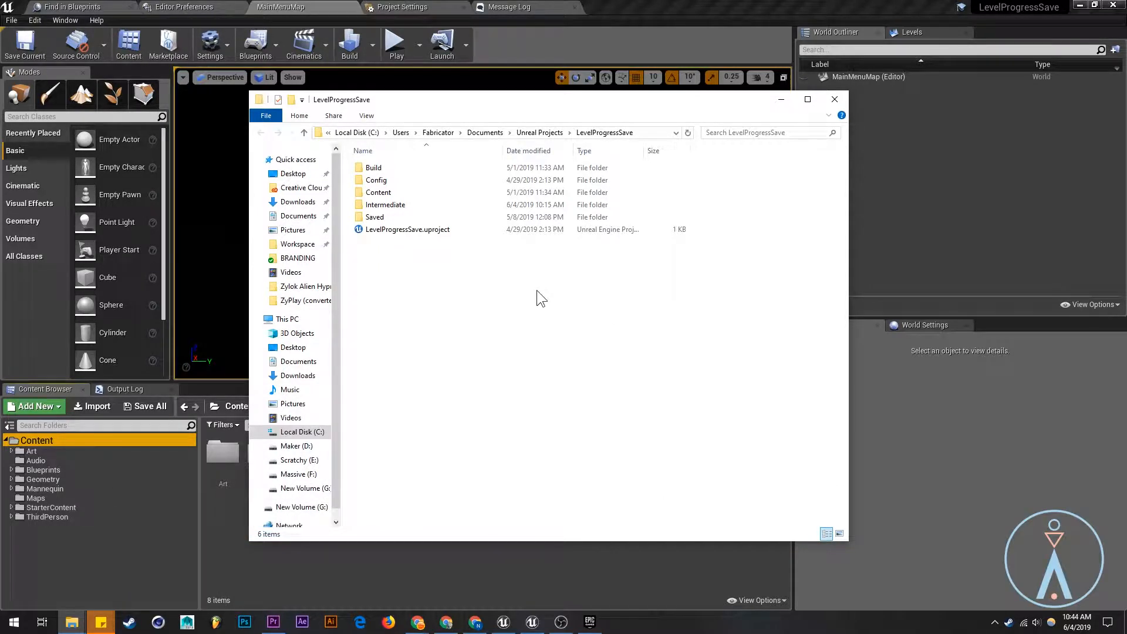
{"action": "mouse_move", "coordinate": [550, 300]}
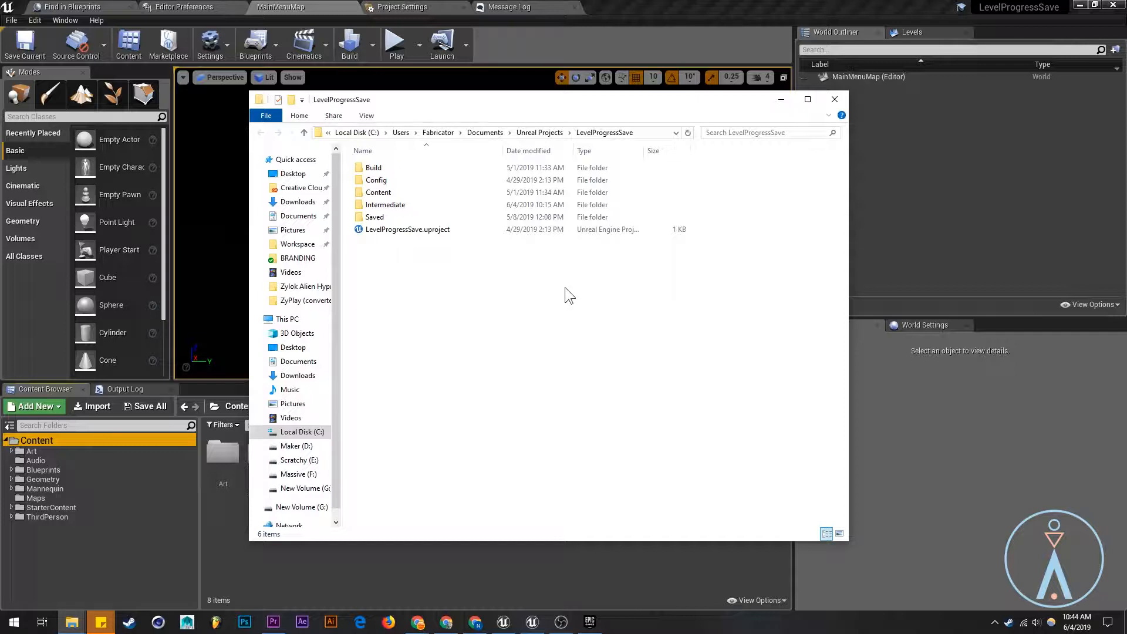
{"action": "mouse_move", "coordinate": [575, 299]}
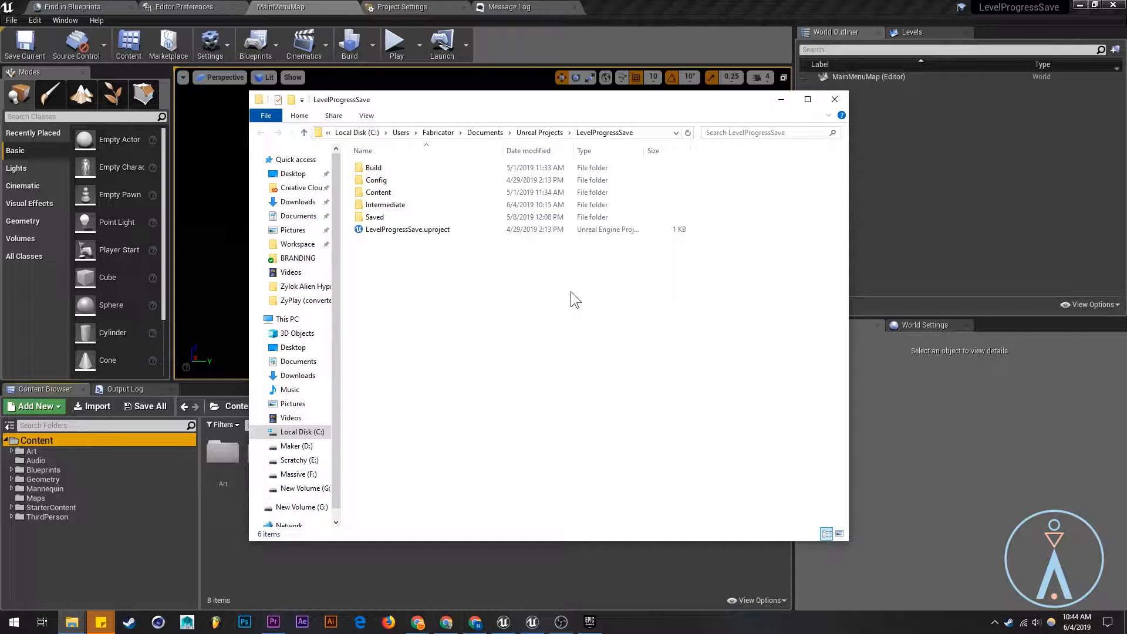
{"action": "mouse_move", "coordinate": [596, 295]}
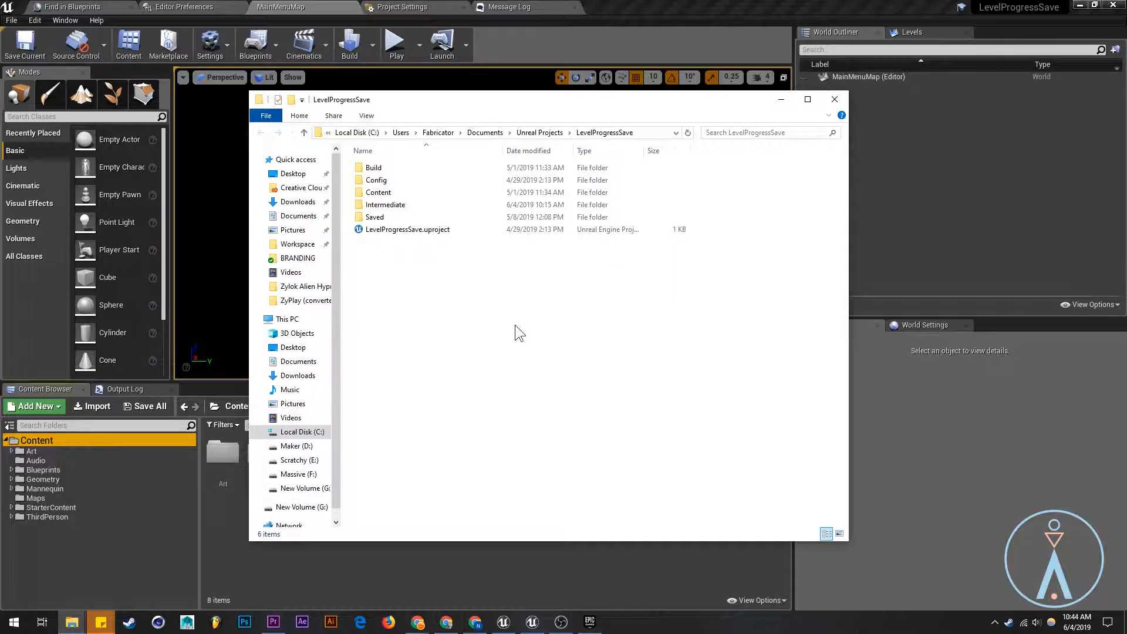
{"action": "mouse_move", "coordinate": [413, 246]}
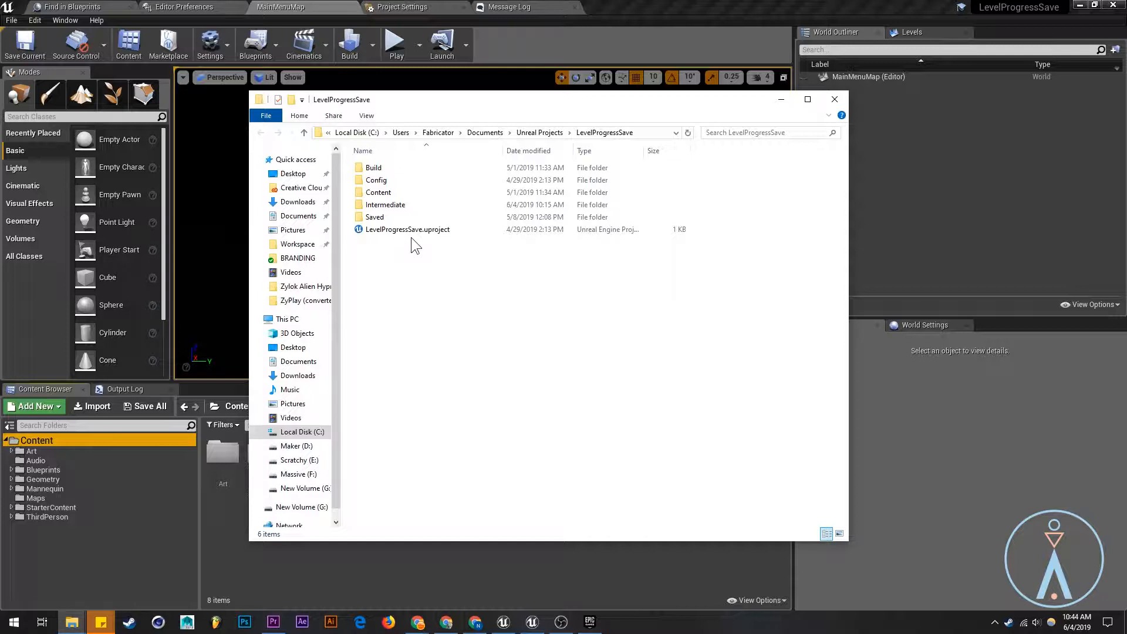
{"action": "mouse_move", "coordinate": [429, 259]}
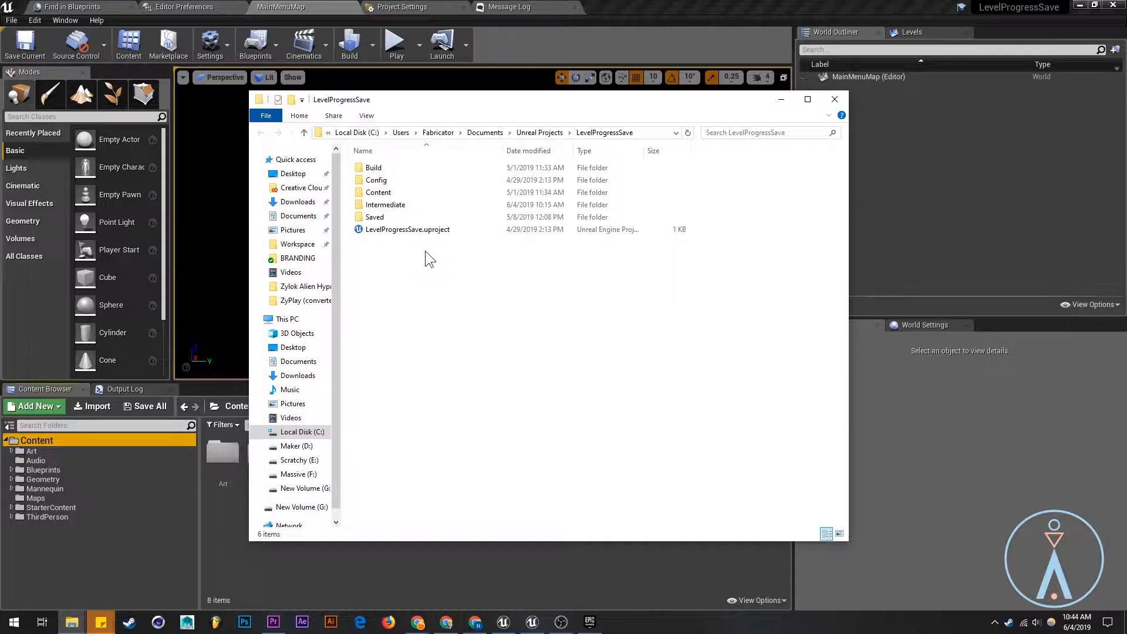
{"action": "mouse_move", "coordinate": [467, 305]}
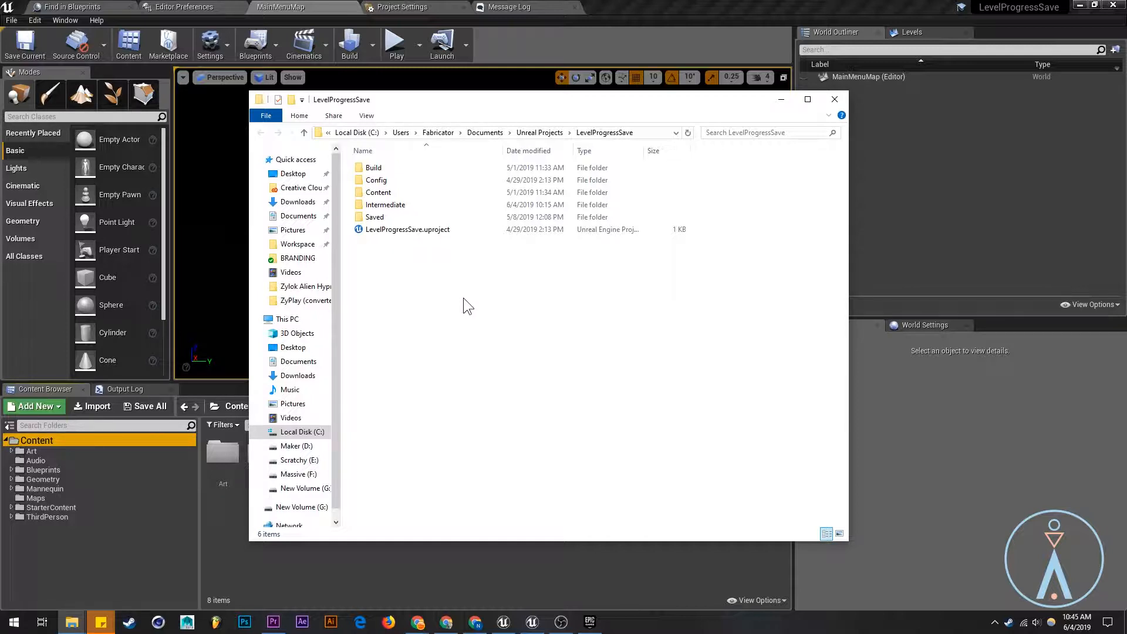
{"action": "mouse_move", "coordinate": [609, 340]}
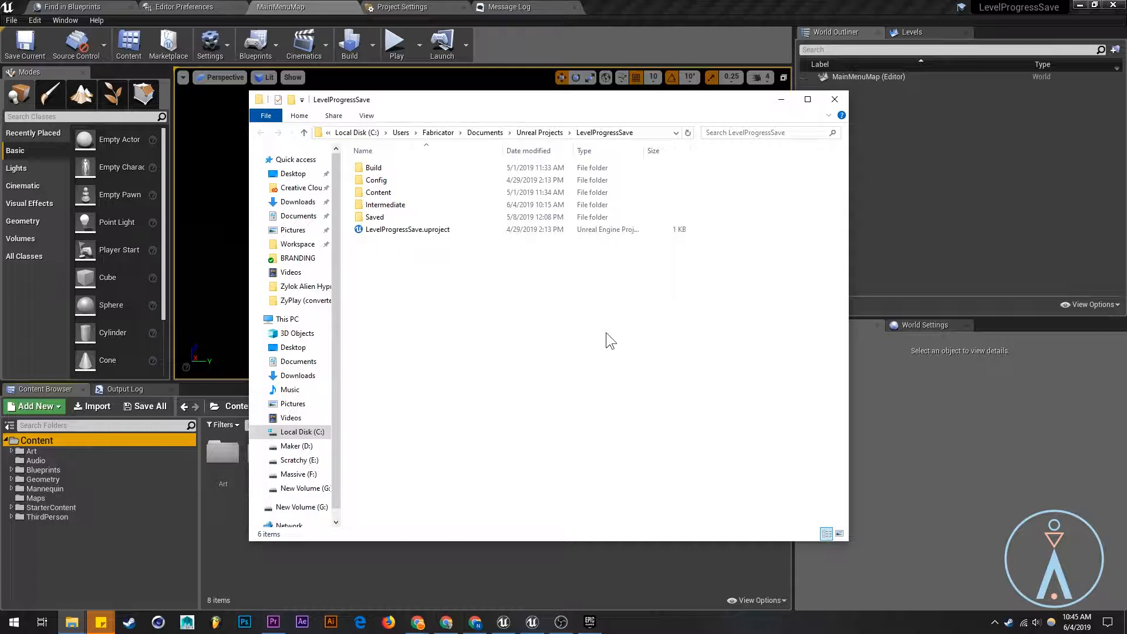
Select everything in the LevelProgressSave project folder, then clear the selection.
{"action": "key", "text": "ctrl+a"}
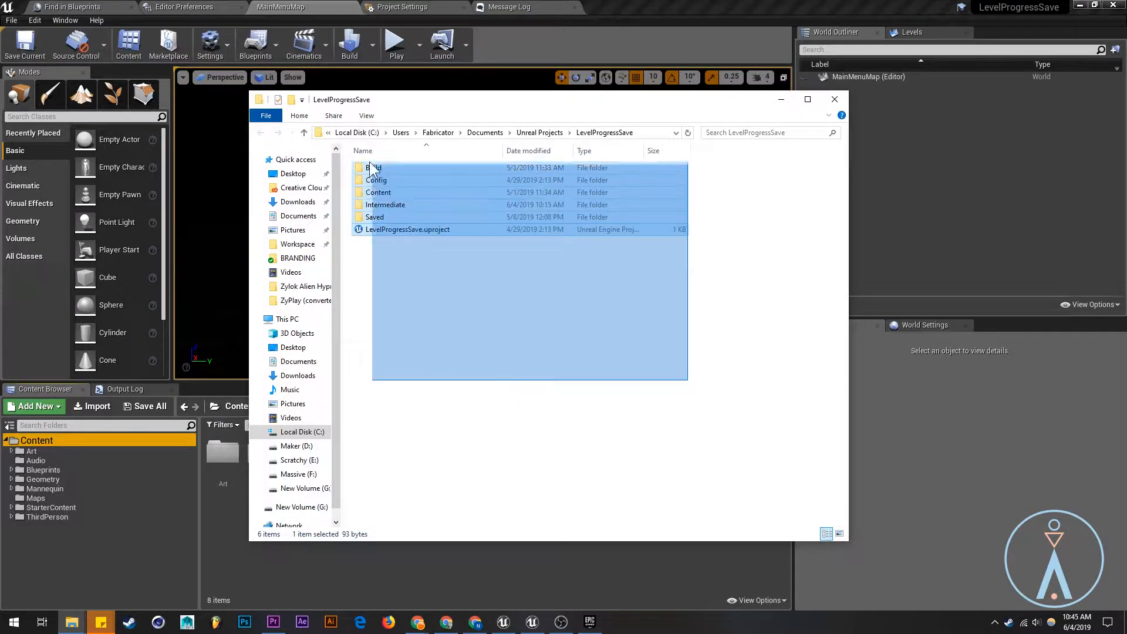
{"action": "left_click", "coordinate": [610, 367]}
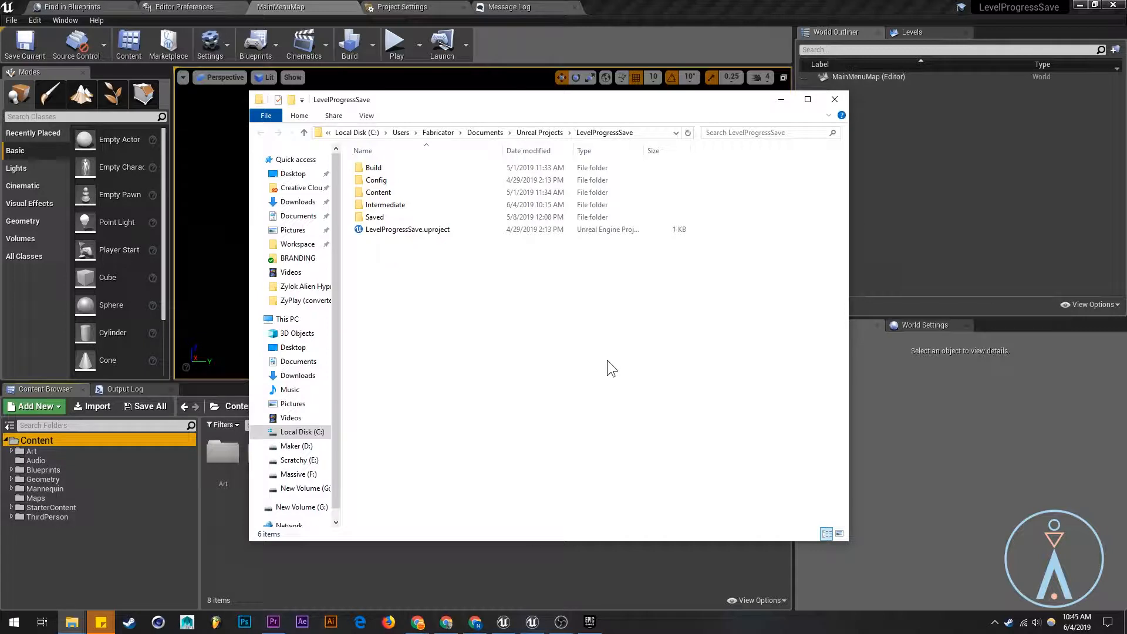
{"action": "mouse_move", "coordinate": [623, 370]}
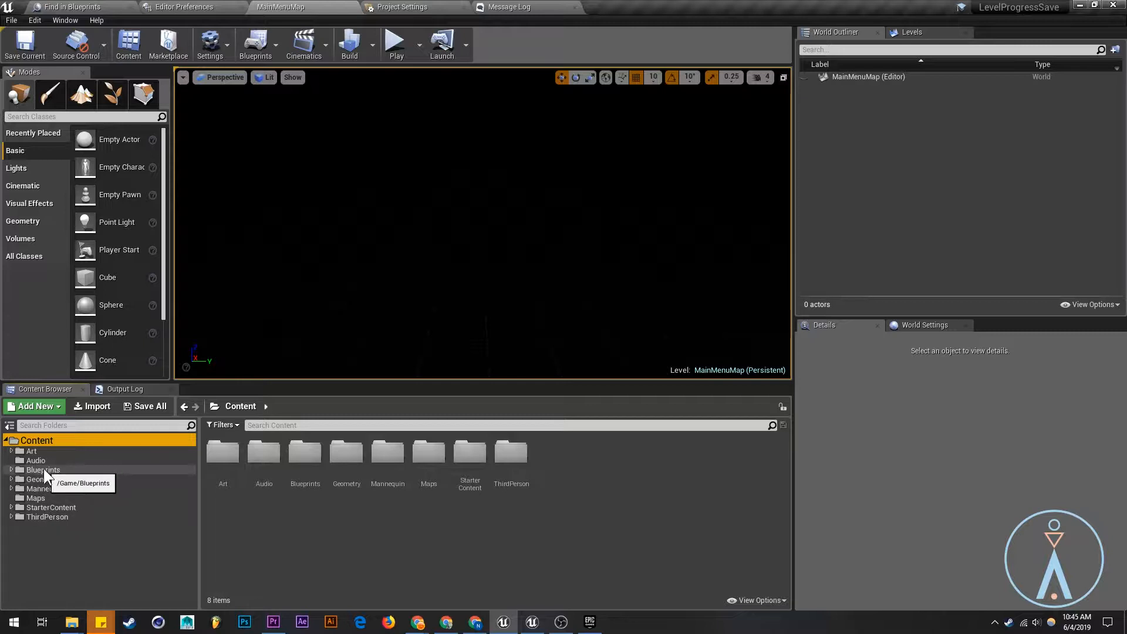
Start migrating the Blueprints folder and scroll through its asset report.
{"action": "left_click", "coordinate": [42, 470]}
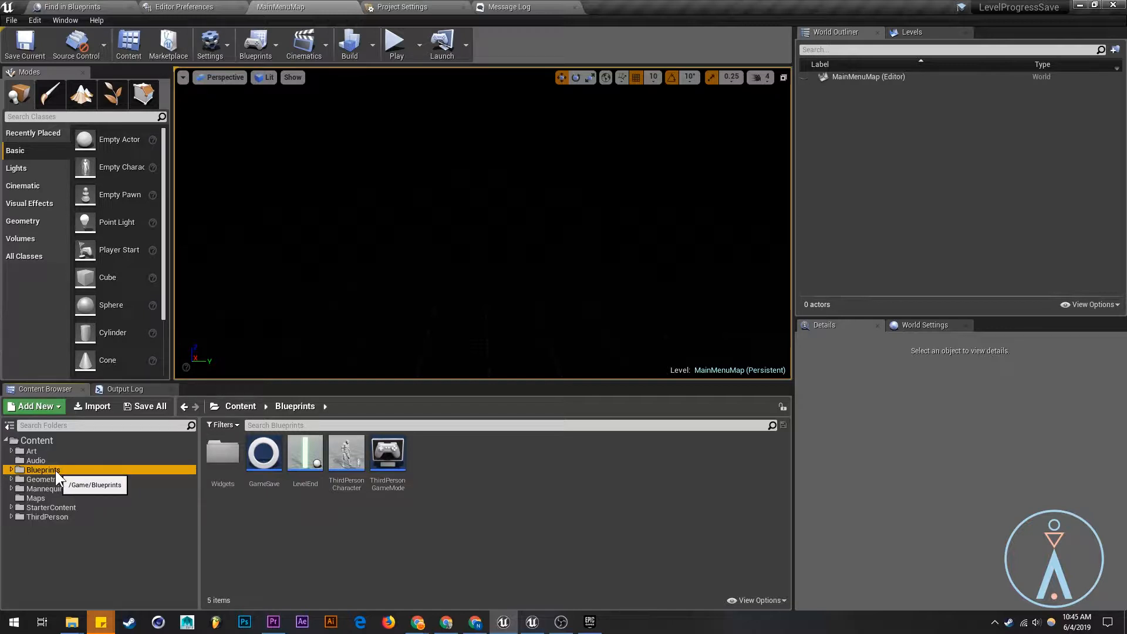
{"action": "right_click", "coordinate": [42, 469]}
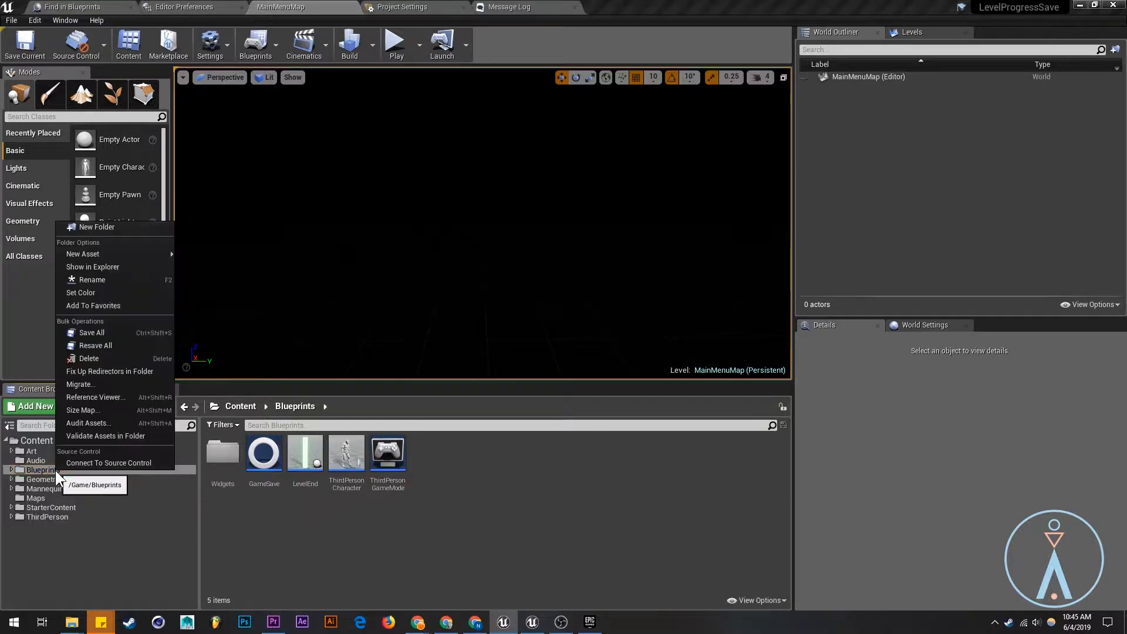
{"action": "mouse_move", "coordinate": [79, 384]}
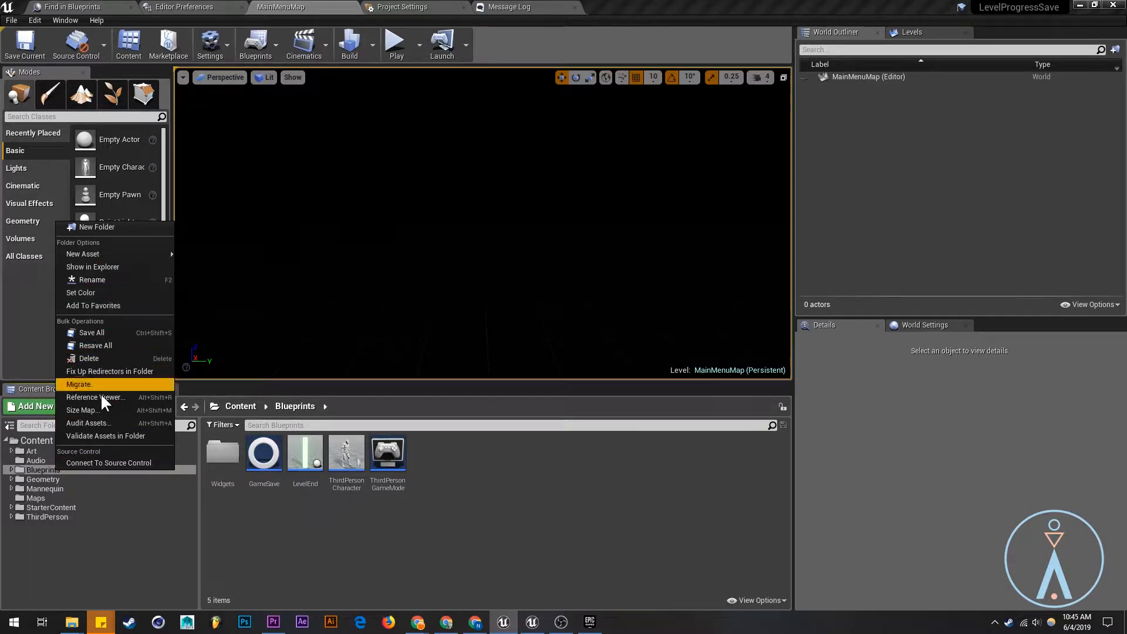
{"action": "left_click", "coordinate": [80, 384]}
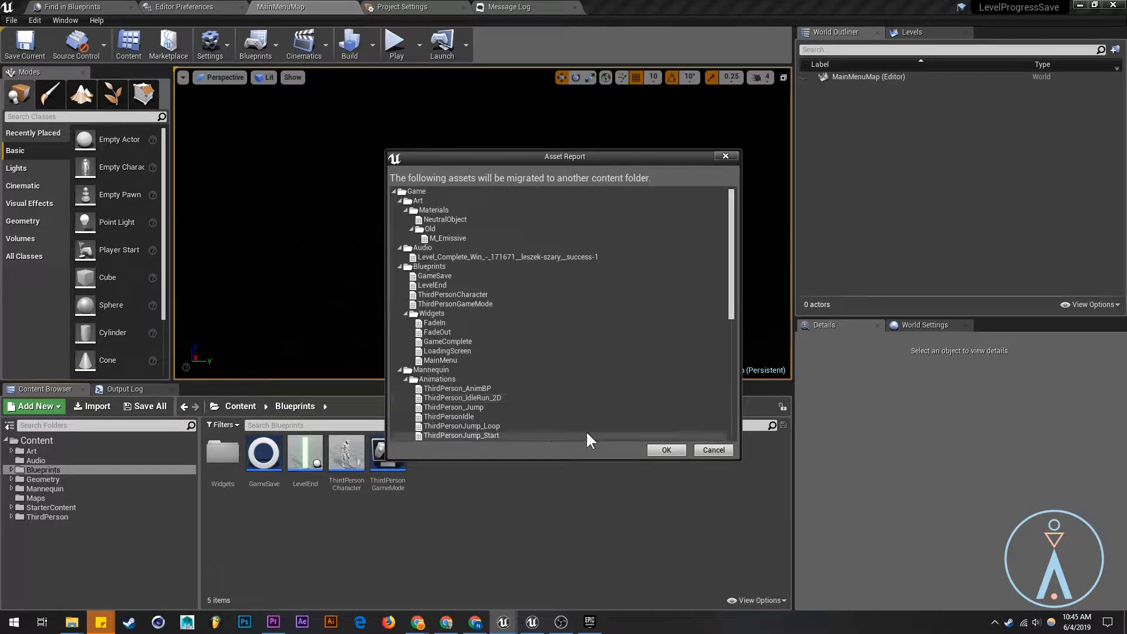
{"action": "scroll", "scroll_direction": "down", "scroll_amount": 3}
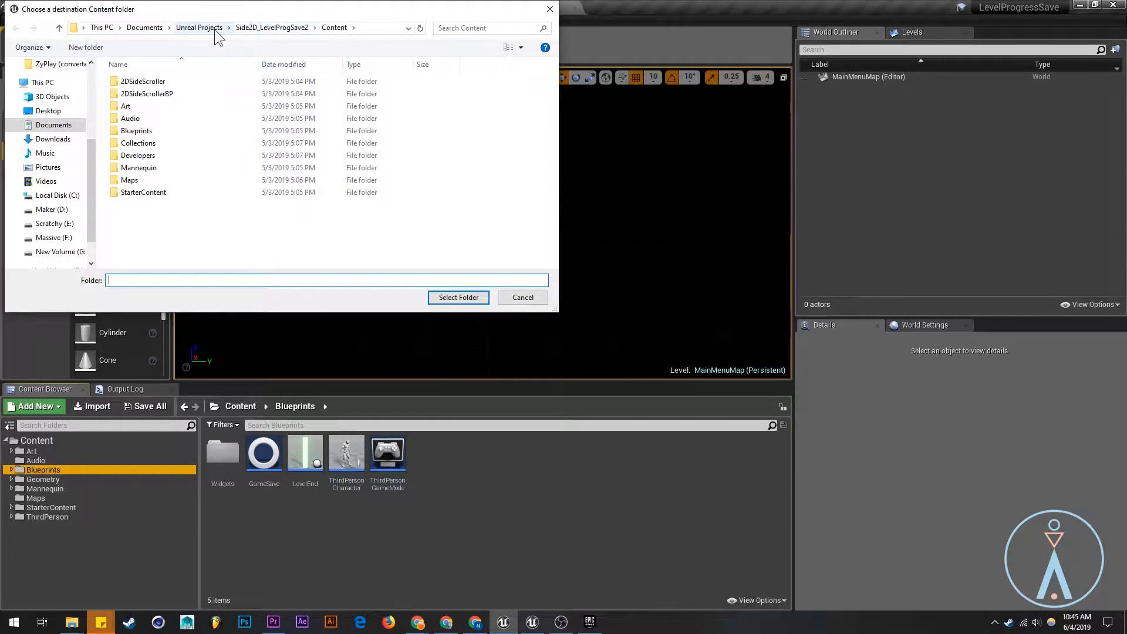
Choose Unreal Projects > FPS_LevelProgSave > Content as the Blueprints migration destination.
{"action": "left_click", "coordinate": [199, 28]}
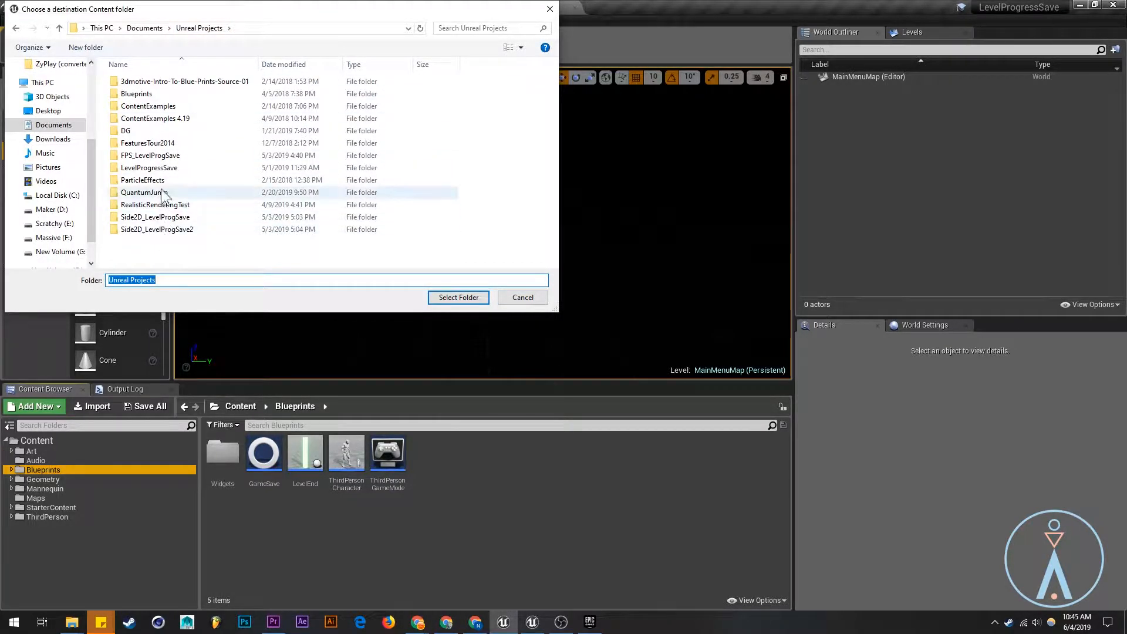
{"action": "mouse_move", "coordinate": [150, 155]}
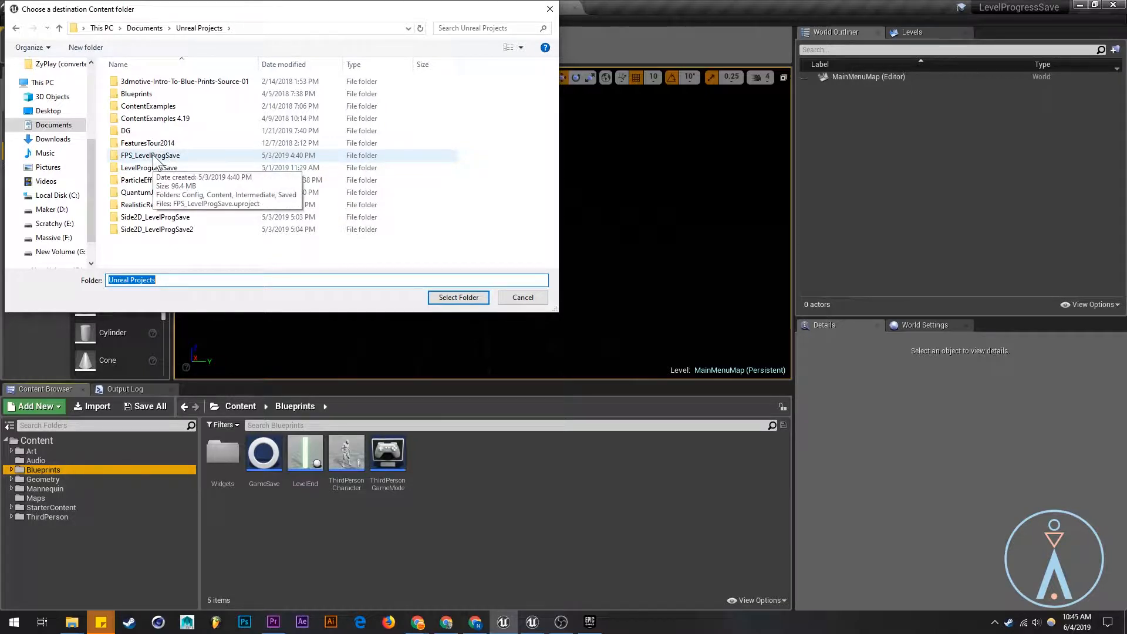
{"action": "double_click", "coordinate": [151, 155]}
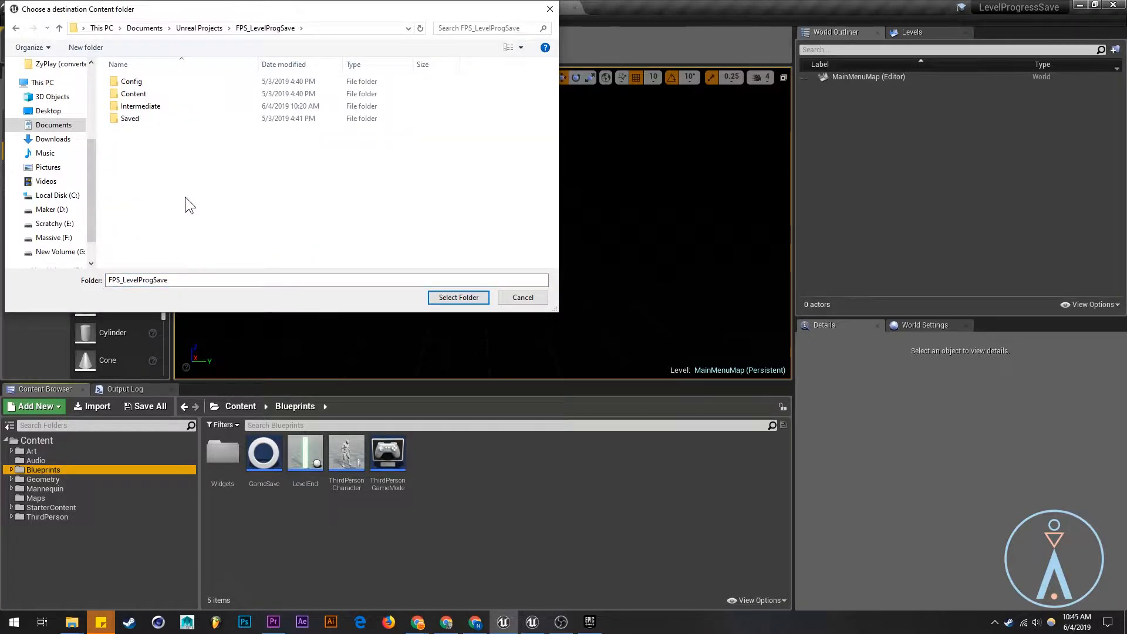
{"action": "mouse_move", "coordinate": [313, 182]}
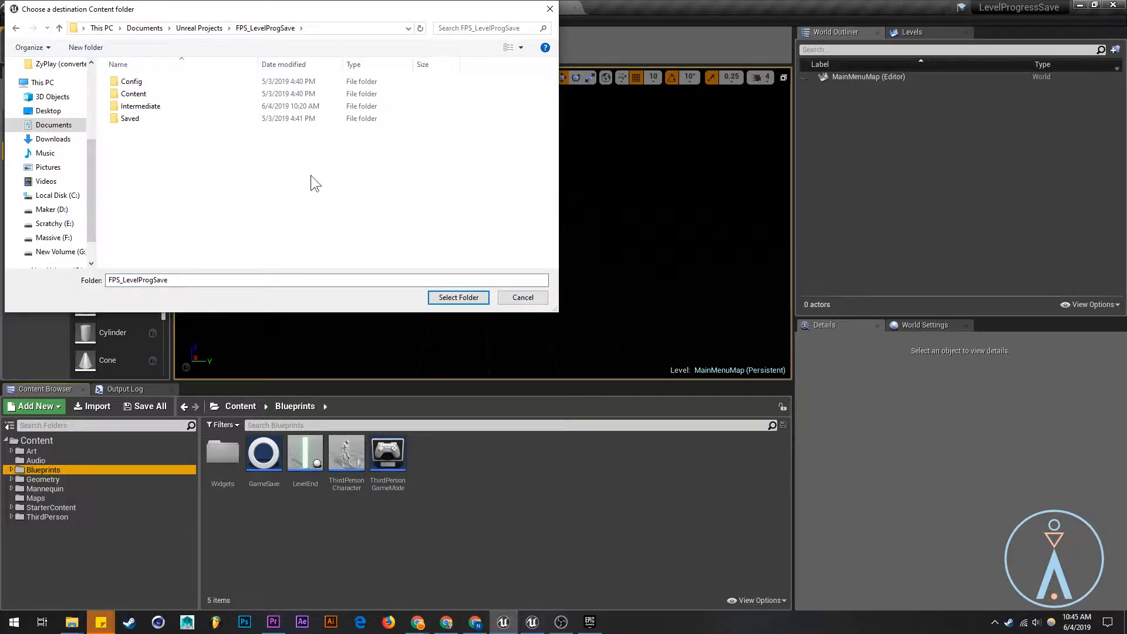
{"action": "mouse_move", "coordinate": [252, 228]}
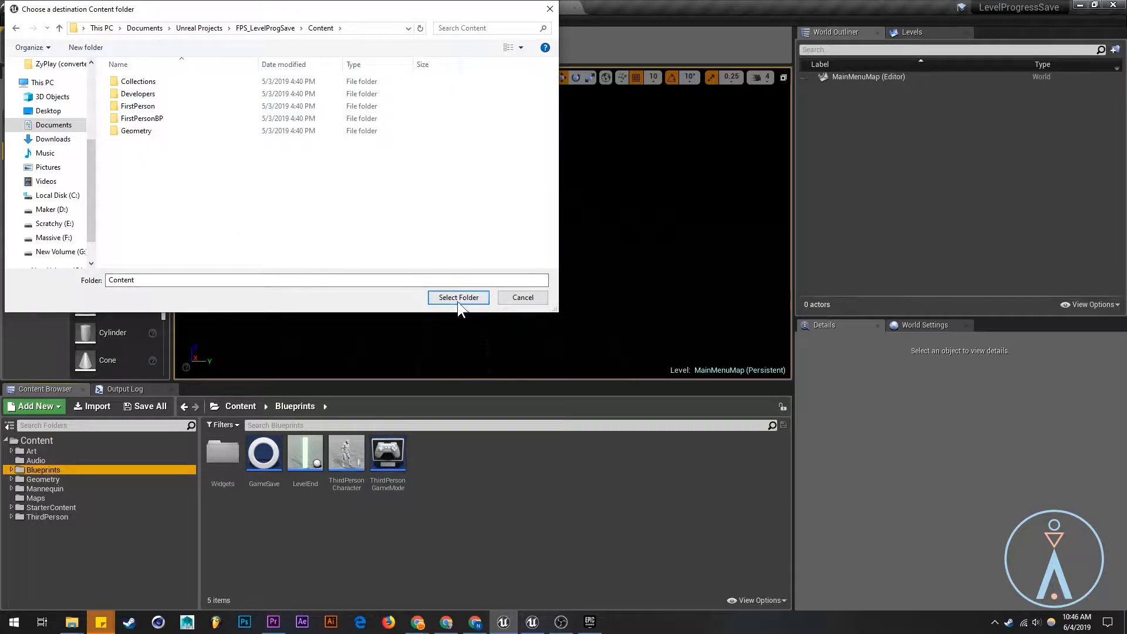
{"action": "left_click", "coordinate": [459, 297]}
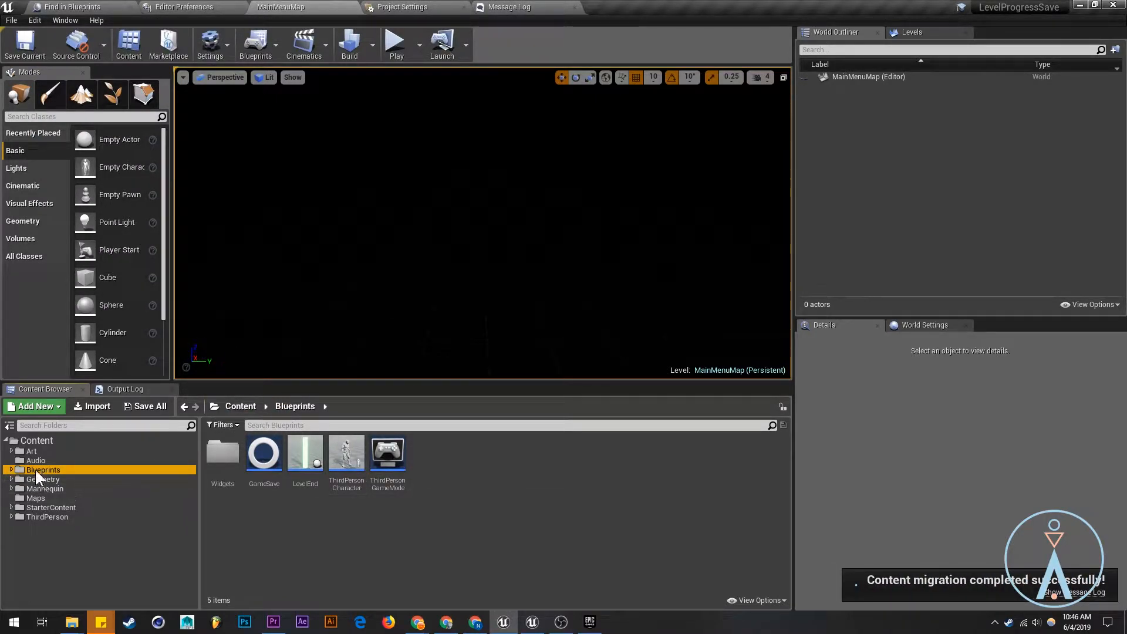
Migrate MainMenuMap into FPS_LevelProgSave's Content folder, overwriting all existing assets.
{"action": "left_click", "coordinate": [36, 497]}
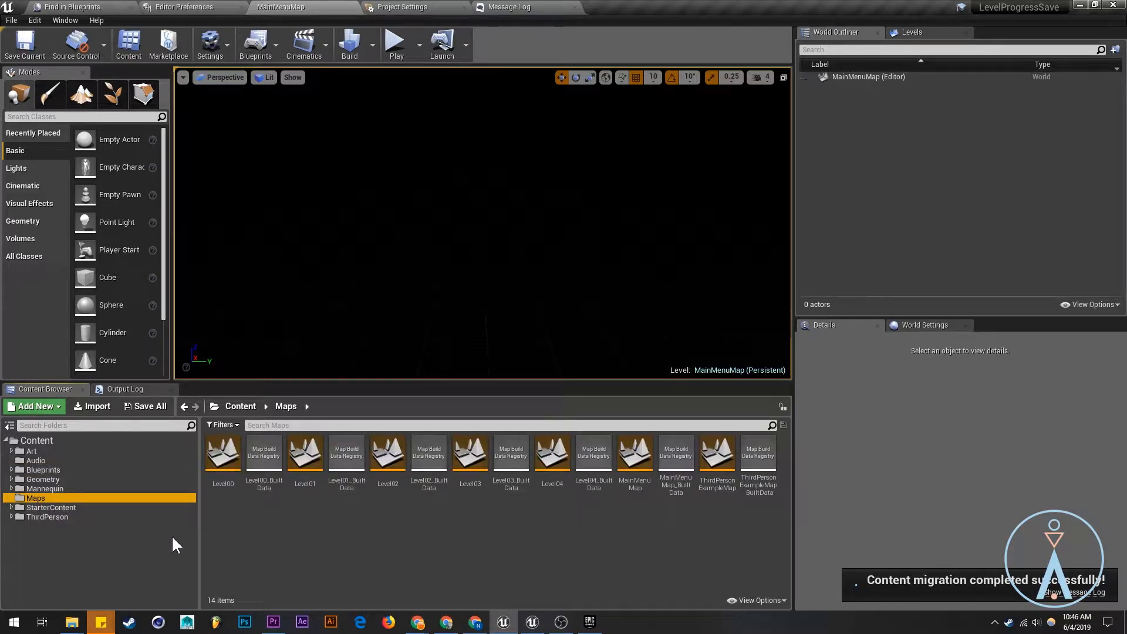
{"action": "mouse_move", "coordinate": [634, 451]}
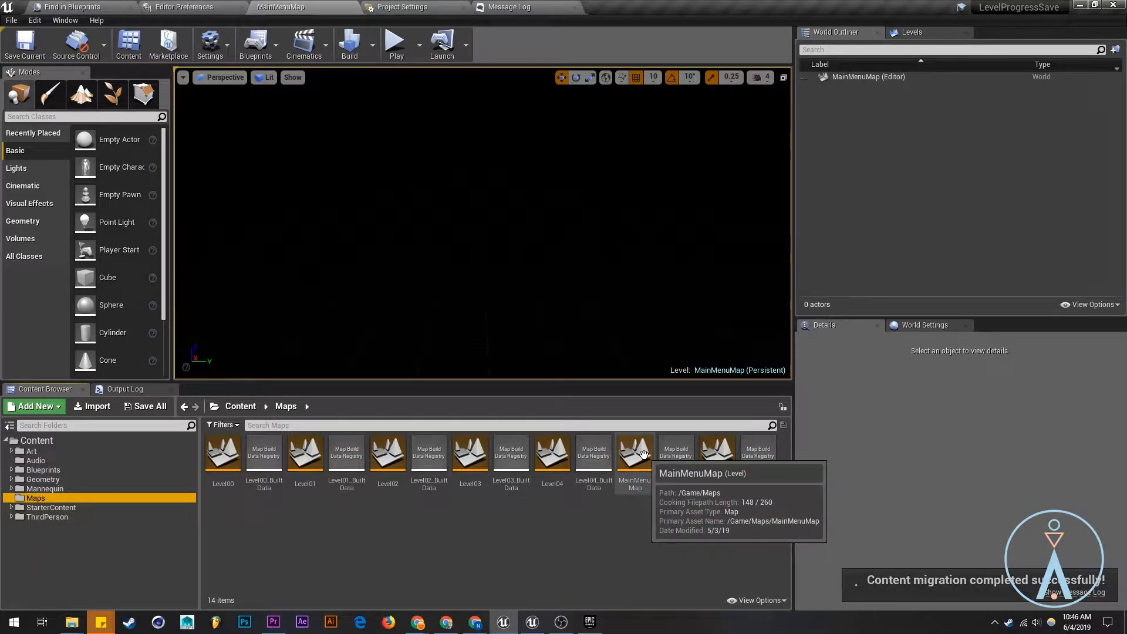
{"action": "right_click", "coordinate": [634, 453]}
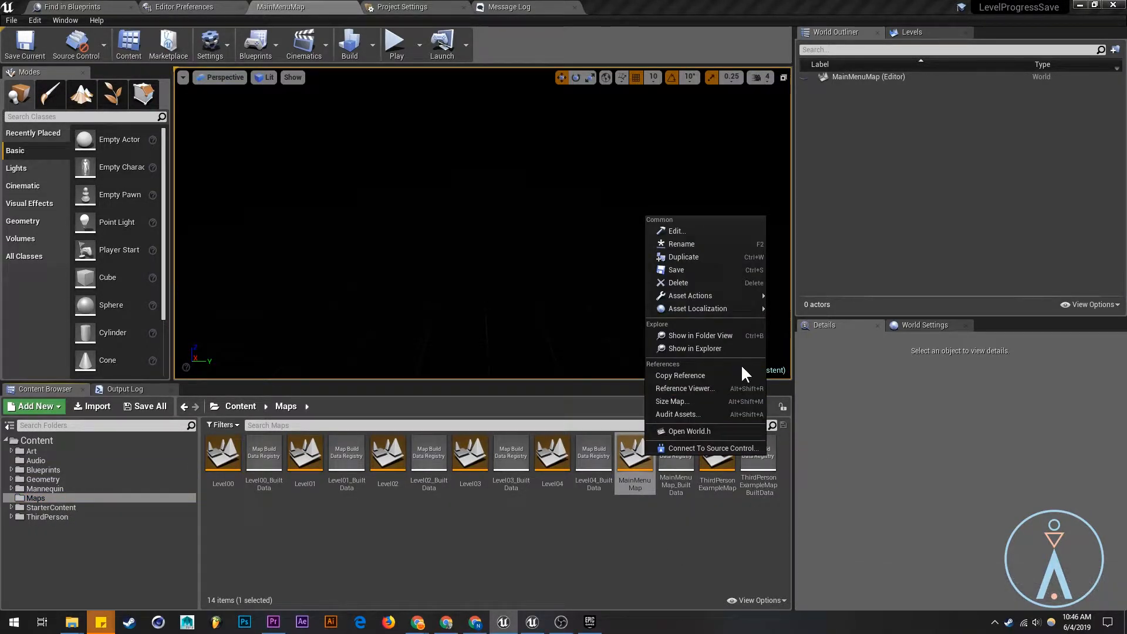
{"action": "mouse_move", "coordinate": [685, 388]}
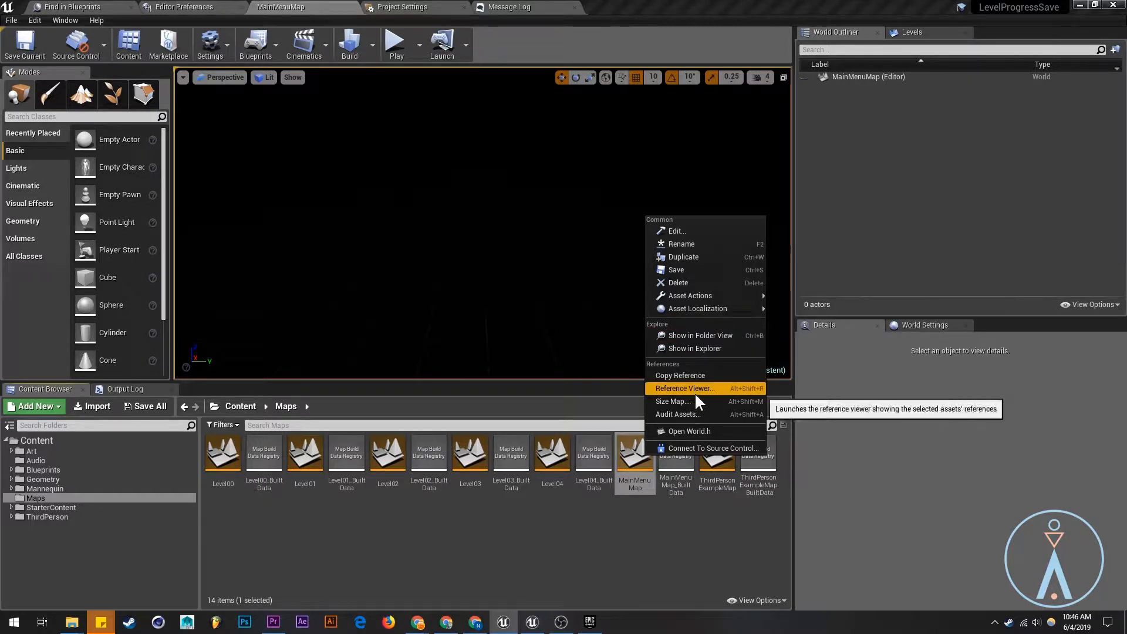
{"action": "mouse_move", "coordinate": [689, 295]}
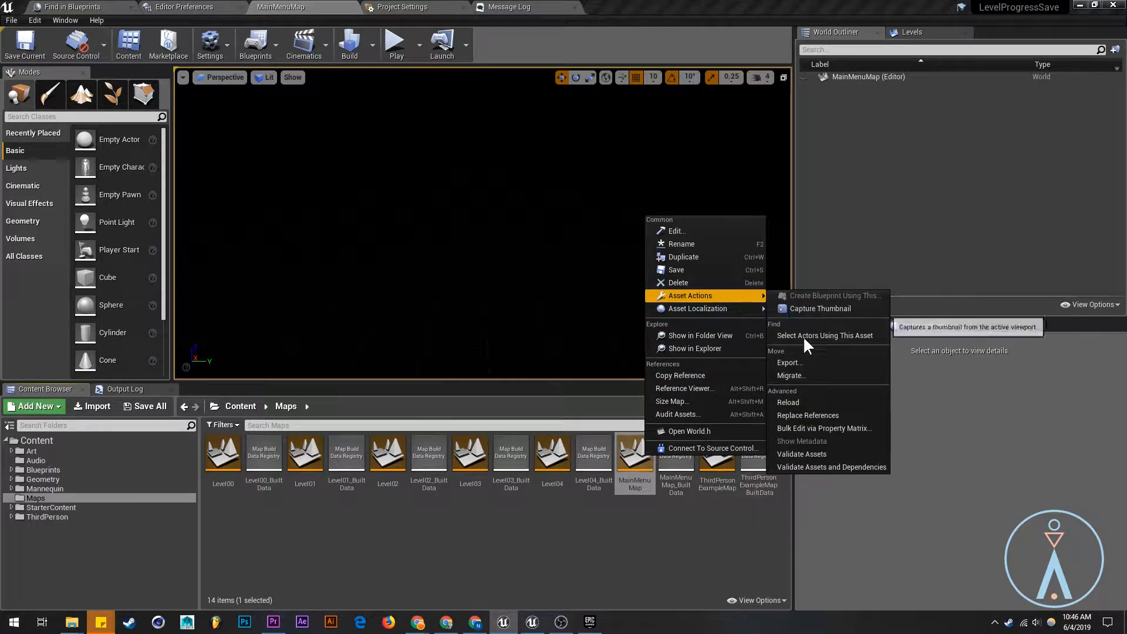
{"action": "left_click", "coordinate": [788, 375]}
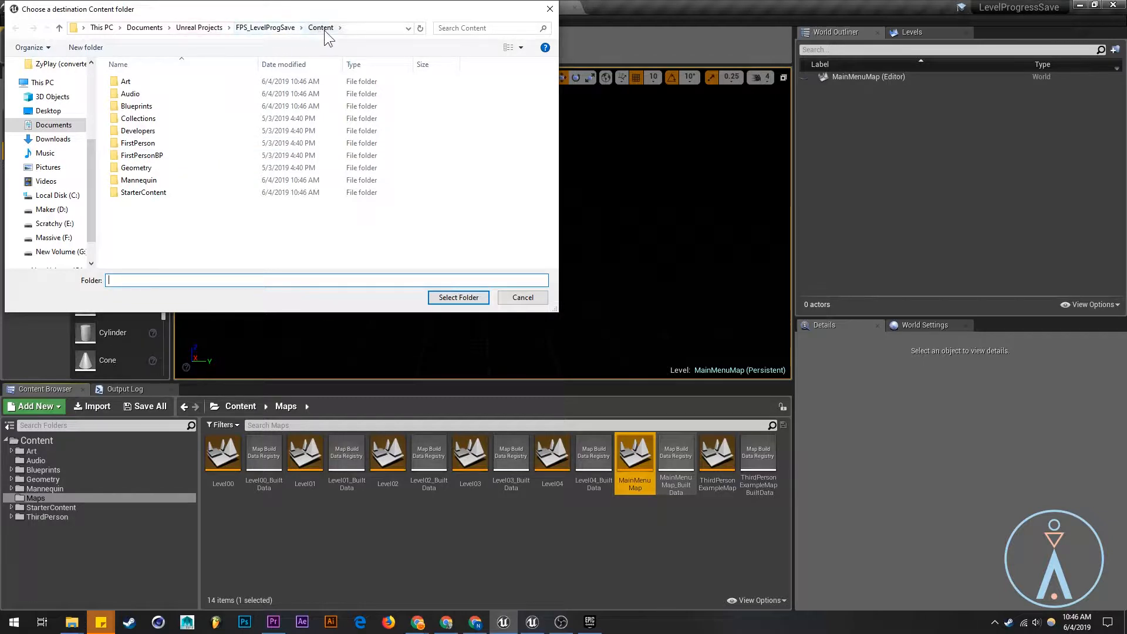
{"action": "left_click", "coordinate": [458, 297]}
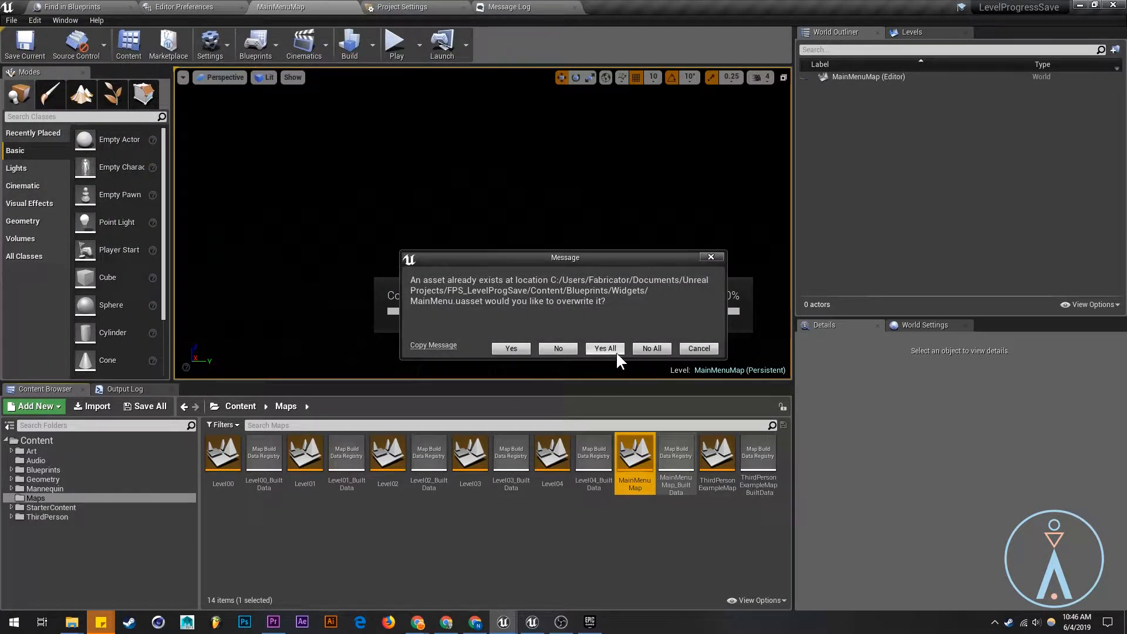
{"action": "left_click", "coordinate": [604, 348]}
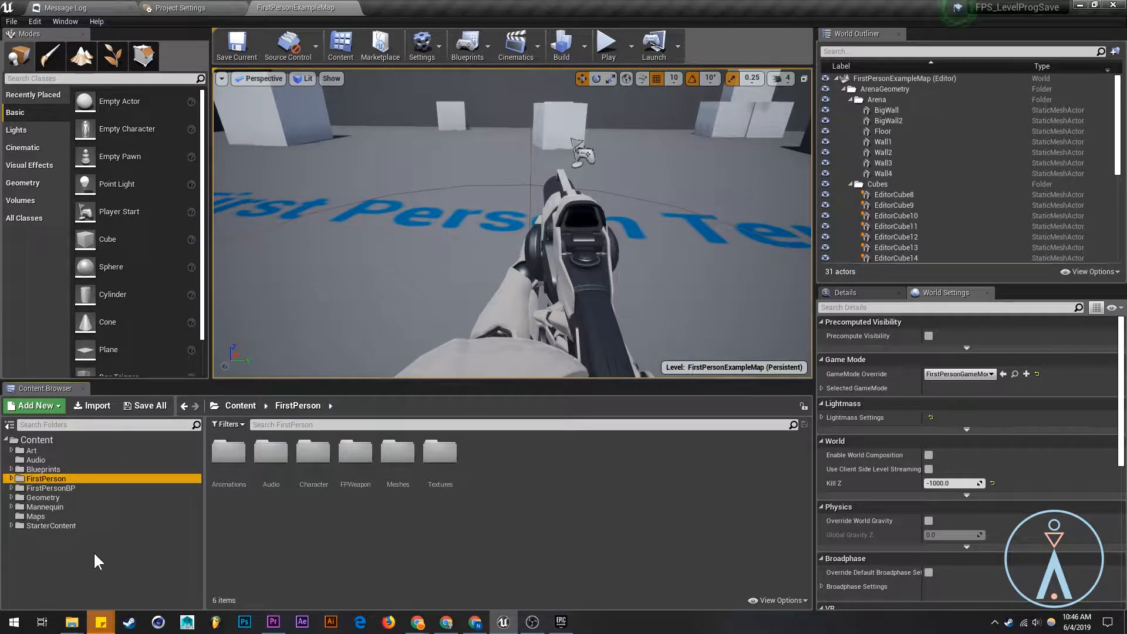
Browse the migrated Blueprints and Maps folders and the FirstPersonBP Maps folder.
{"action": "left_click", "coordinate": [42, 468]}
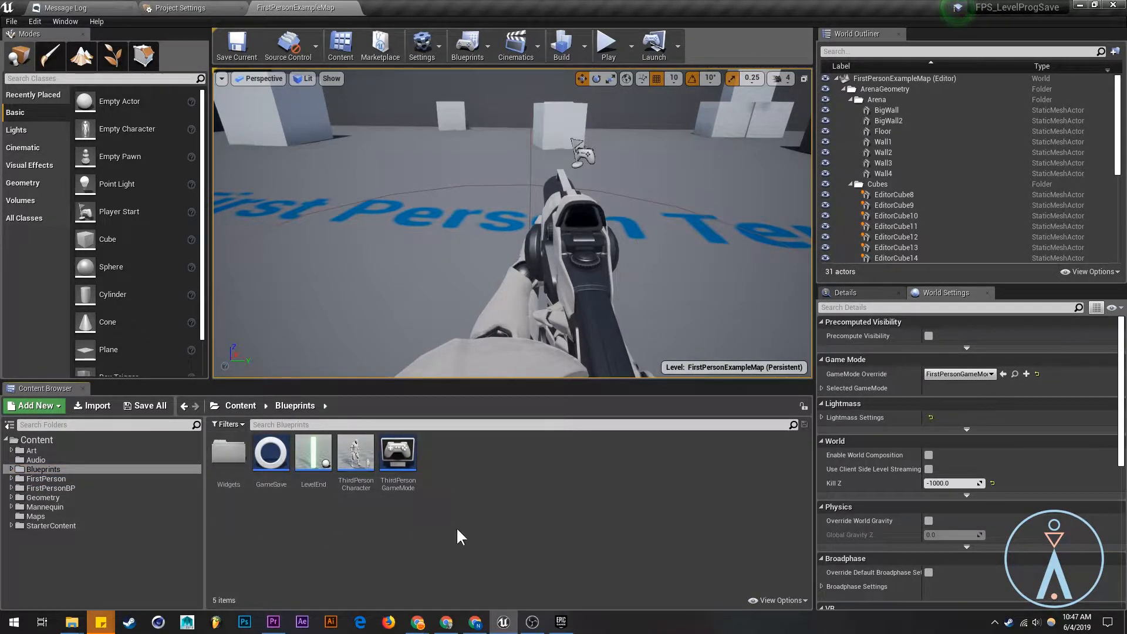
{"action": "left_click", "coordinate": [35, 516]}
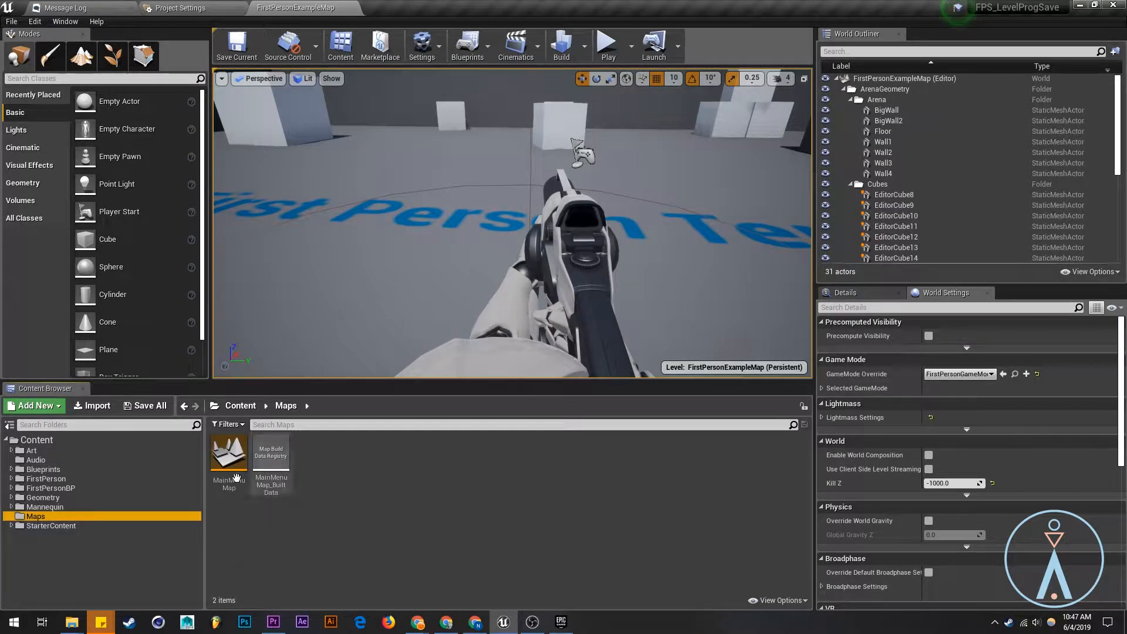
{"action": "left_click", "coordinate": [228, 451]}
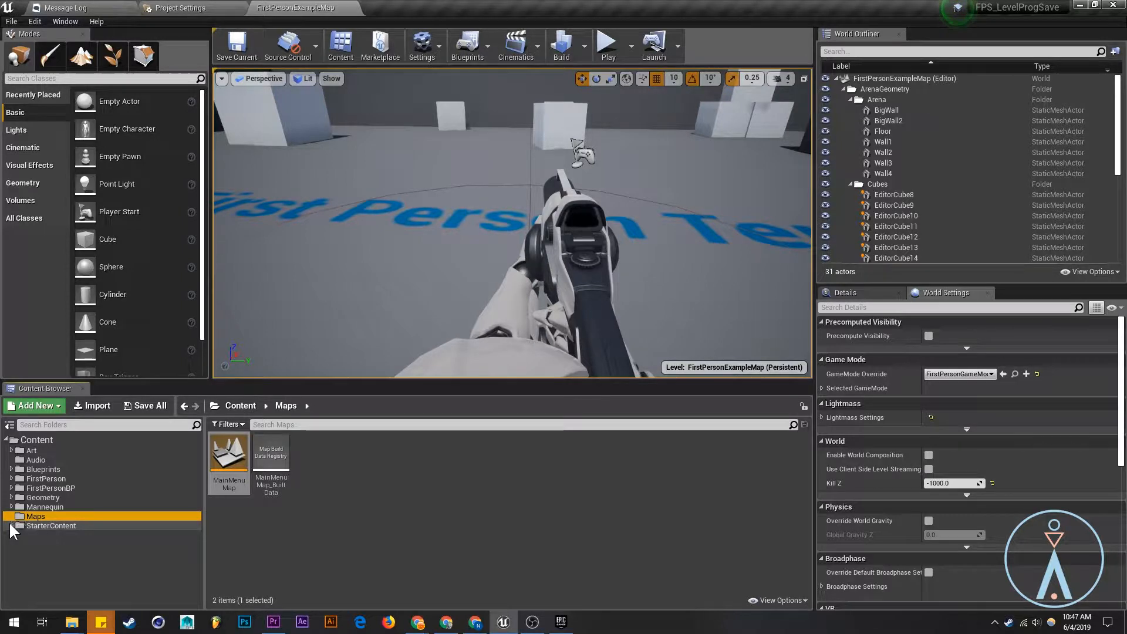
{"action": "left_click", "coordinate": [48, 488]}
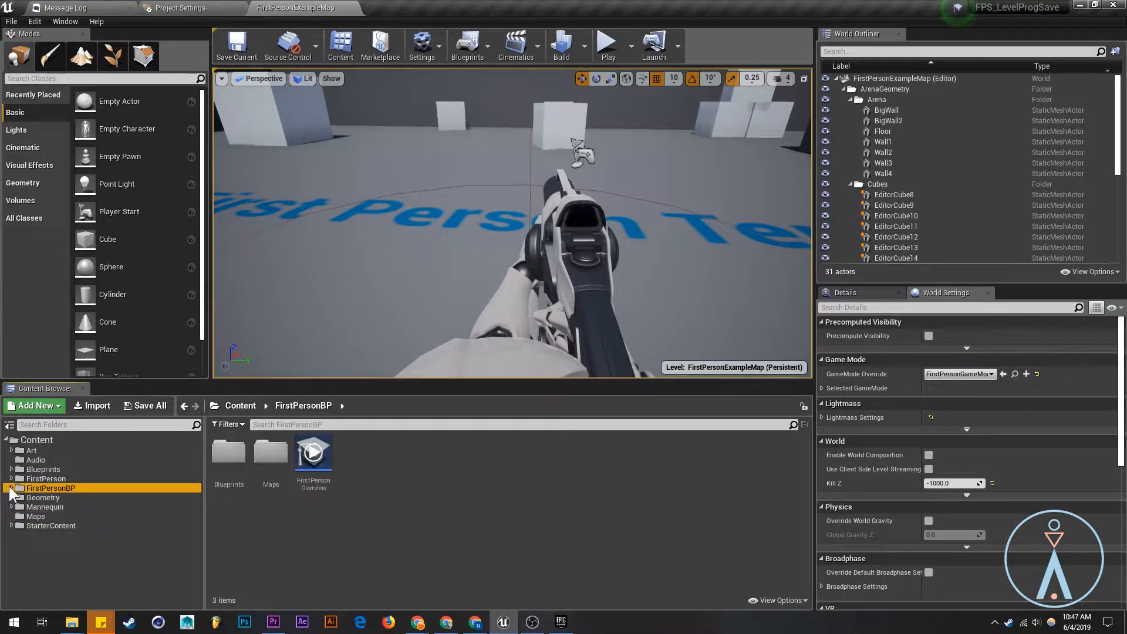
{"action": "left_click", "coordinate": [41, 506]}
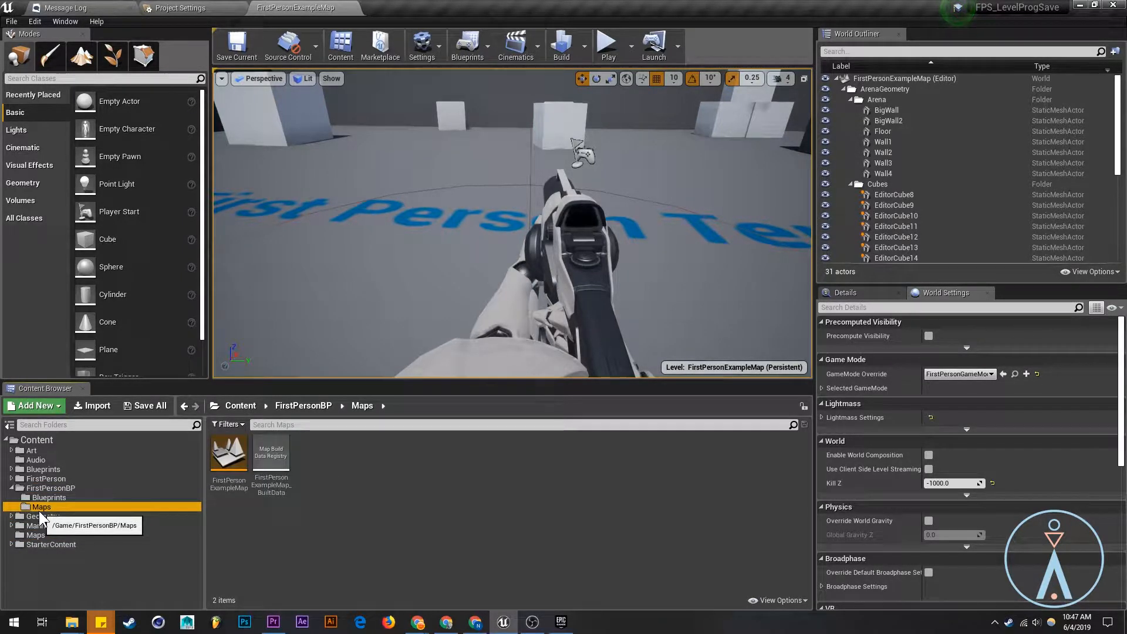
{"action": "left_click", "coordinate": [12, 487]}
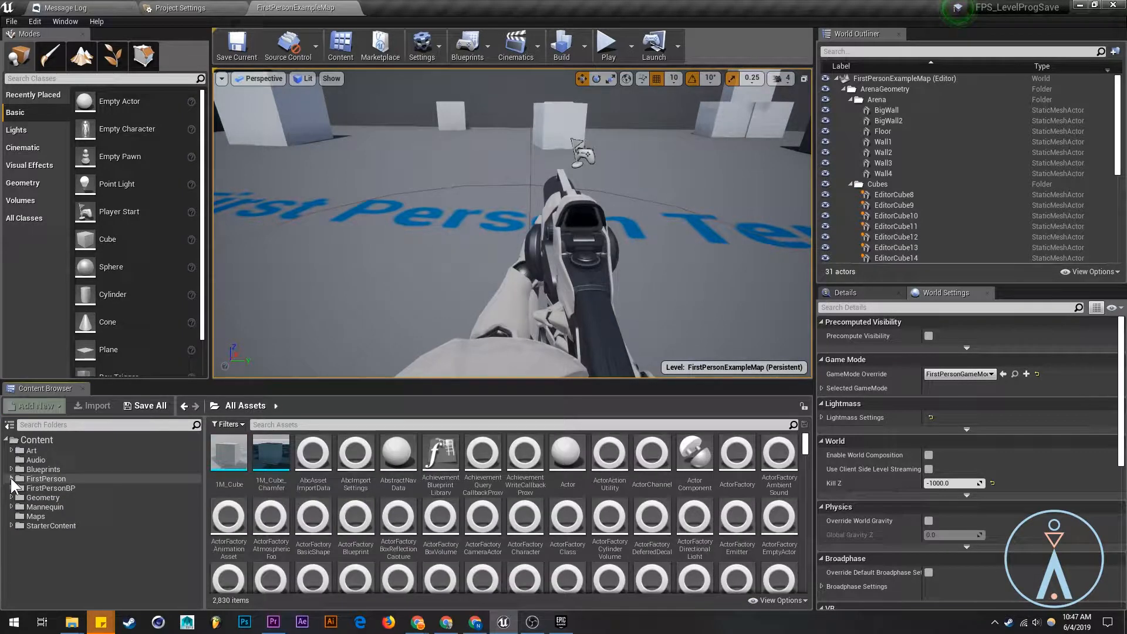
{"action": "left_click", "coordinate": [12, 487]}
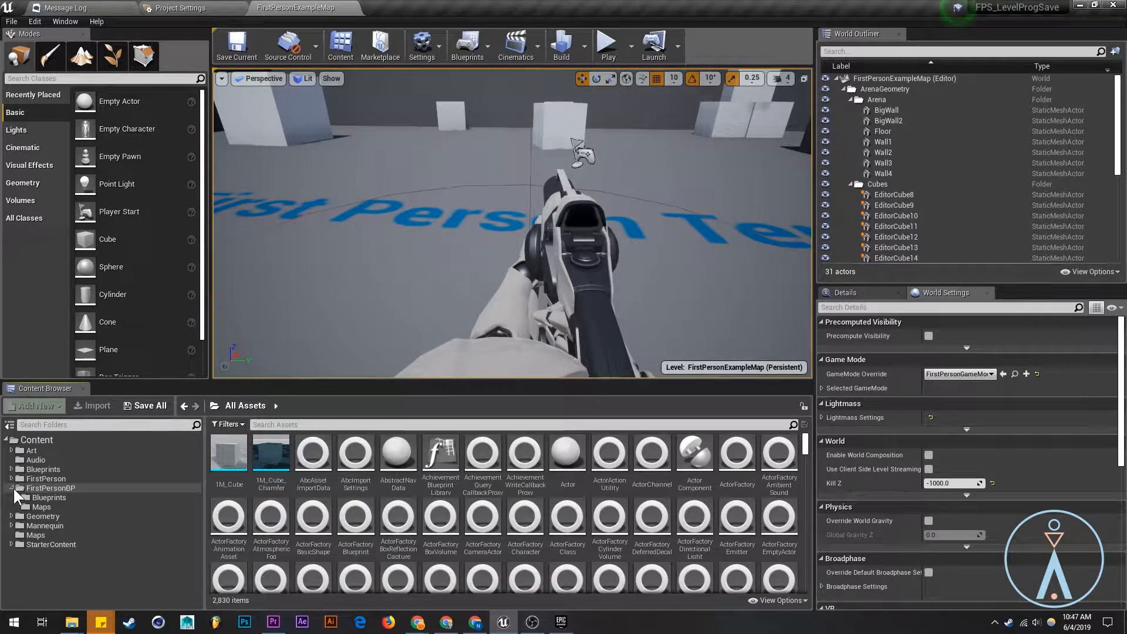
{"action": "left_click", "coordinate": [42, 506]}
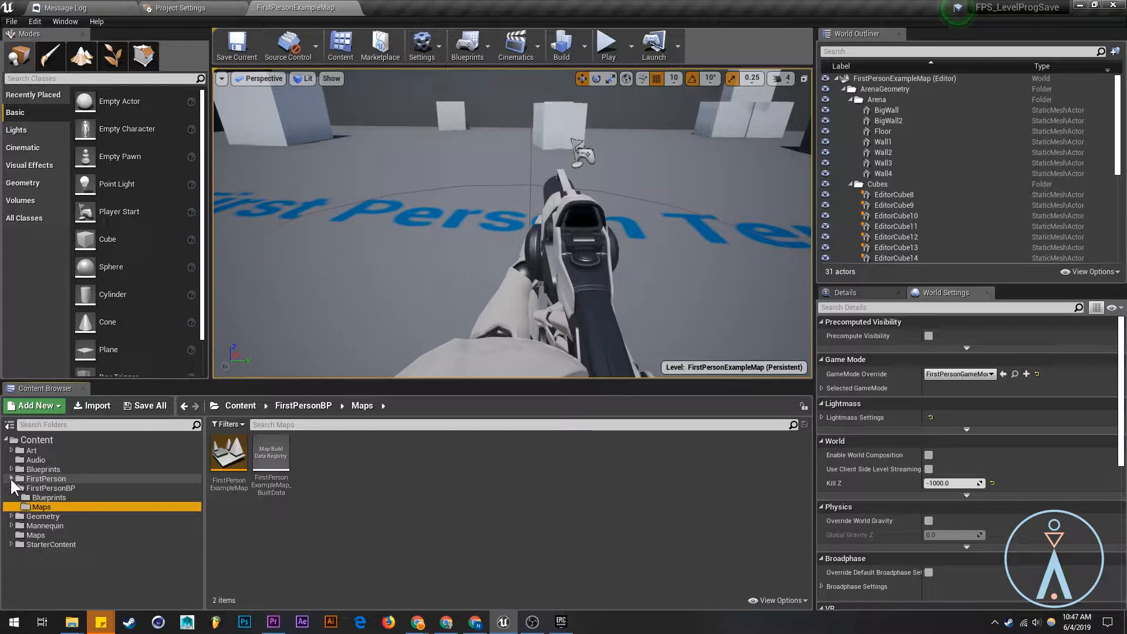
Open the FirstPersonCharacter Blueprint from FirstPersonBP/Blueprints.
{"action": "left_click", "coordinate": [48, 497]}
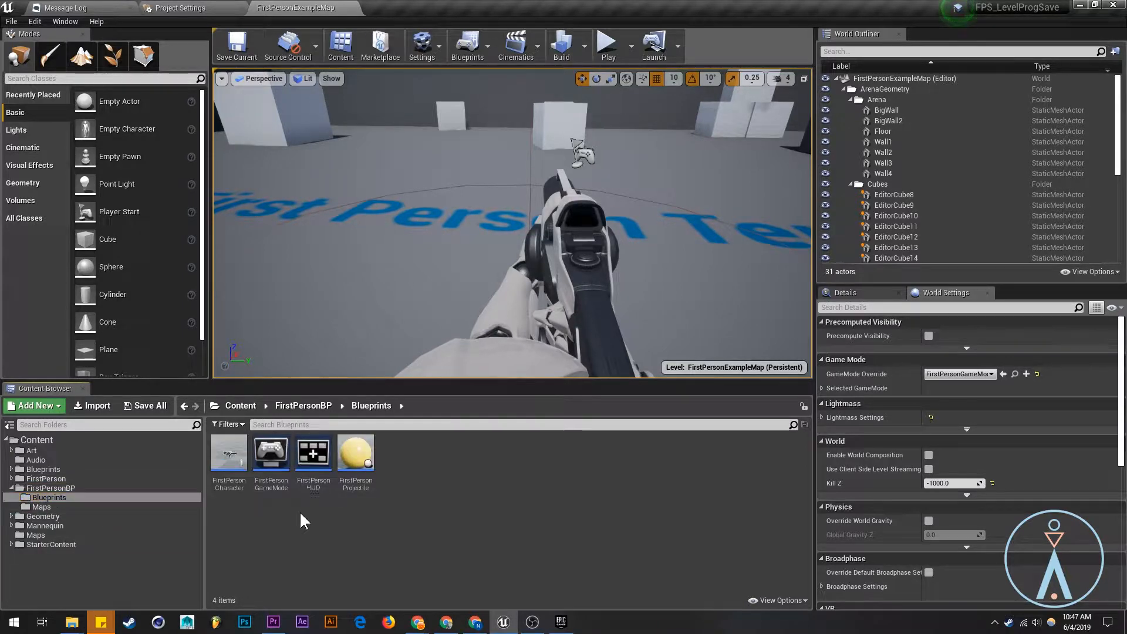
{"action": "mouse_move", "coordinate": [229, 453]}
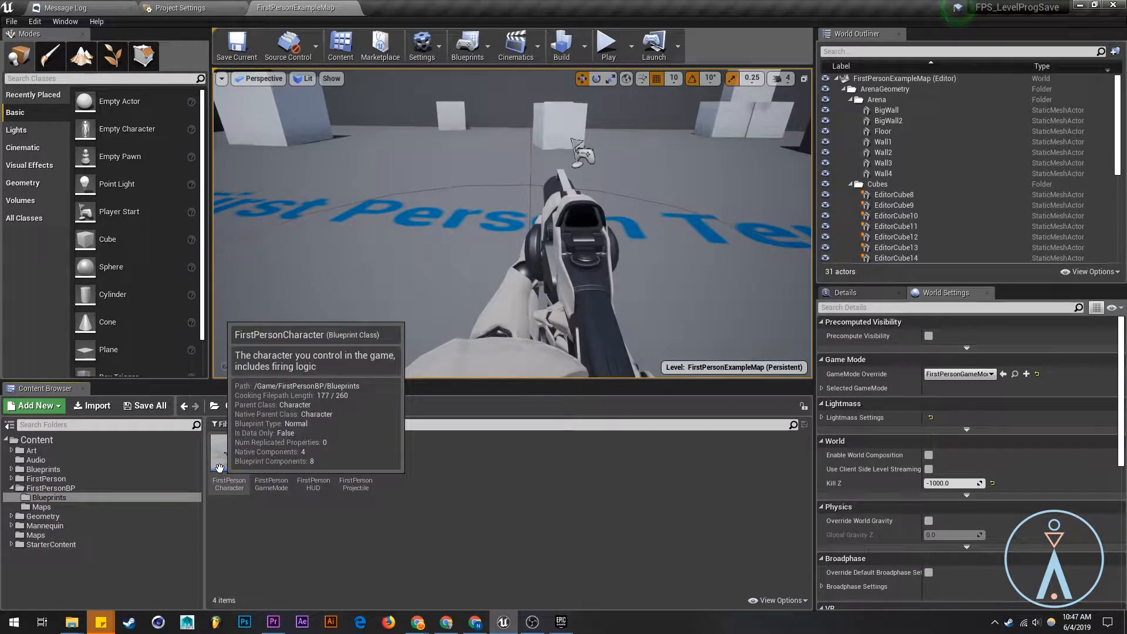
{"action": "double_click", "coordinate": [229, 455]}
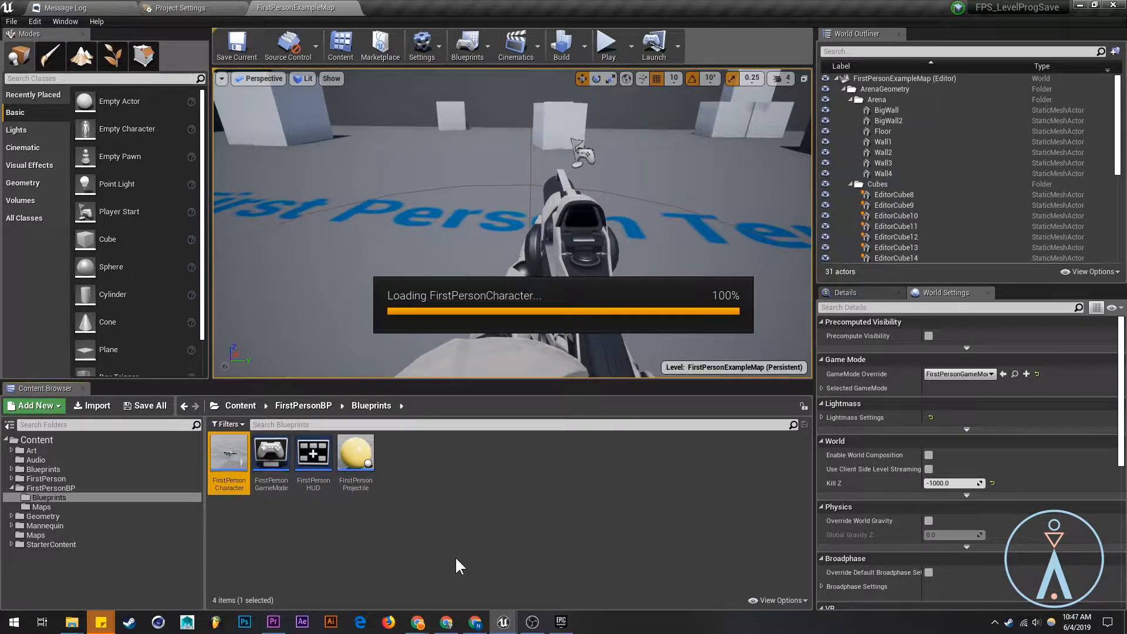
{"action": "double_click", "coordinate": [228, 452]}
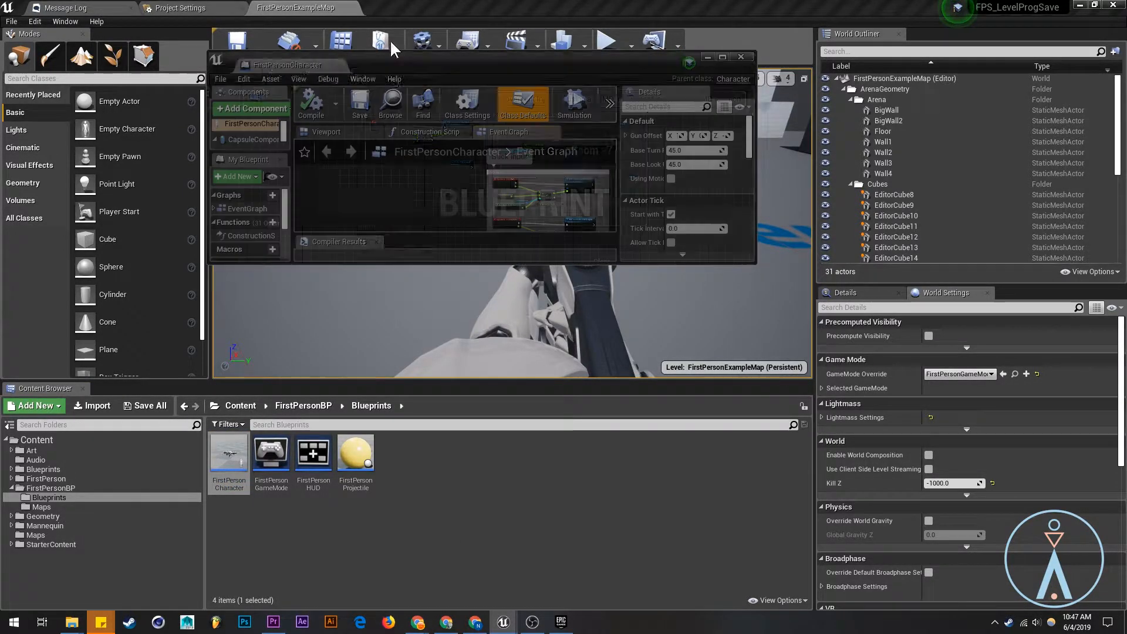
{"action": "left_click", "coordinate": [295, 8]}
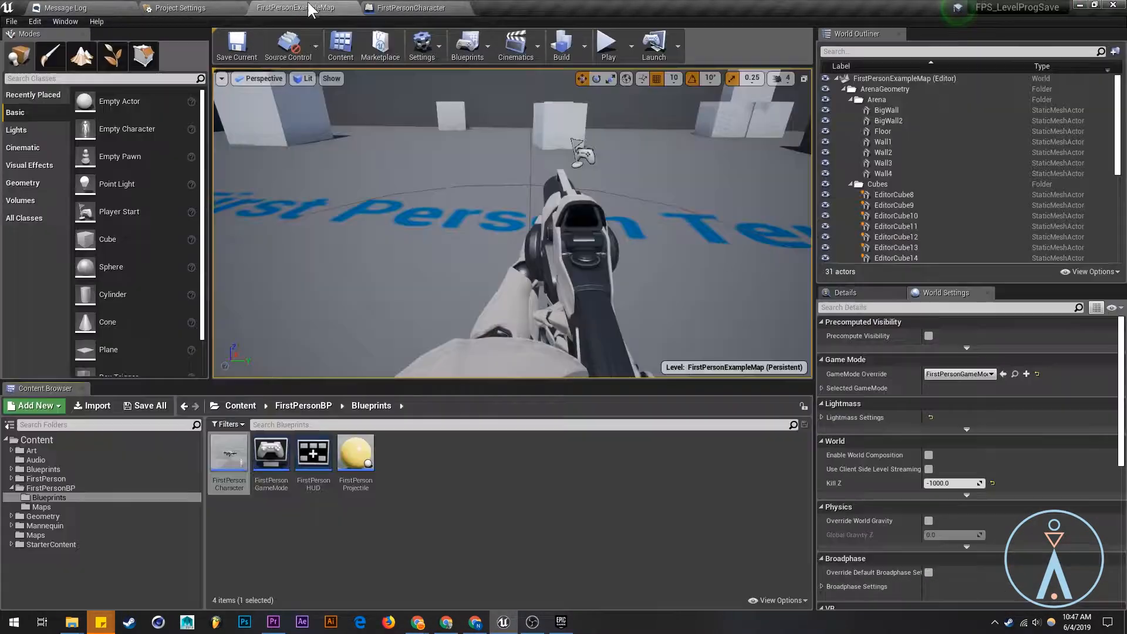
Open the ThirdPersonCharacter Blueprint, then show the FirstPersonBP Maps folder.
{"action": "left_click", "coordinate": [42, 469]}
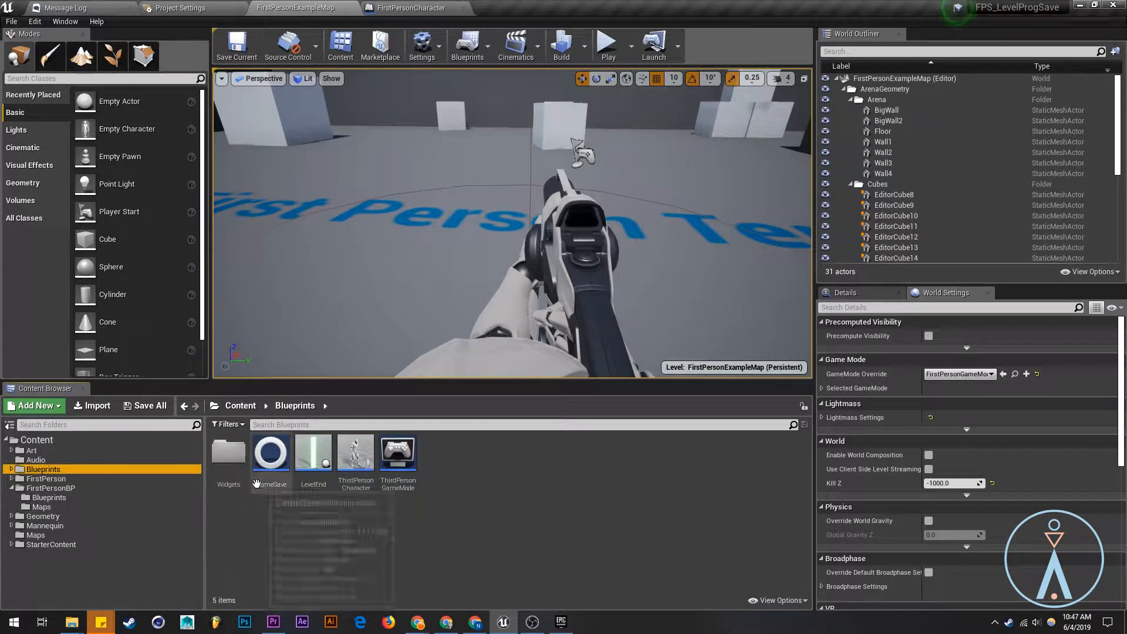
{"action": "left_click", "coordinate": [354, 455]}
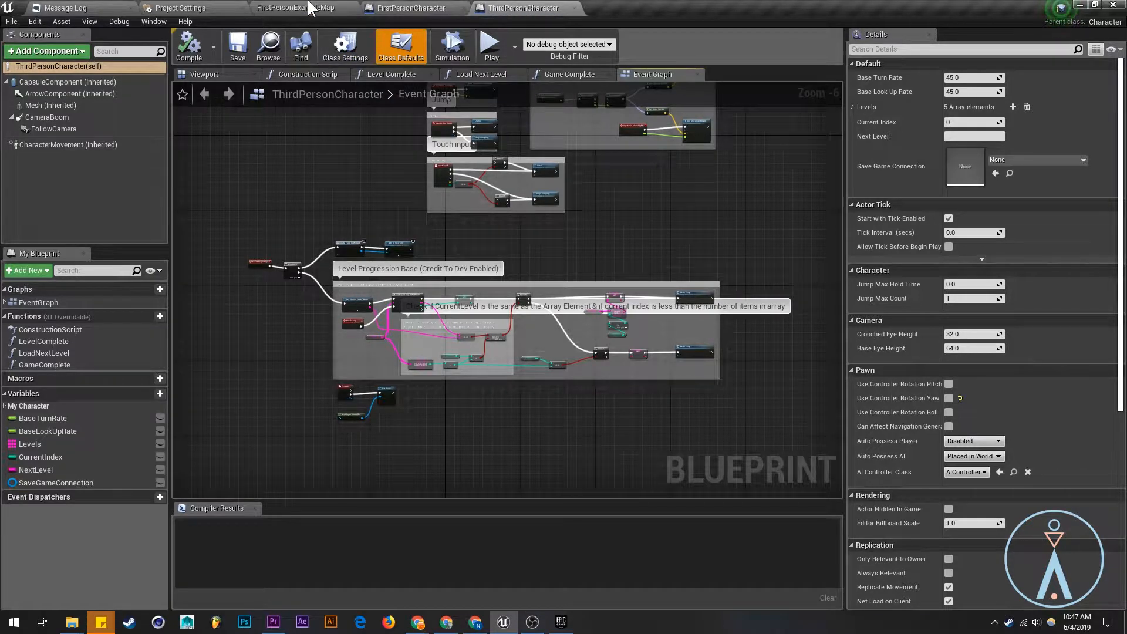
{"action": "left_click", "coordinate": [295, 8]}
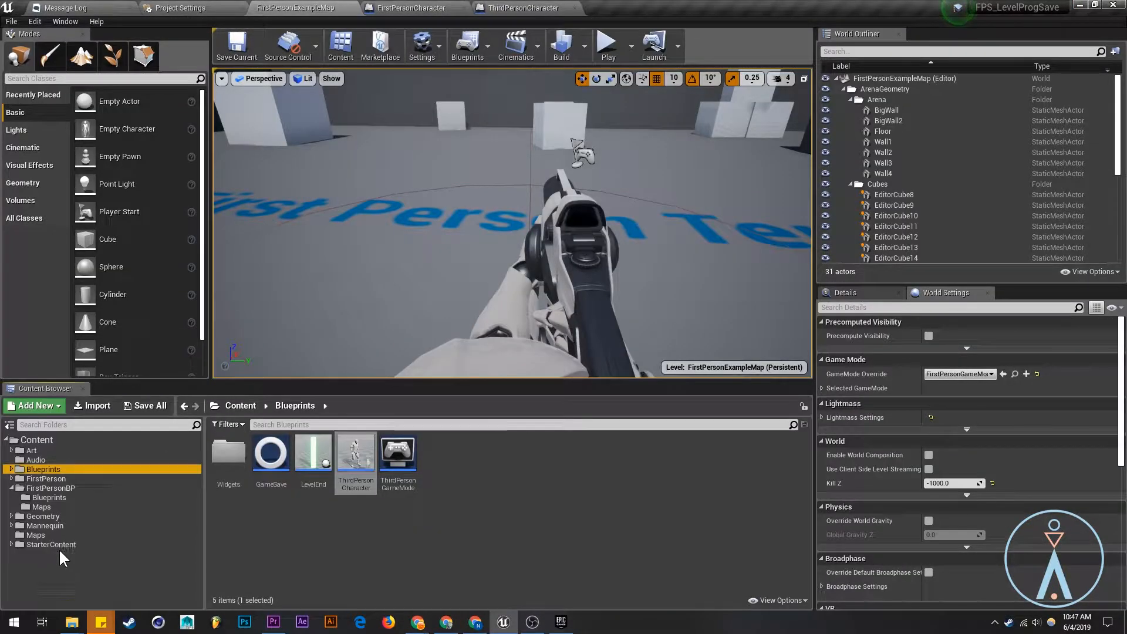
{"action": "left_click", "coordinate": [41, 507]}
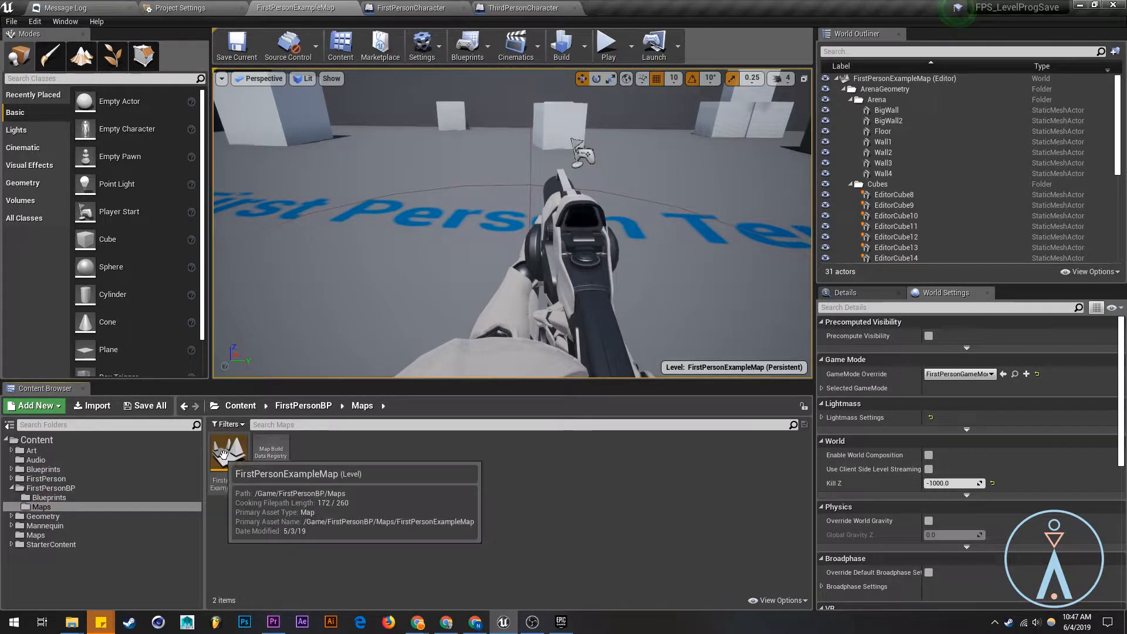
Duplicate FirstPersonExampleMap and rename the copy to Level00.
{"action": "left_click", "coordinate": [228, 453]}
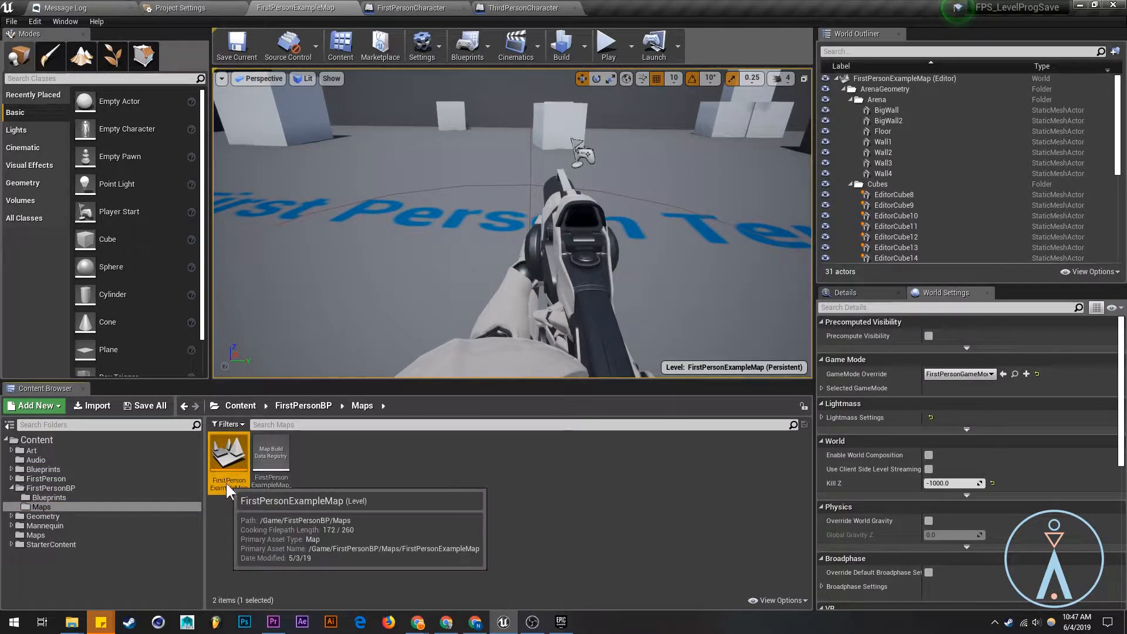
{"action": "mouse_move", "coordinate": [286, 547]}
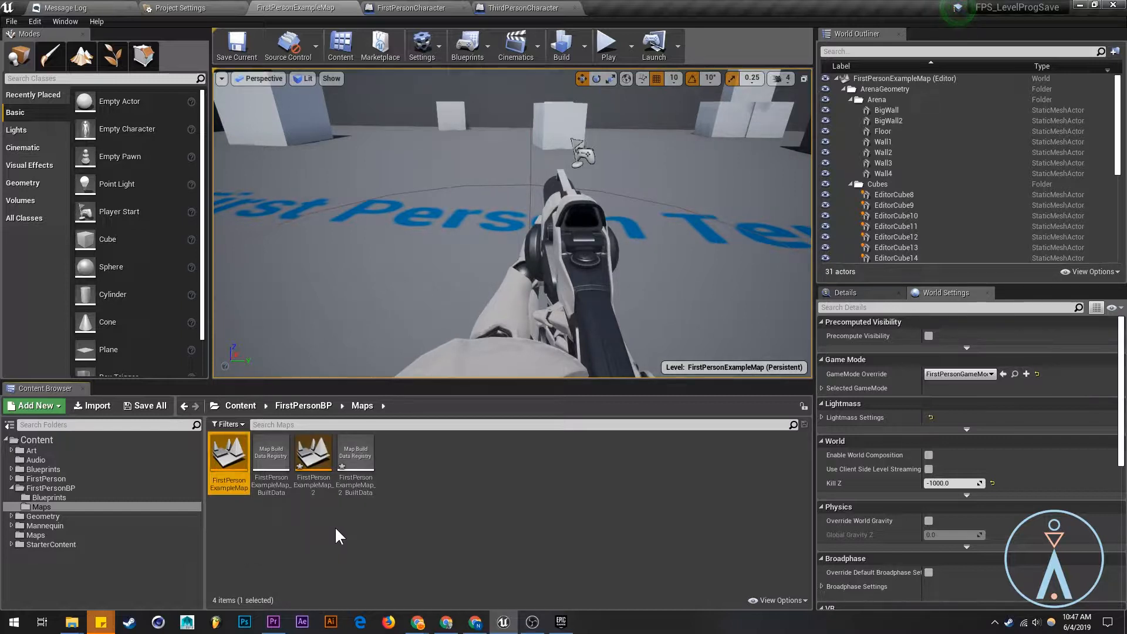
{"action": "mouse_move", "coordinate": [313, 453]}
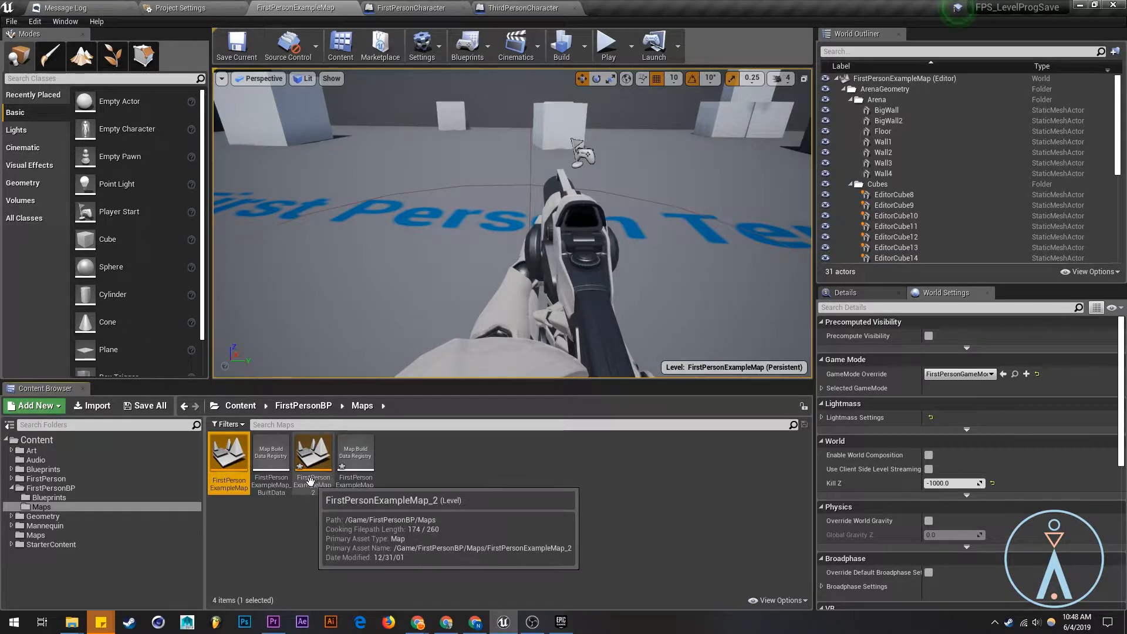
{"action": "right_click", "coordinate": [313, 460]}
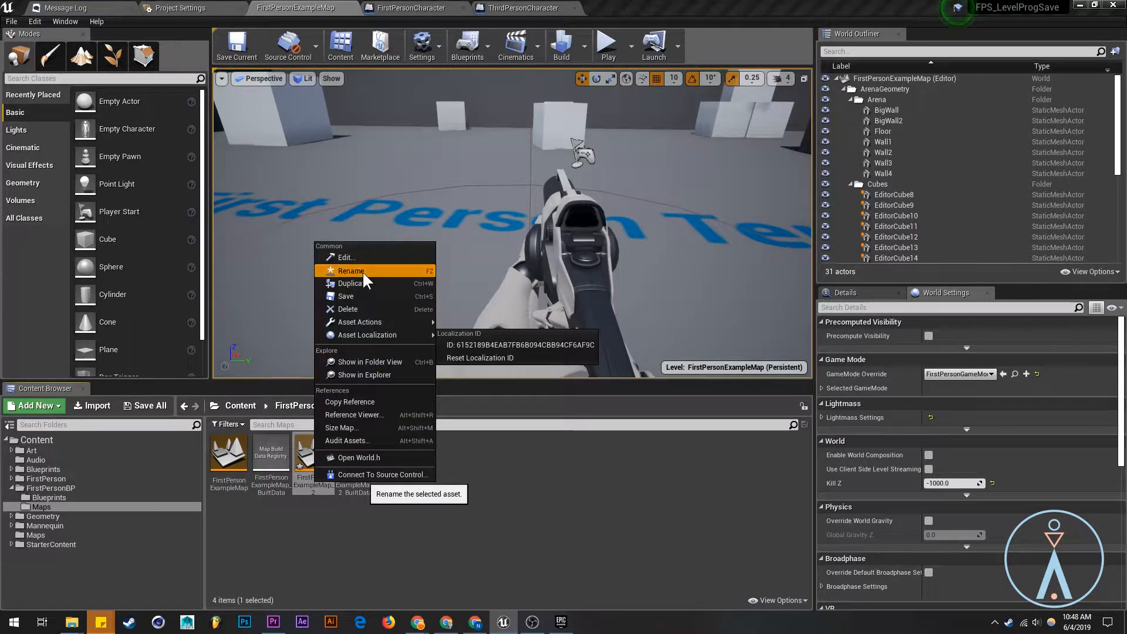
{"action": "left_click", "coordinate": [352, 271]}
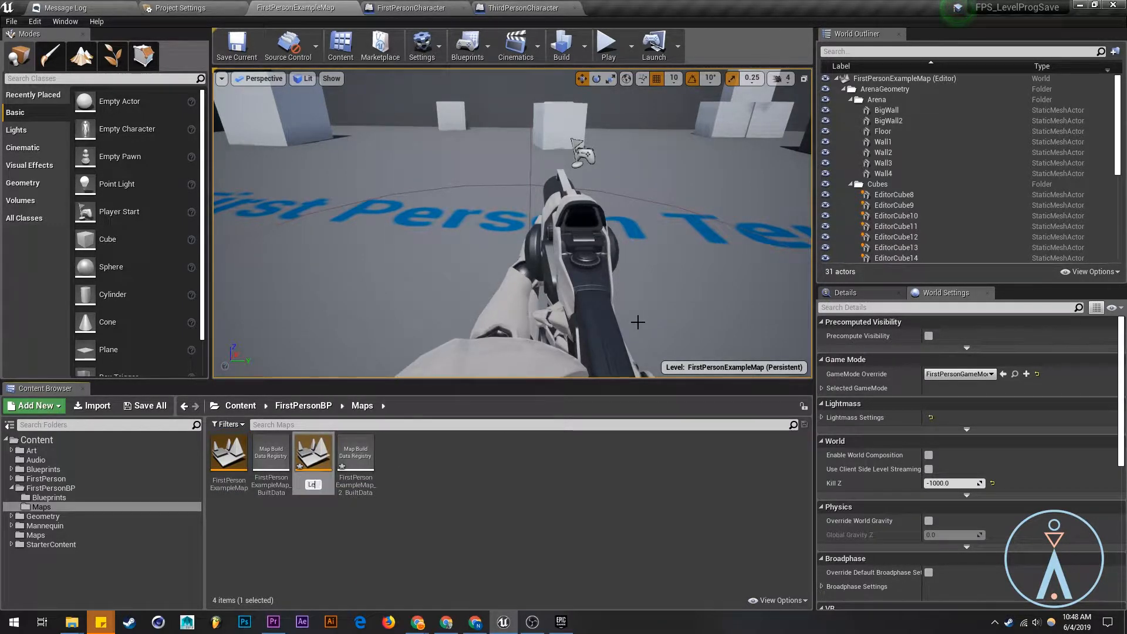
{"action": "key", "text": "enter"}
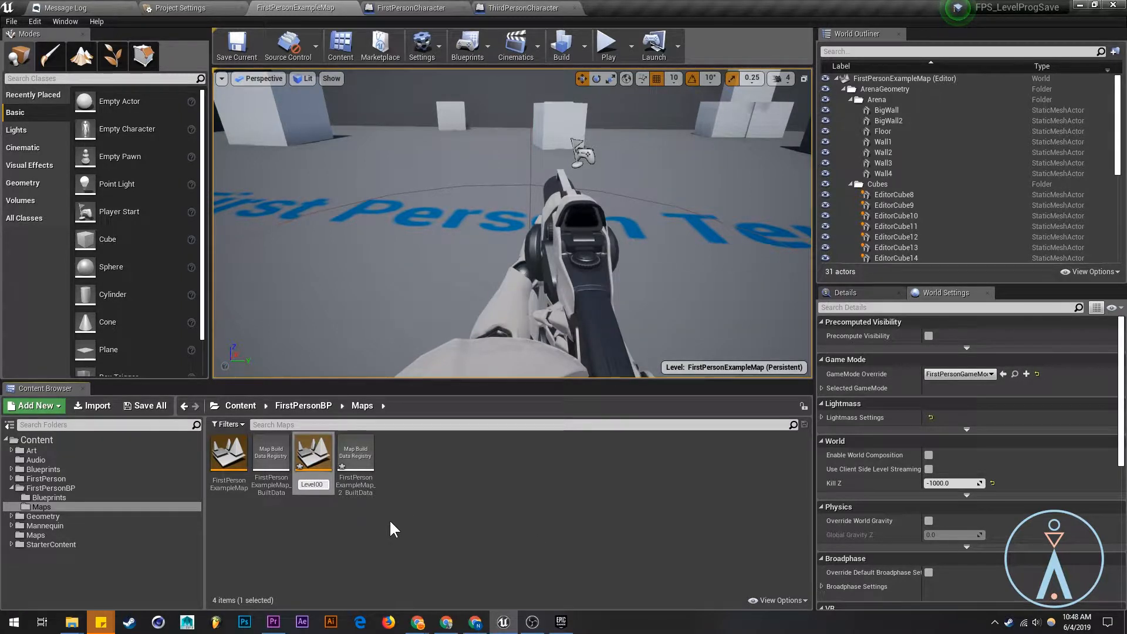
{"action": "right_click", "coordinate": [311, 457]}
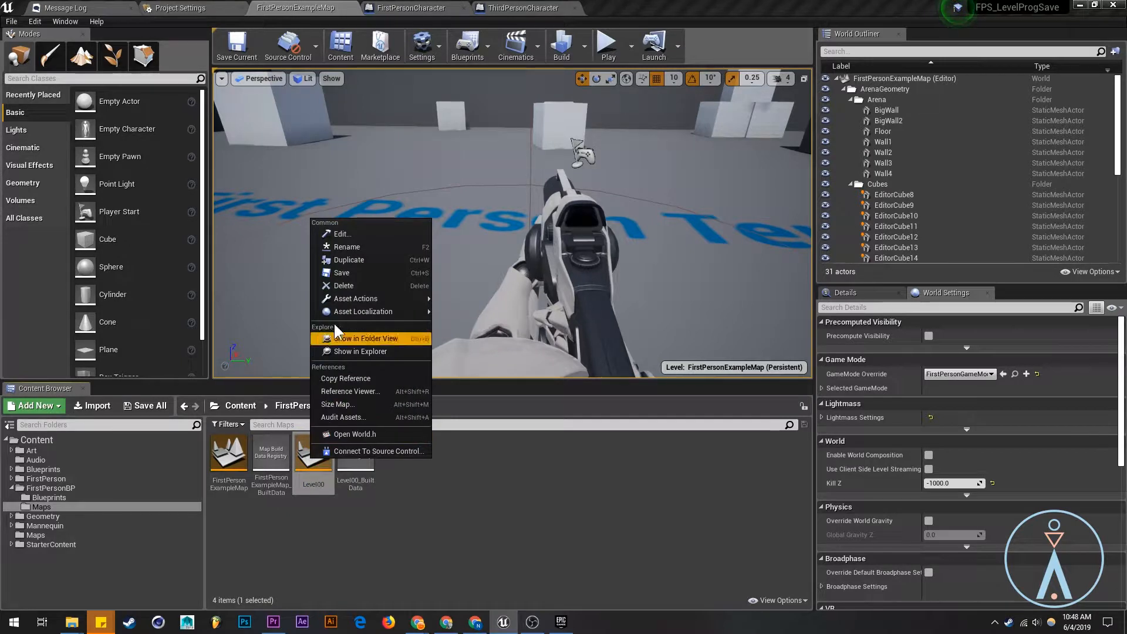
{"action": "mouse_move", "coordinate": [355, 299]}
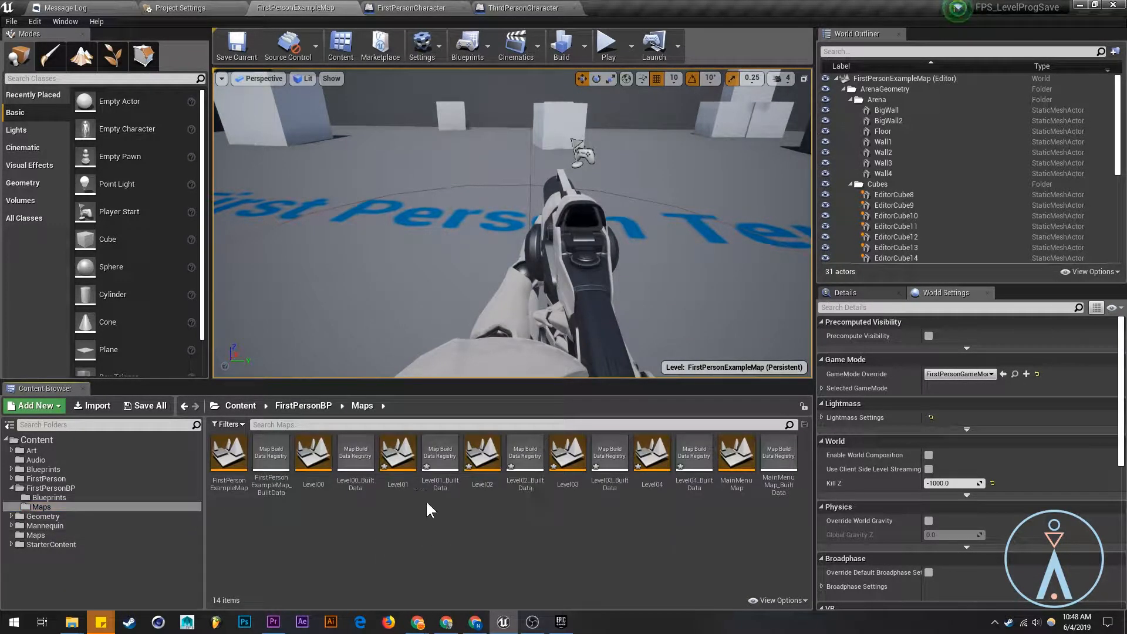
Browse the FirstPersonBP folders and bring up the FirstPersonCharacter Blueprint Event Graph.
{"action": "left_click", "coordinate": [52, 498]}
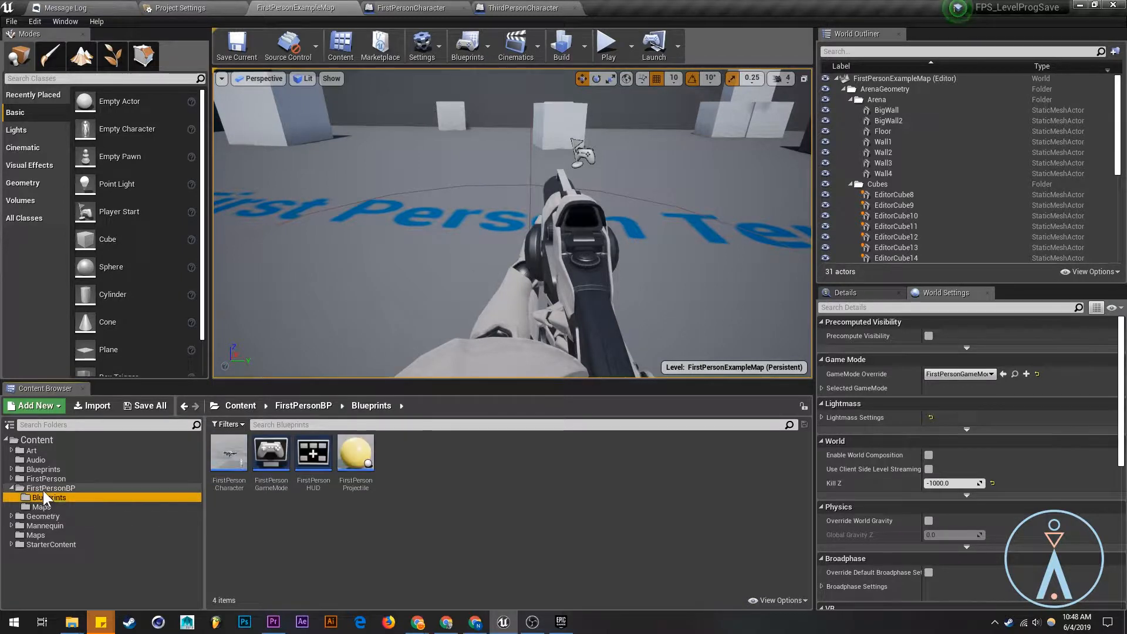
{"action": "mouse_move", "coordinate": [51, 497]}
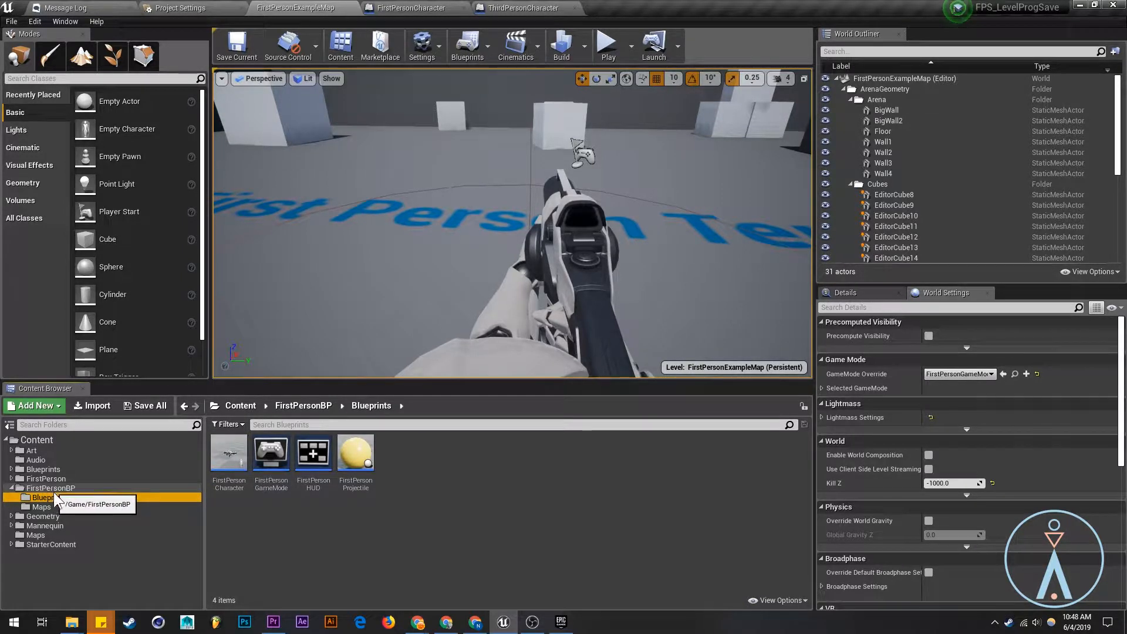
{"action": "left_click", "coordinate": [42, 507]}
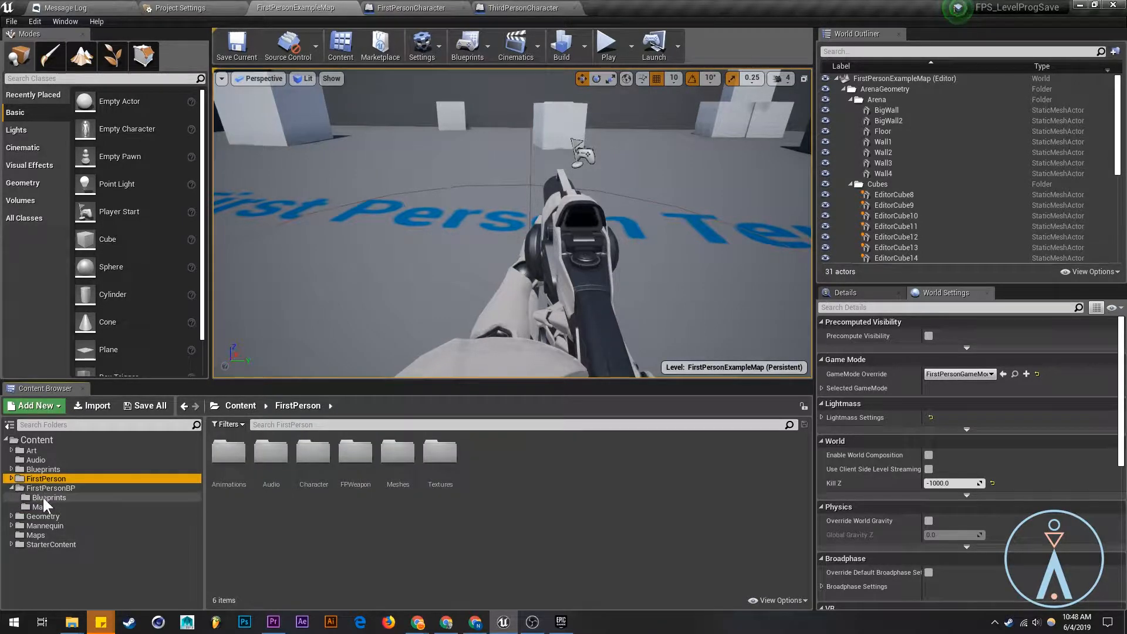
{"action": "left_click", "coordinate": [410, 8]}
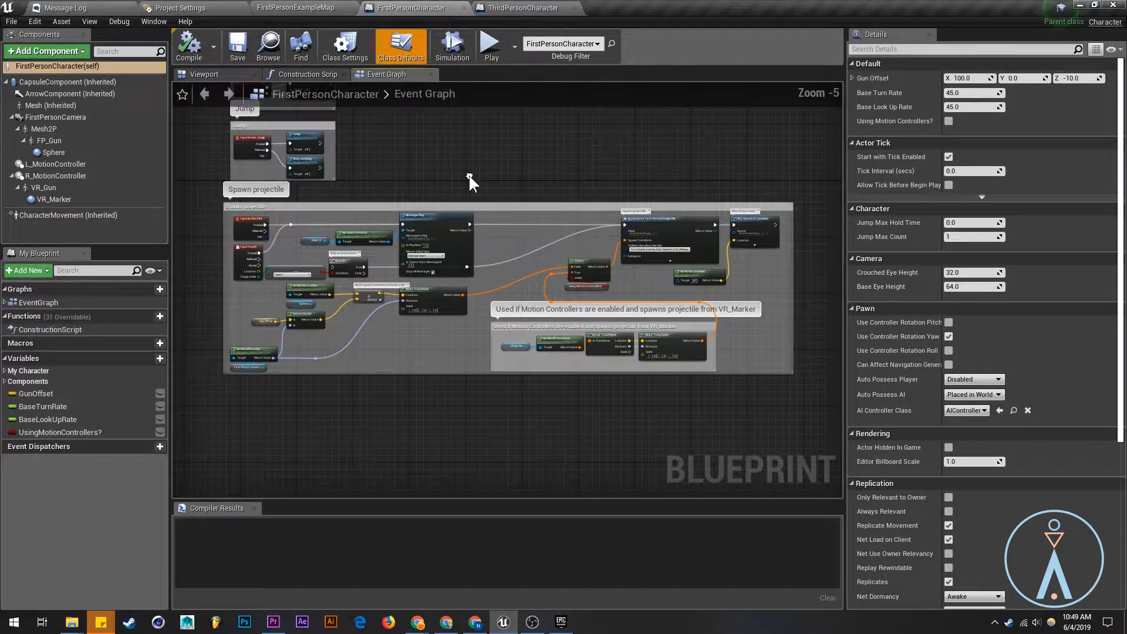
Paste ThirdPersonCharacter's level progression nodes into FirstPersonCharacter and reposition BeginPlay.
{"action": "left_click", "coordinate": [527, 7]}
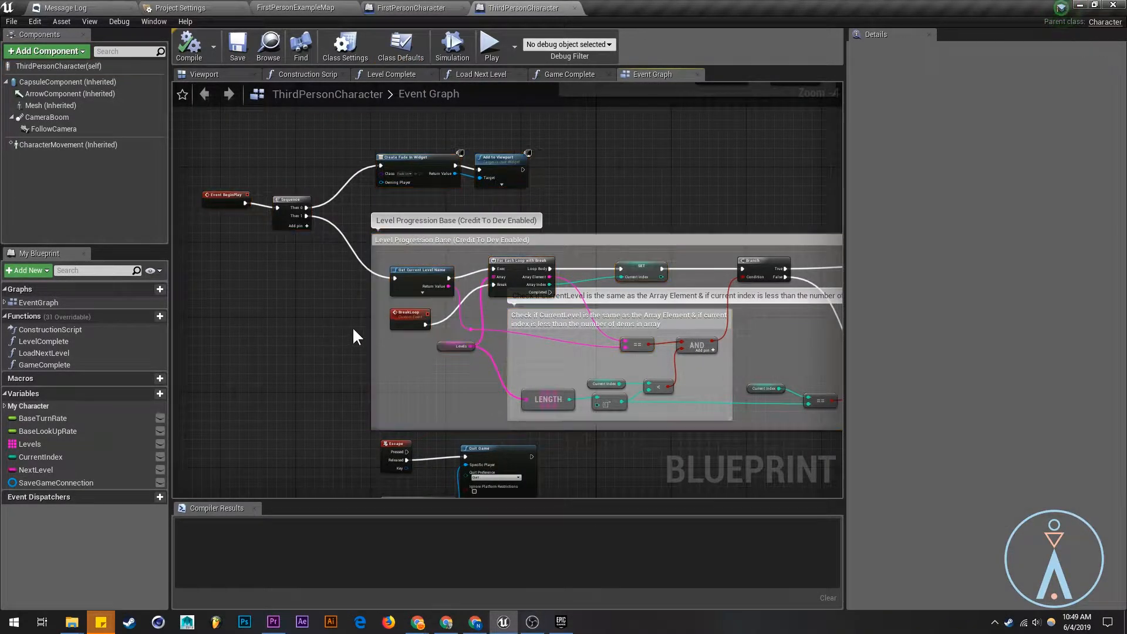
{"action": "scroll", "scroll_direction": "down", "scroll_amount": 3}
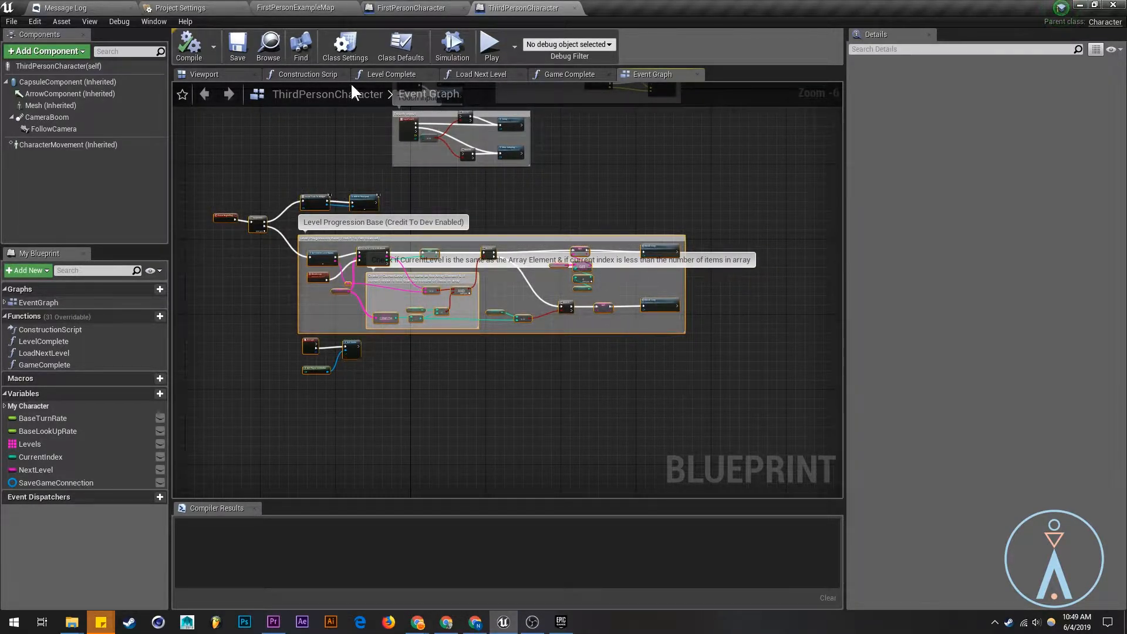
{"action": "left_click", "coordinate": [412, 7]}
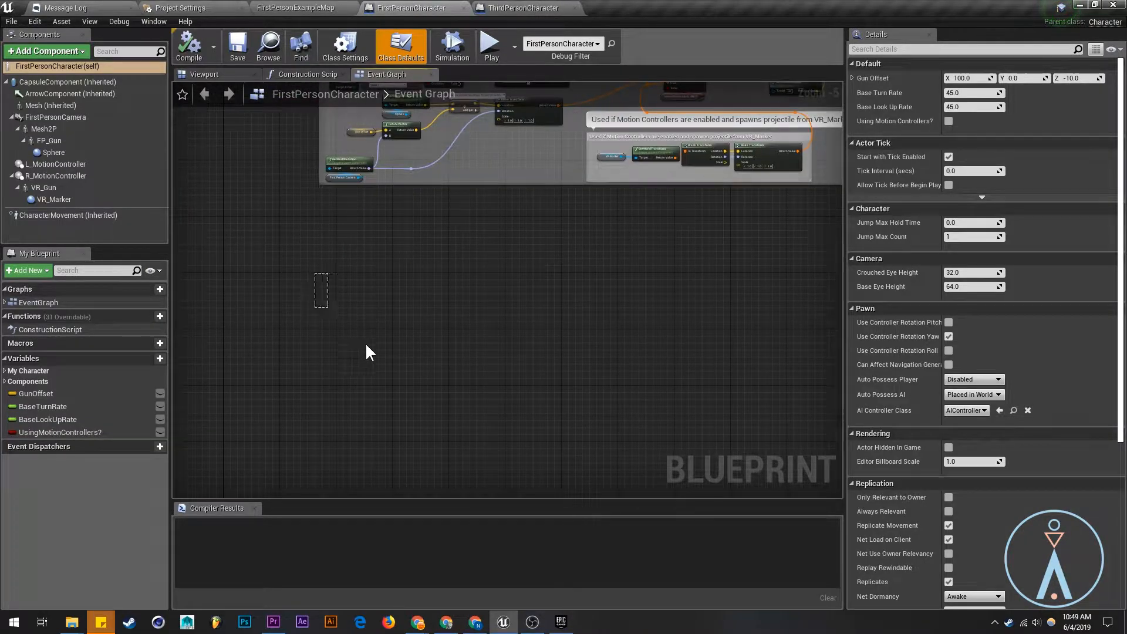
{"action": "key", "text": "ctrl+v"}
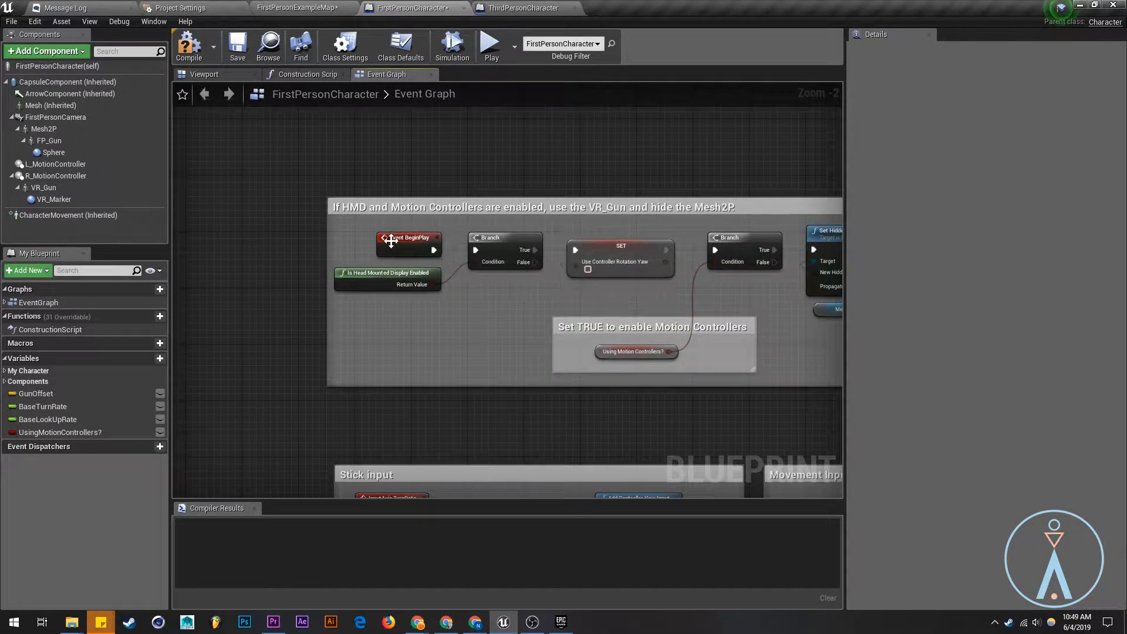
{"action": "left_click_drag", "start_coordinate": [392, 241], "coordinate": [250, 252]}
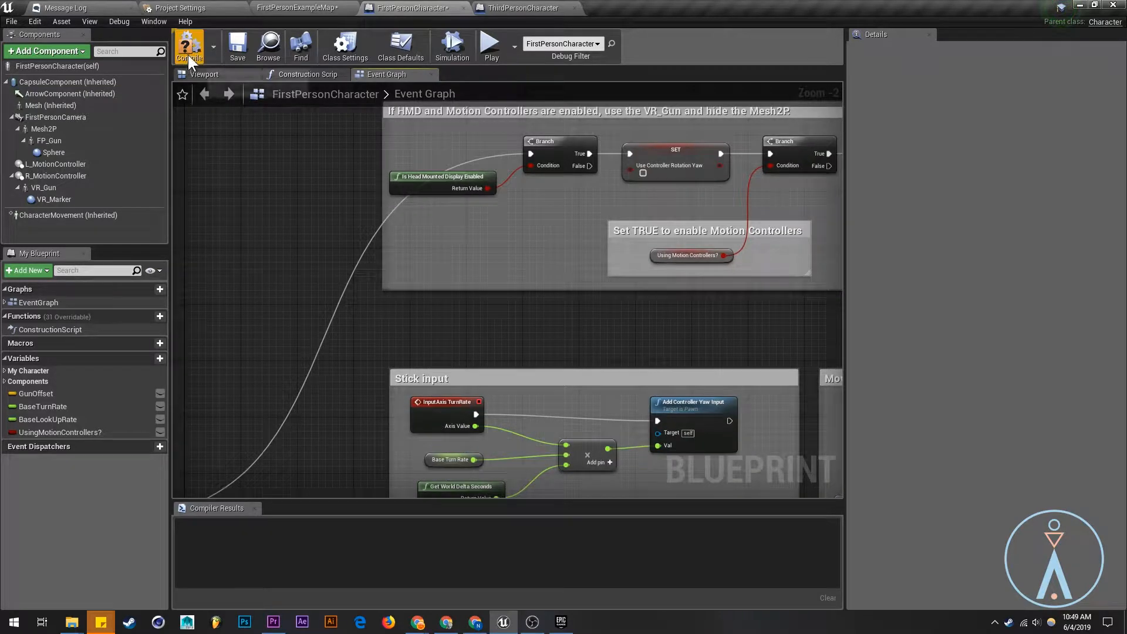
Compile FirstPersonCharacter and fill the Levels array defaults with Level00–Level04.
{"action": "left_click", "coordinate": [189, 45]}
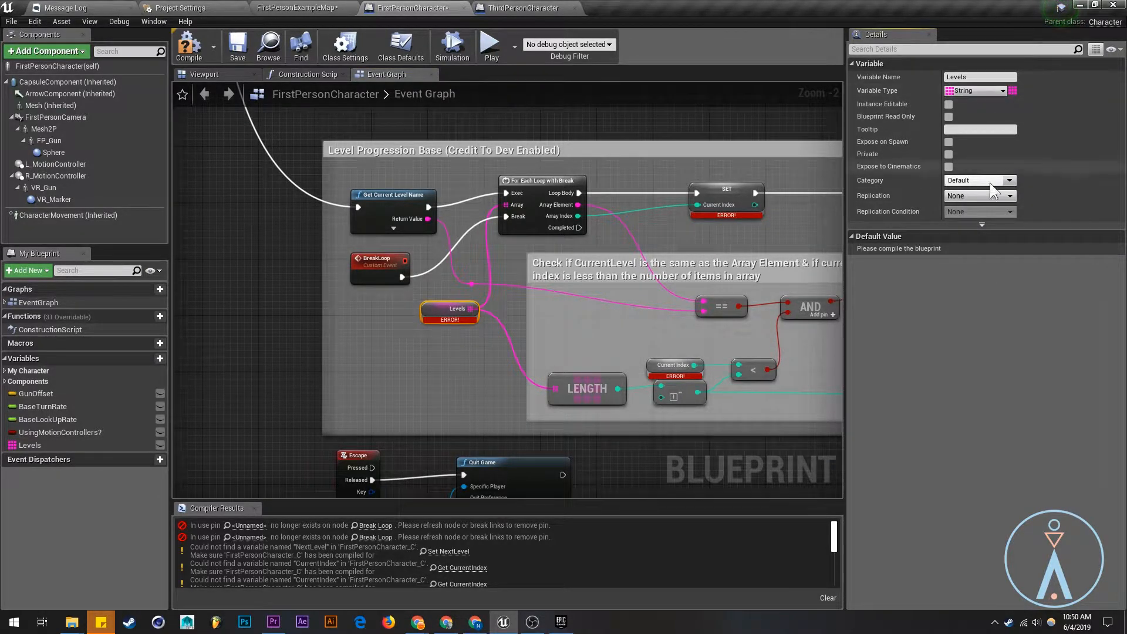
{"action": "mouse_move", "coordinate": [189, 46]}
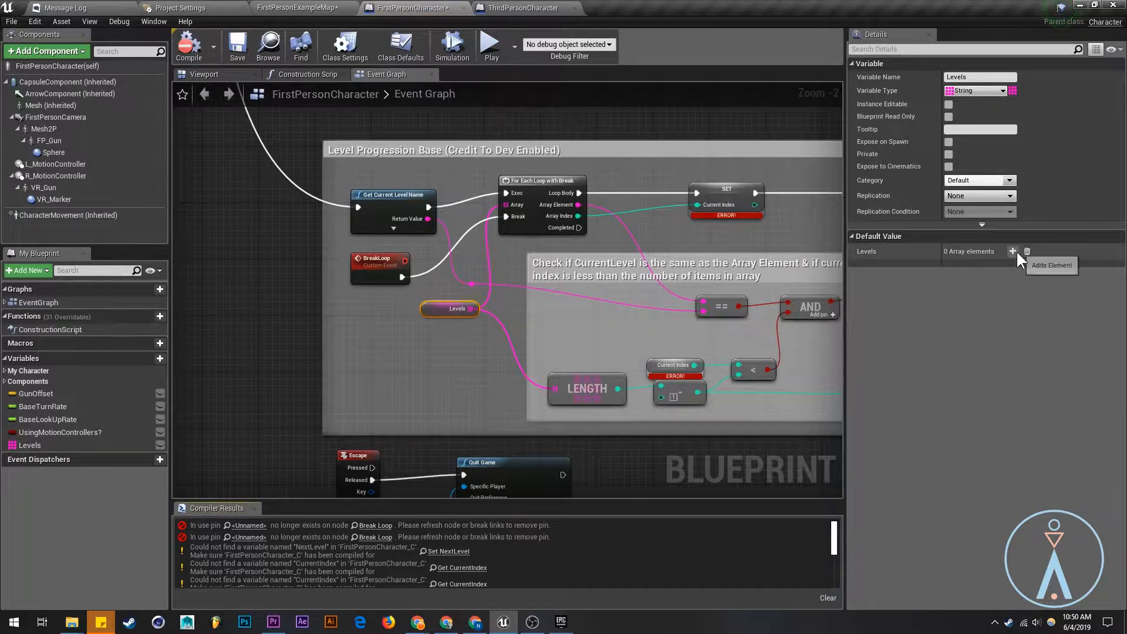
{"action": "left_click", "coordinate": [1013, 251]}
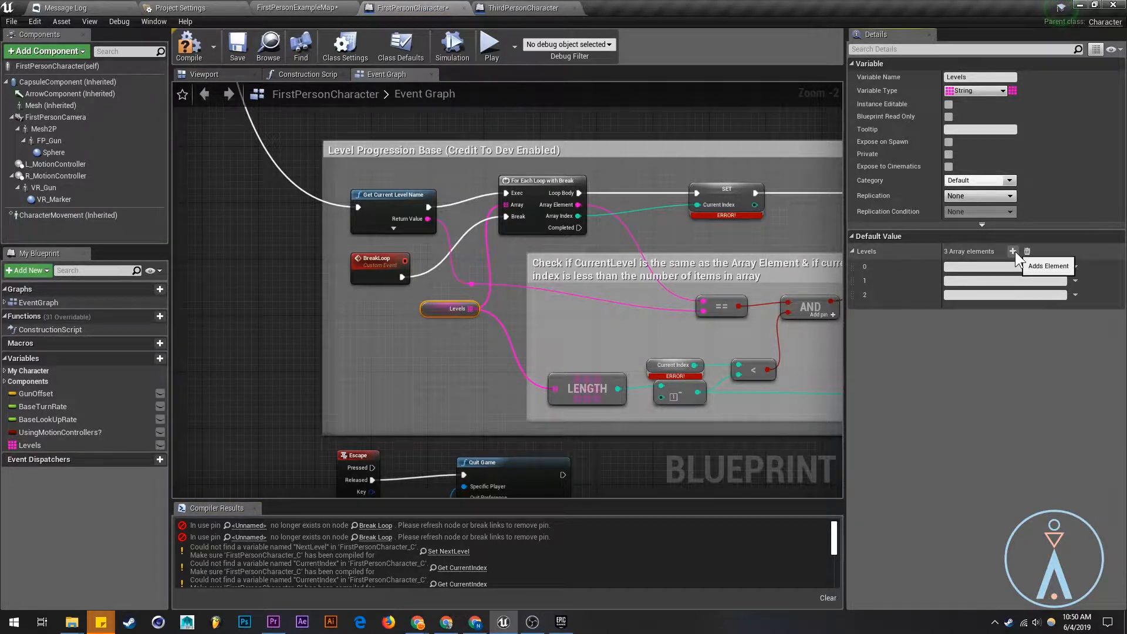
{"action": "left_click", "coordinate": [1012, 252]}
{"action": "type", "text": "Level00"}
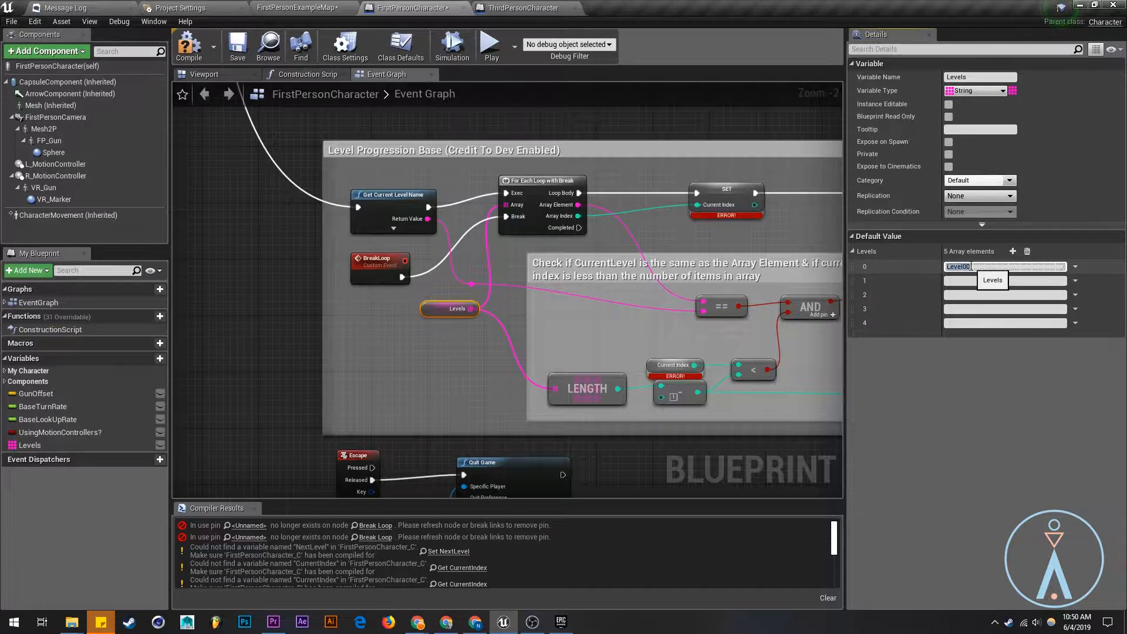
{"action": "left_click", "coordinate": [1007, 280]}
{"action": "type", "text": "Level01"}
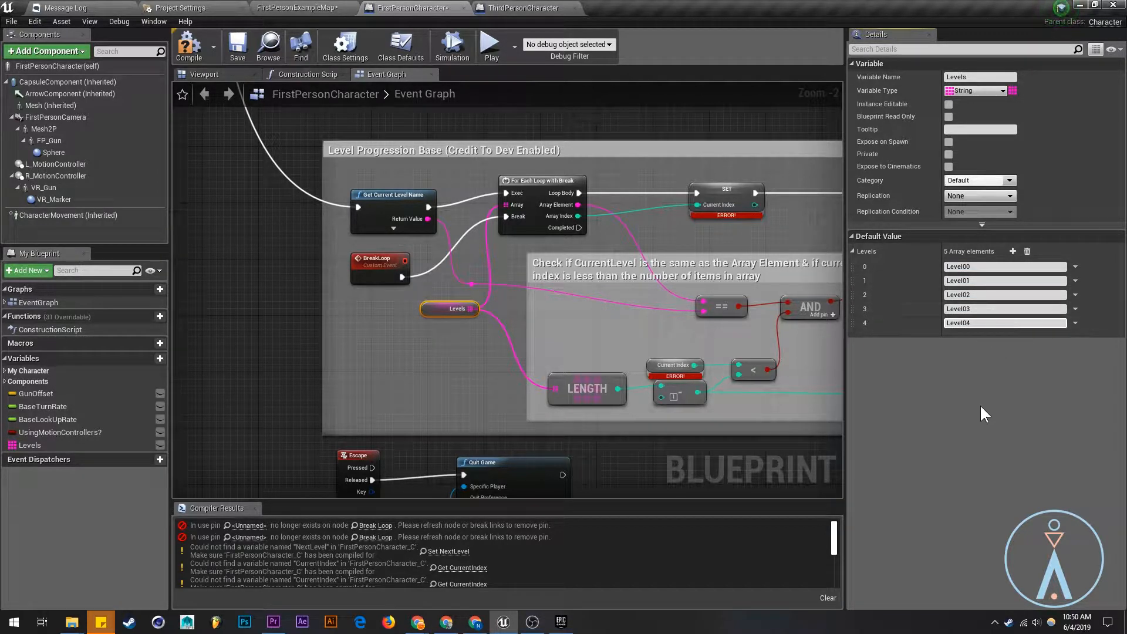
{"action": "left_click", "coordinate": [293, 8]}
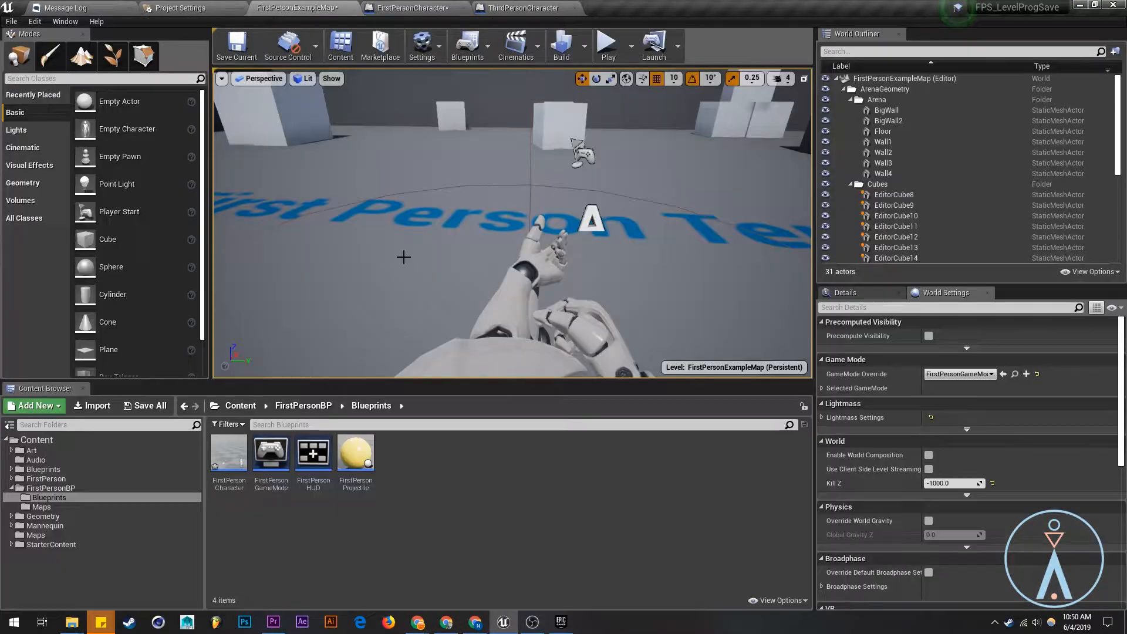
Check the map names in the FirstPersonBP Maps folder, then return to FirstPersonCharacter.
{"action": "left_click", "coordinate": [41, 506]}
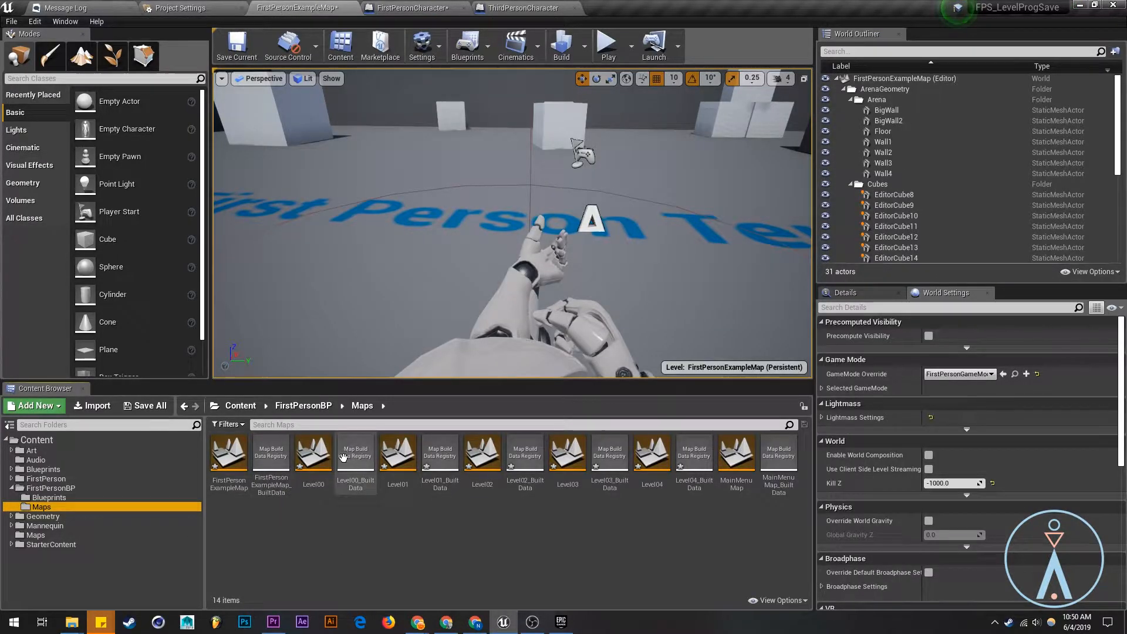
{"action": "mouse_move", "coordinate": [522, 7]}
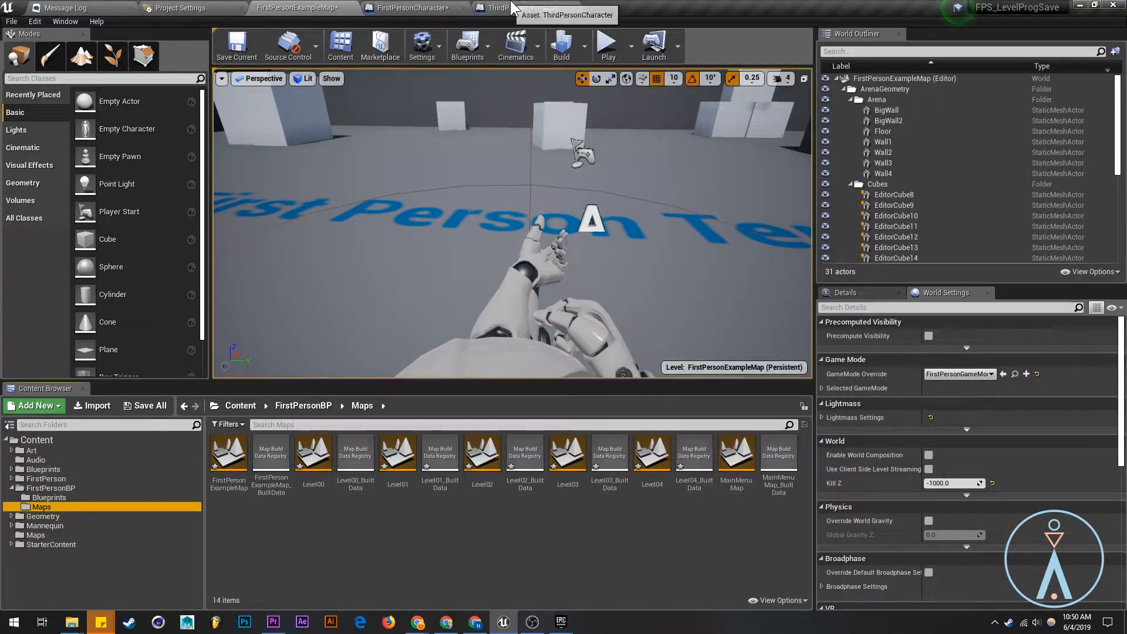
{"action": "left_click", "coordinate": [410, 8]}
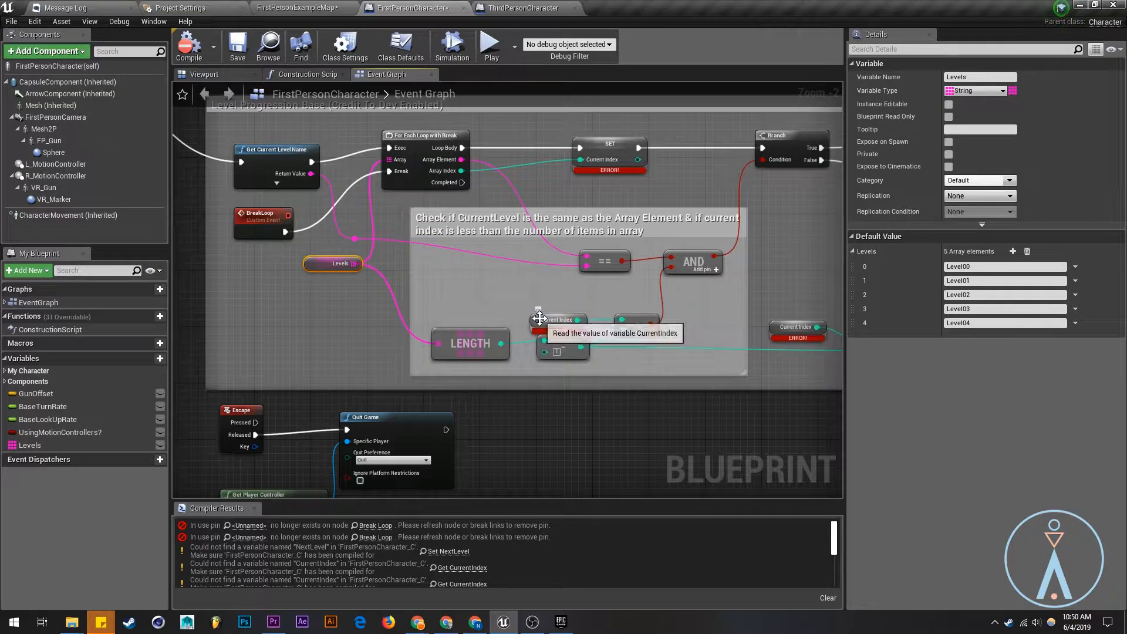
Create the missing CurrentIndex and NextLevel variables in FirstPersonCharacter and compile.
{"action": "right_click", "coordinate": [610, 158]}
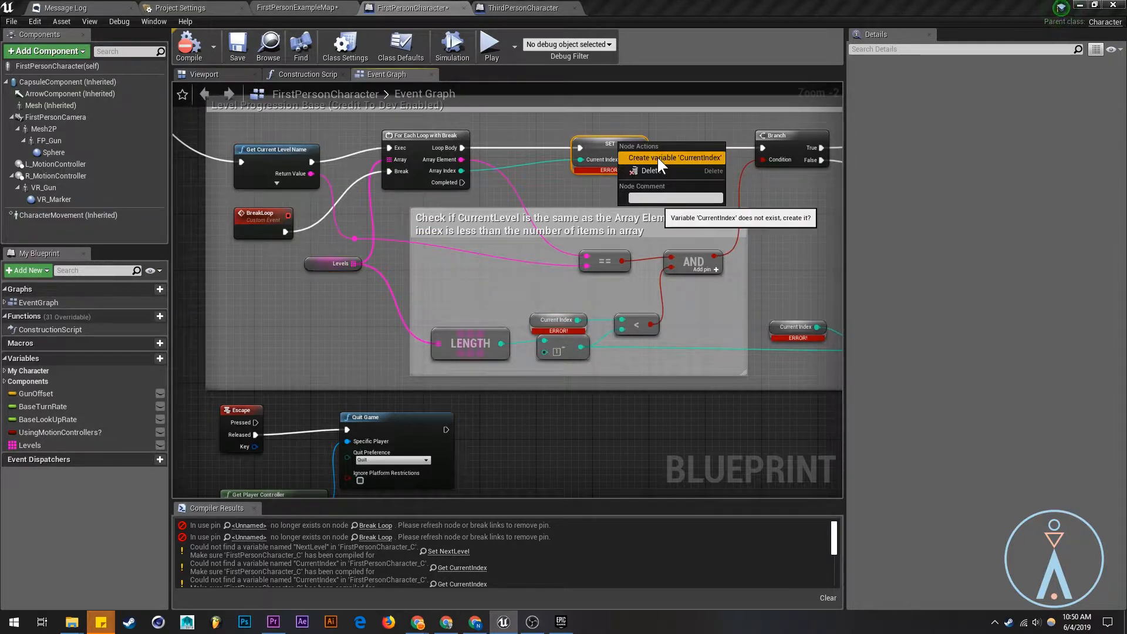
{"action": "left_click", "coordinate": [673, 157]}
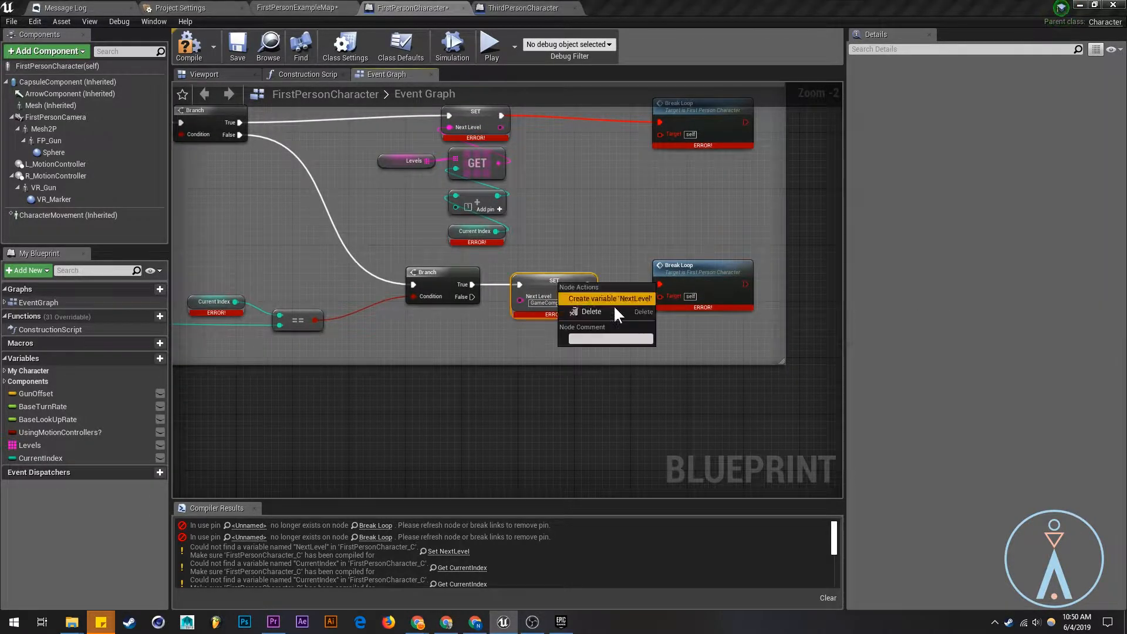
{"action": "left_click", "coordinate": [609, 298]}
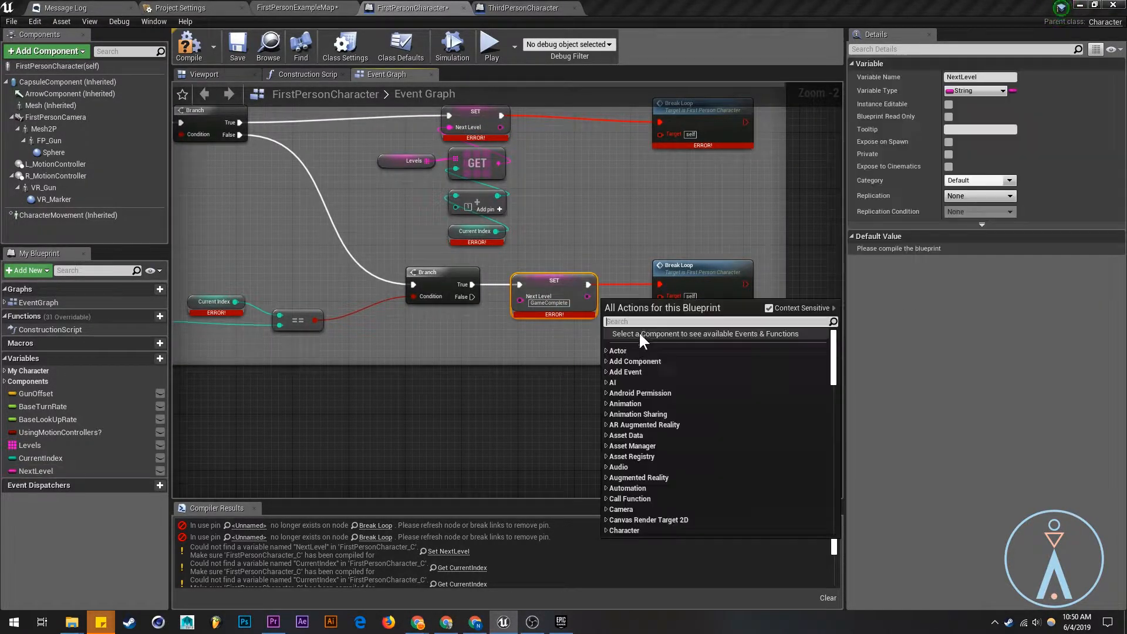
{"action": "right_click", "coordinate": [553, 280]}
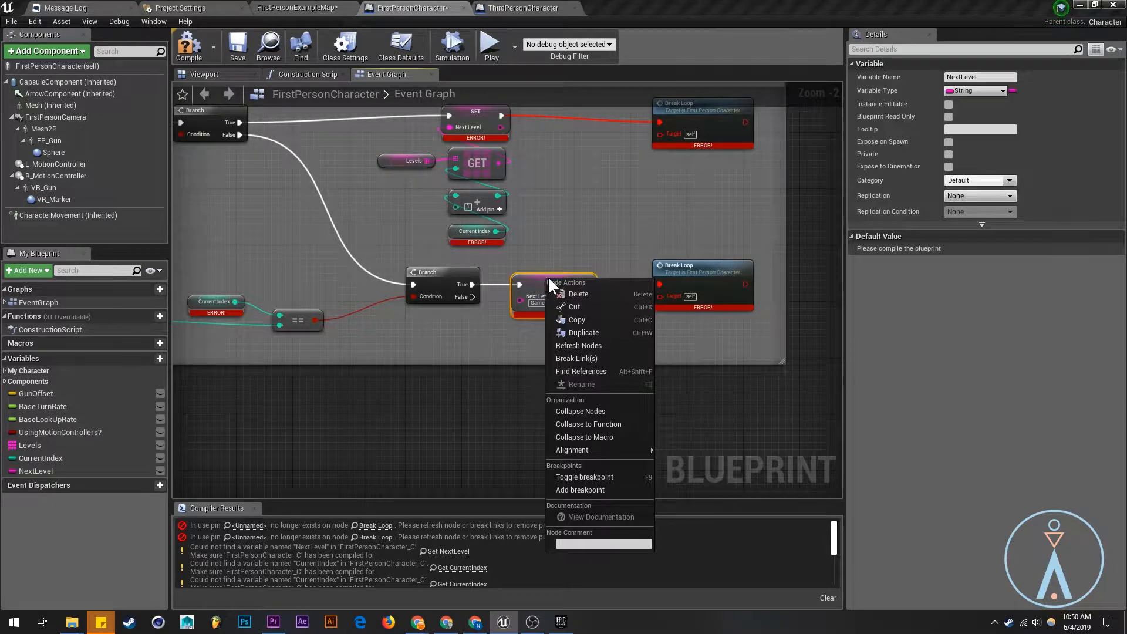
{"action": "mouse_move", "coordinate": [599, 437]}
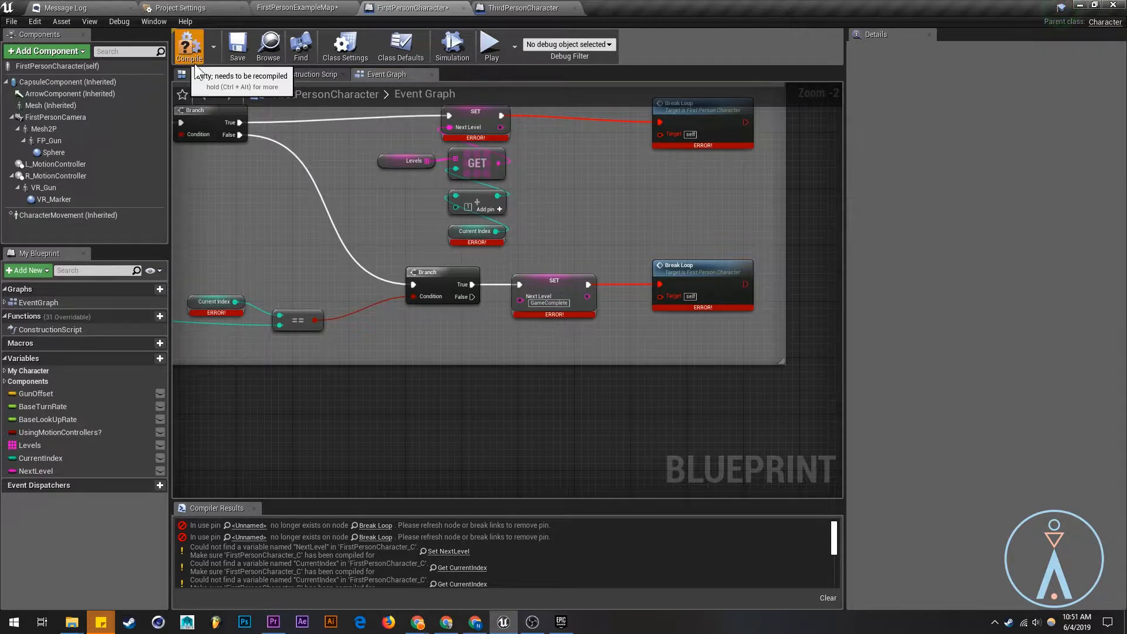
{"action": "left_click", "coordinate": [188, 45]}
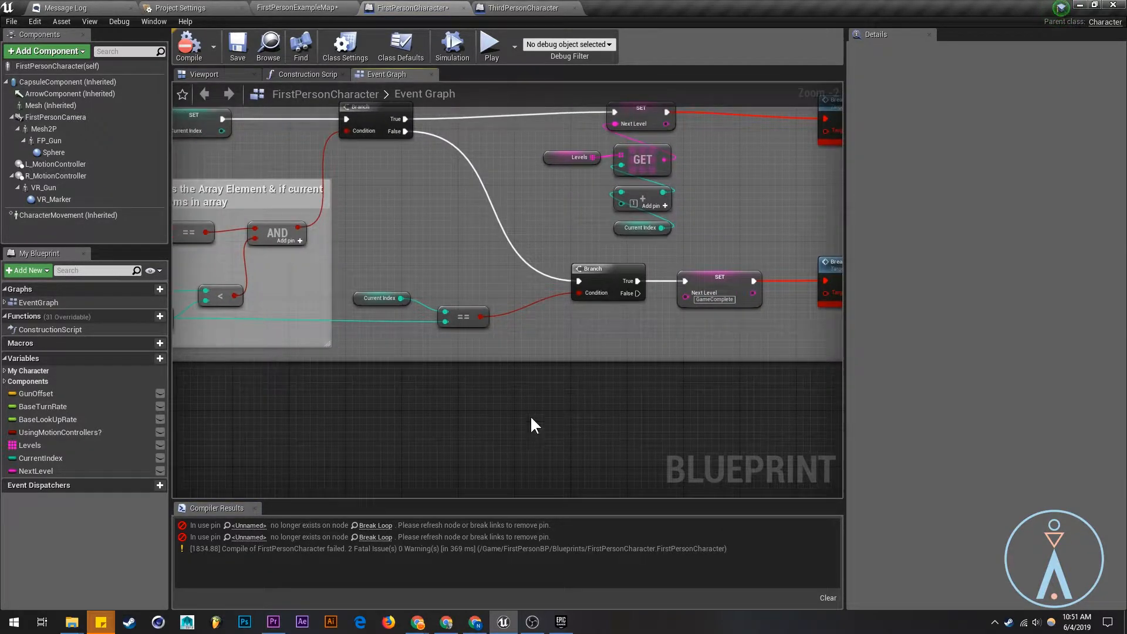
Inspect ThirdPersonCharacter's NextLevel, Levels, BaseLookUpRate and SaveGameConnection variable details.
{"action": "left_click", "coordinate": [36, 471]}
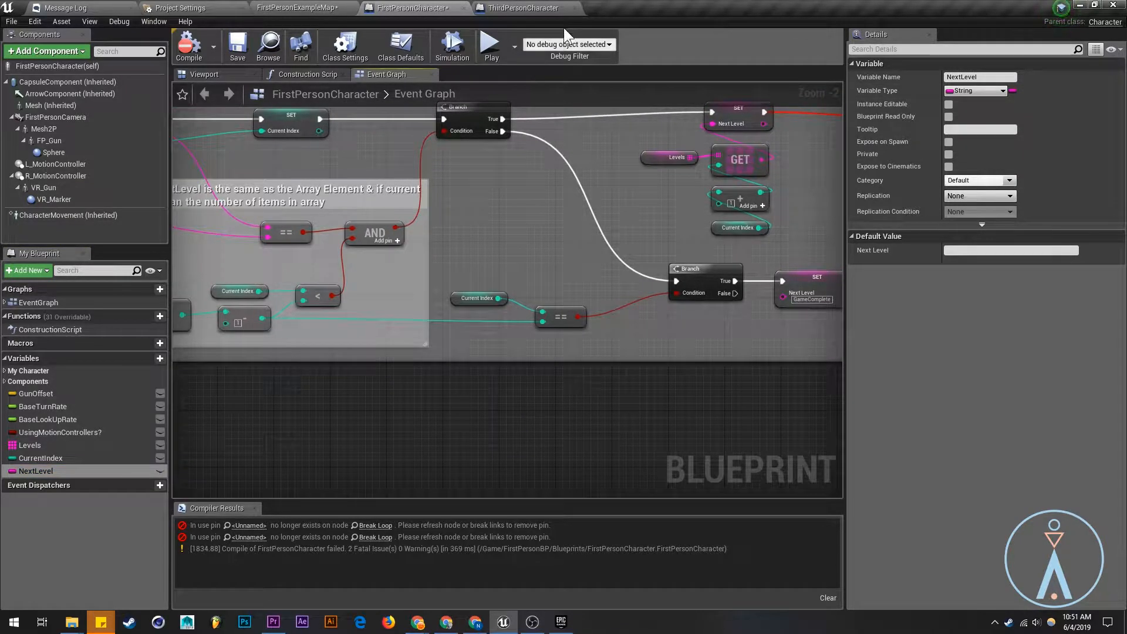
{"action": "left_click", "coordinate": [524, 8]}
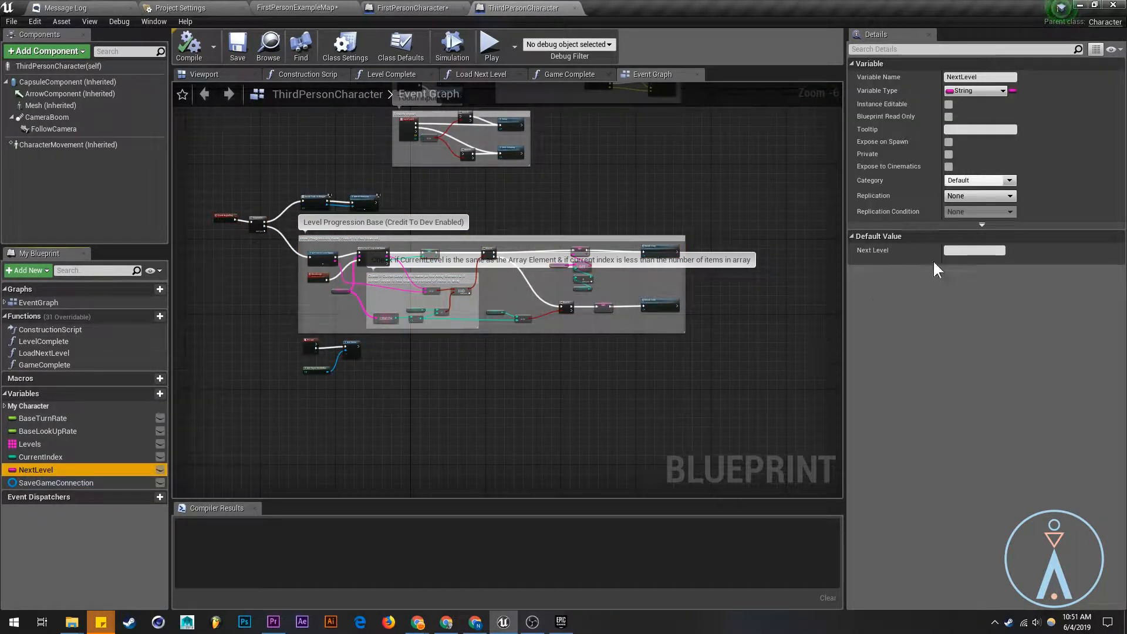
{"action": "left_click", "coordinate": [41, 457]}
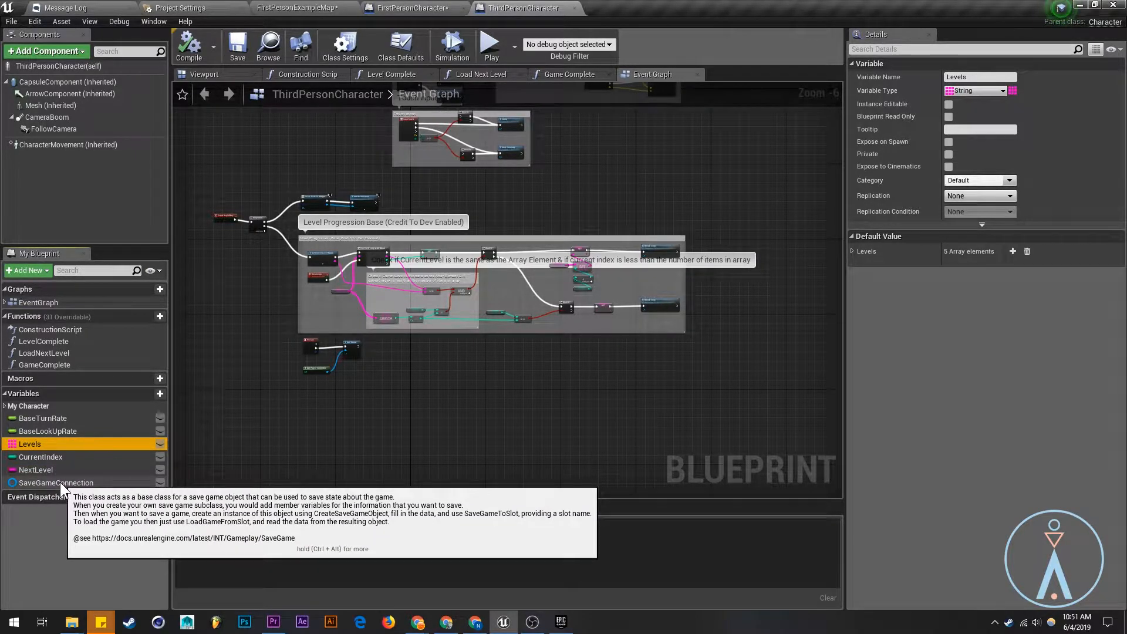
{"action": "left_click", "coordinate": [852, 251]}
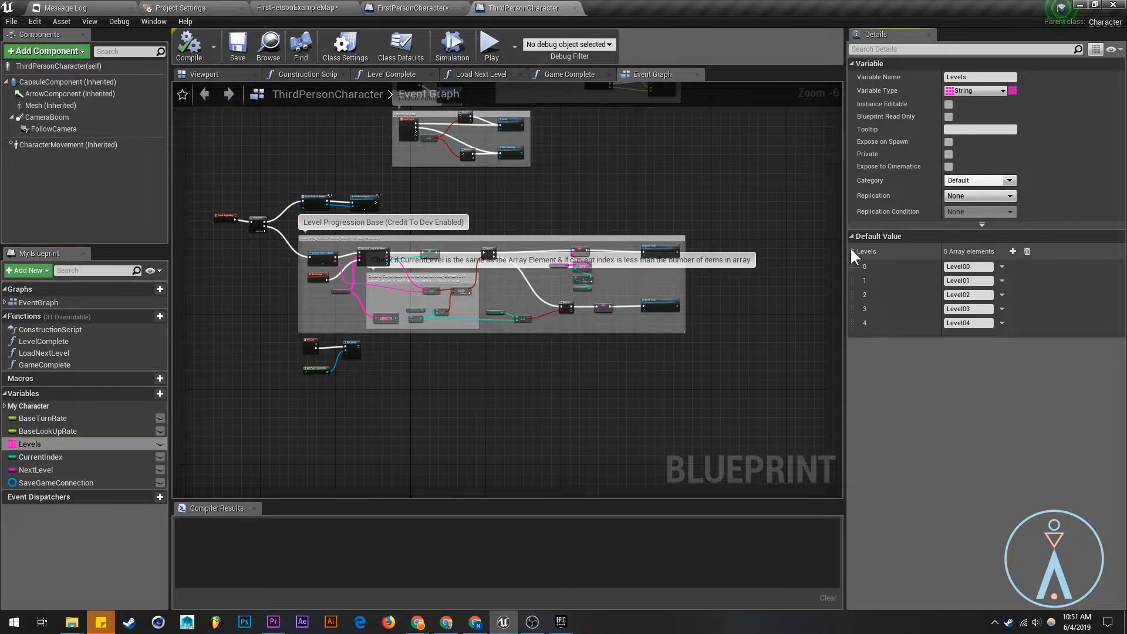
{"action": "left_click", "coordinate": [48, 430]}
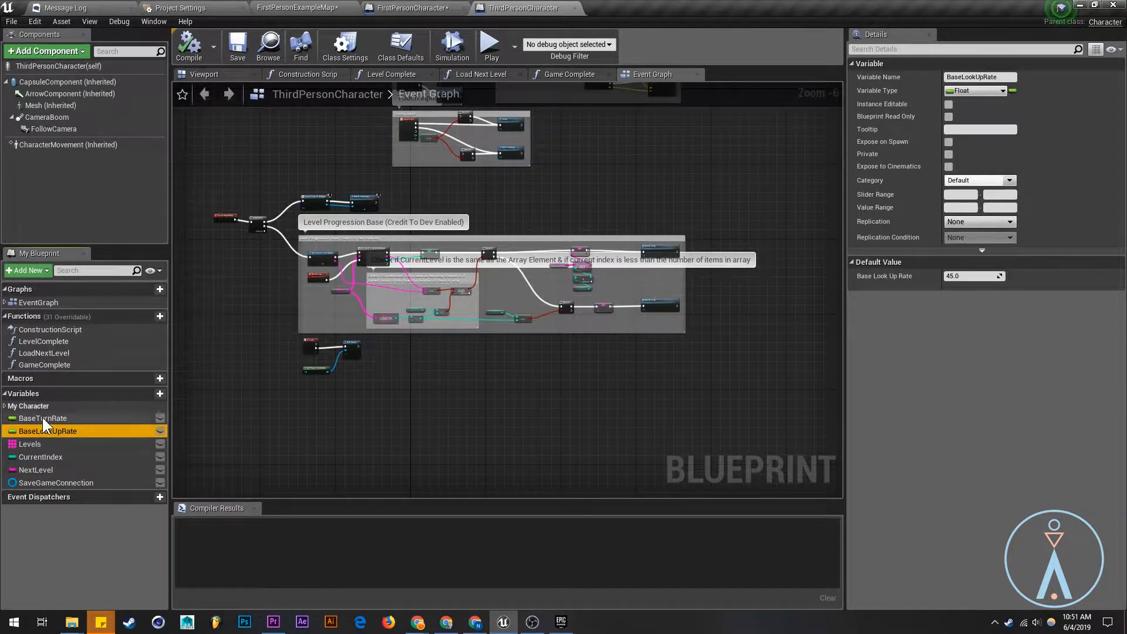
{"action": "left_click", "coordinate": [57, 482]}
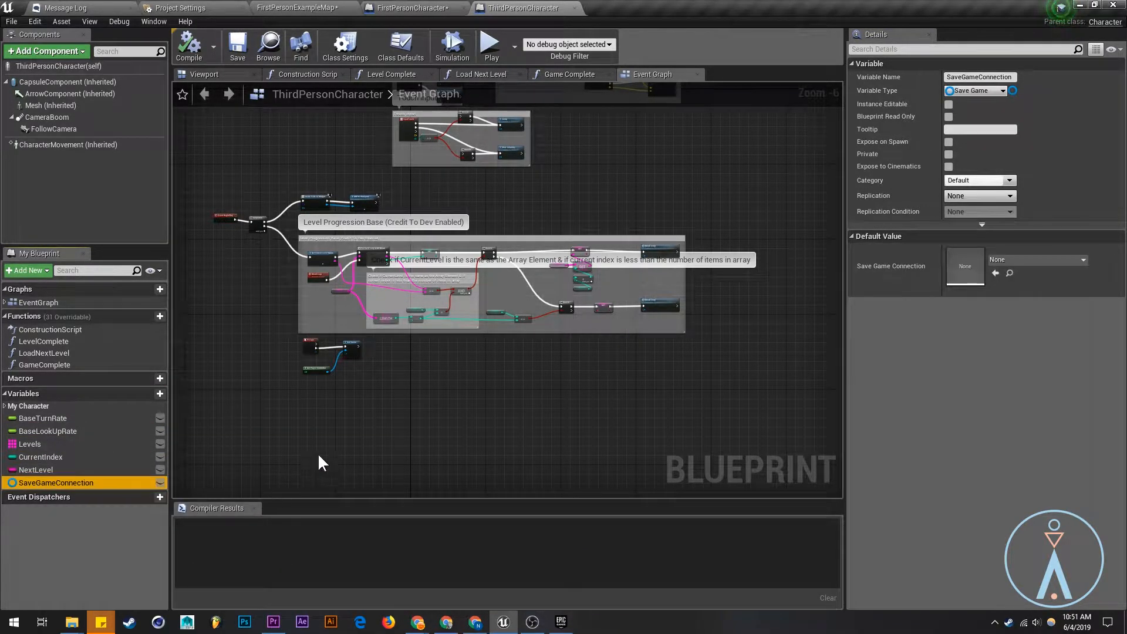
Add a FirstPersonCharacter variable named SaveGameConnection, typed as Save Game object reference.
{"action": "left_click", "coordinate": [412, 7]}
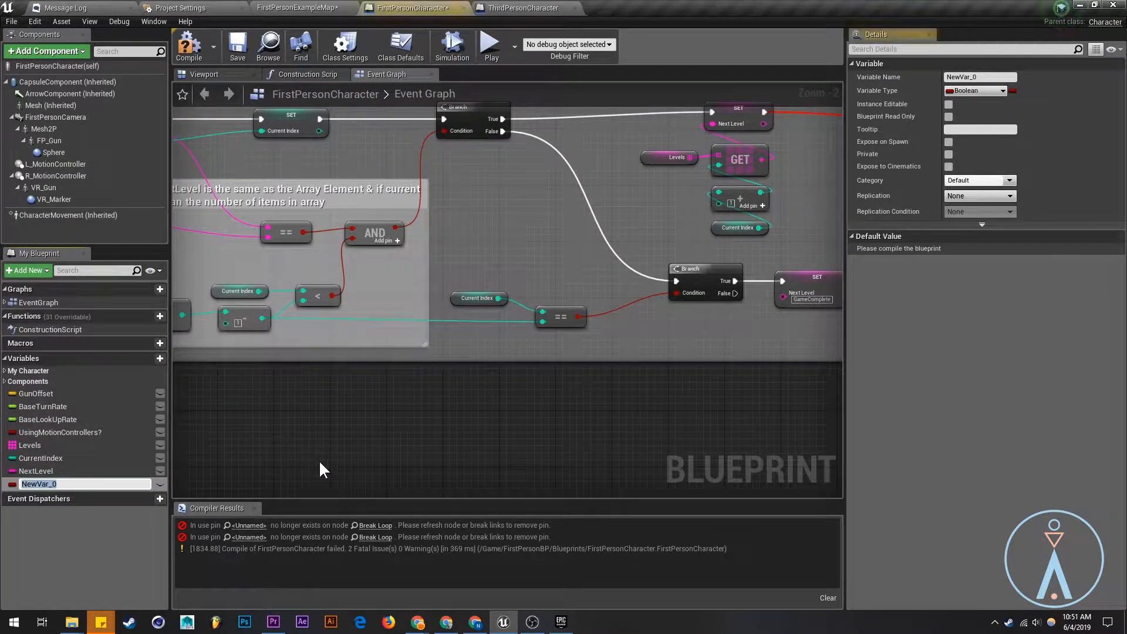
{"action": "type", "text": "SaveGameConnection"}
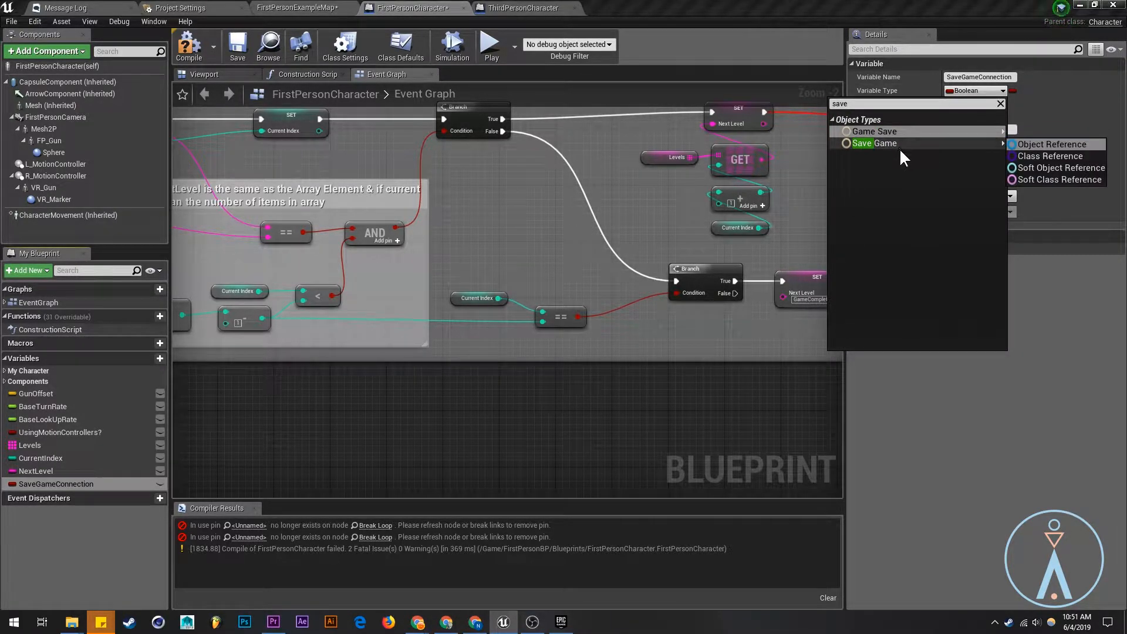
{"action": "mouse_move", "coordinate": [874, 143]}
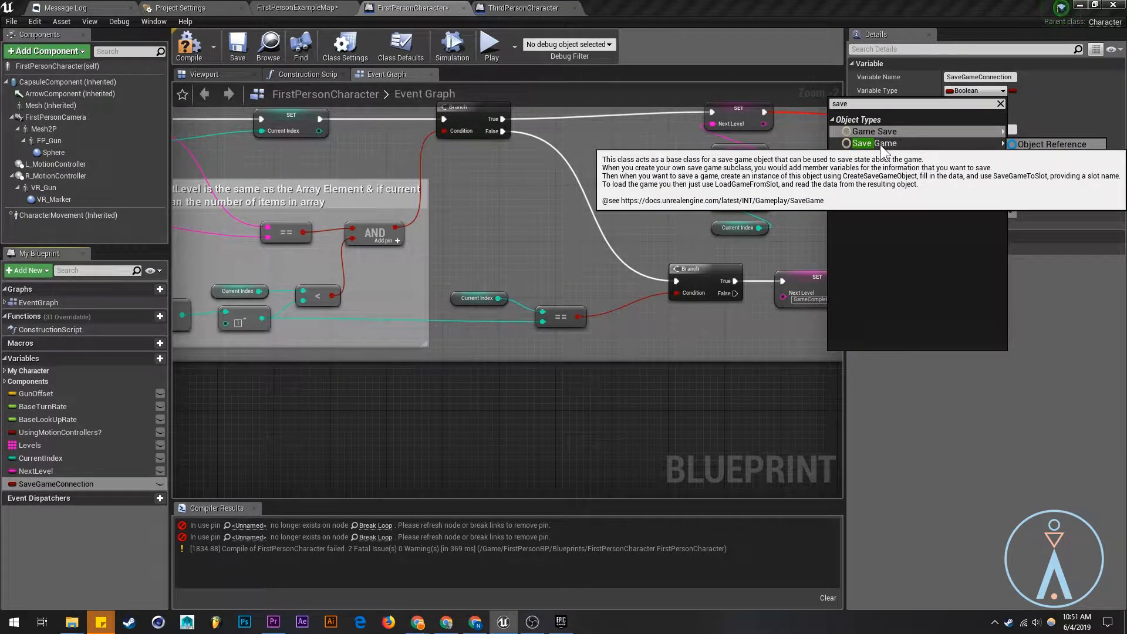
{"action": "left_click", "coordinate": [873, 143]}
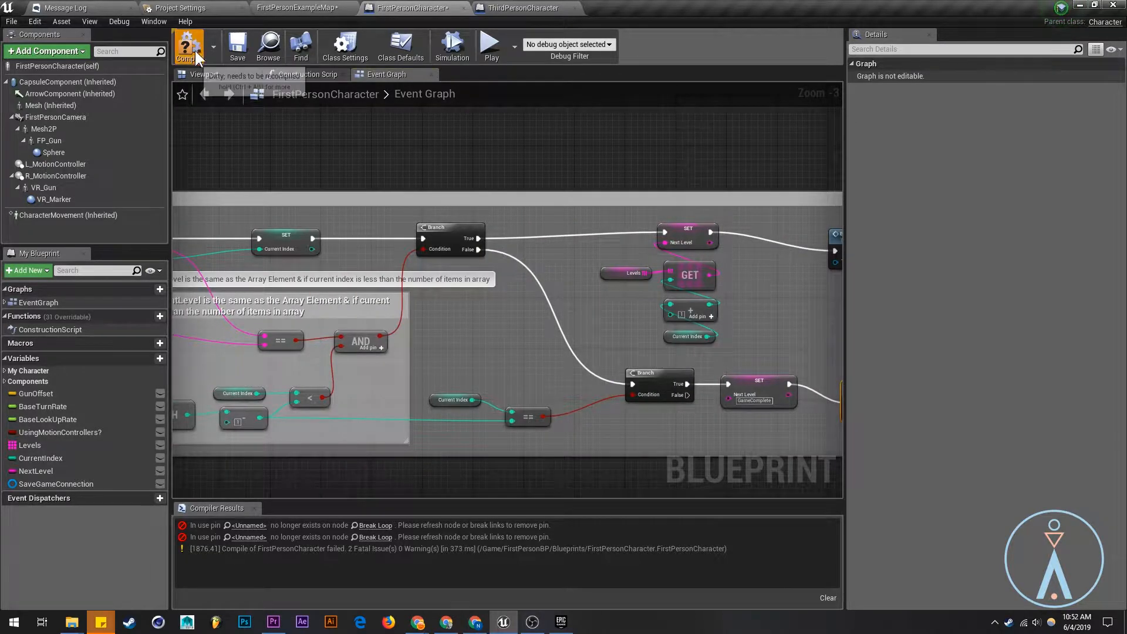
Compile FirstPersonCharacter, glance at ThirdPersonCharacter's functions, and come back.
{"action": "left_click", "coordinate": [189, 45]}
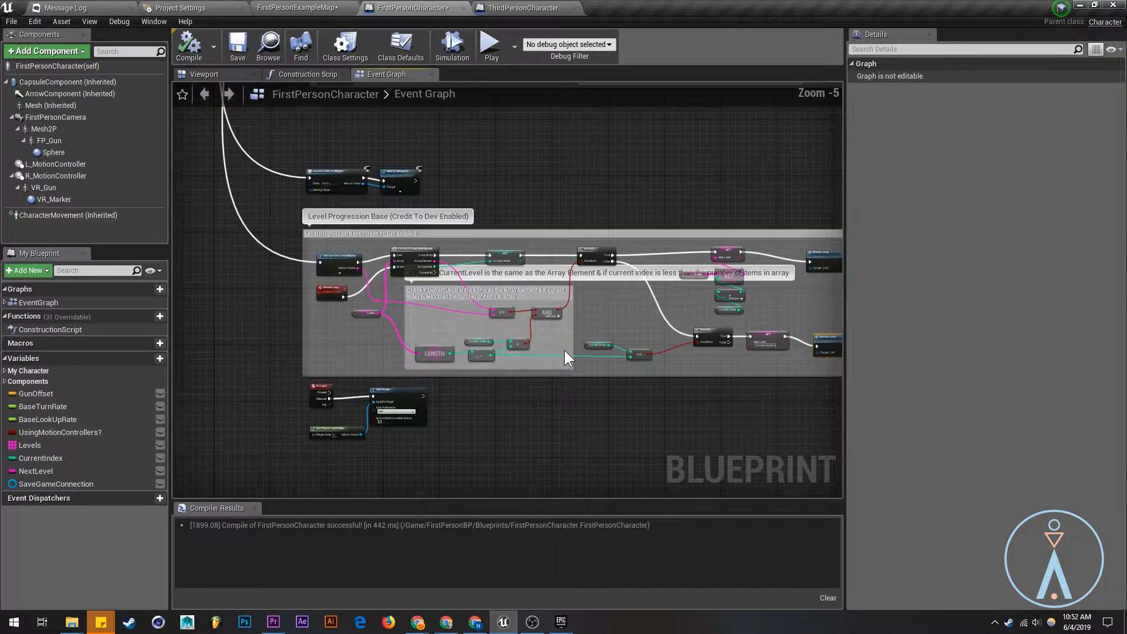
{"action": "left_click", "coordinate": [525, 8]}
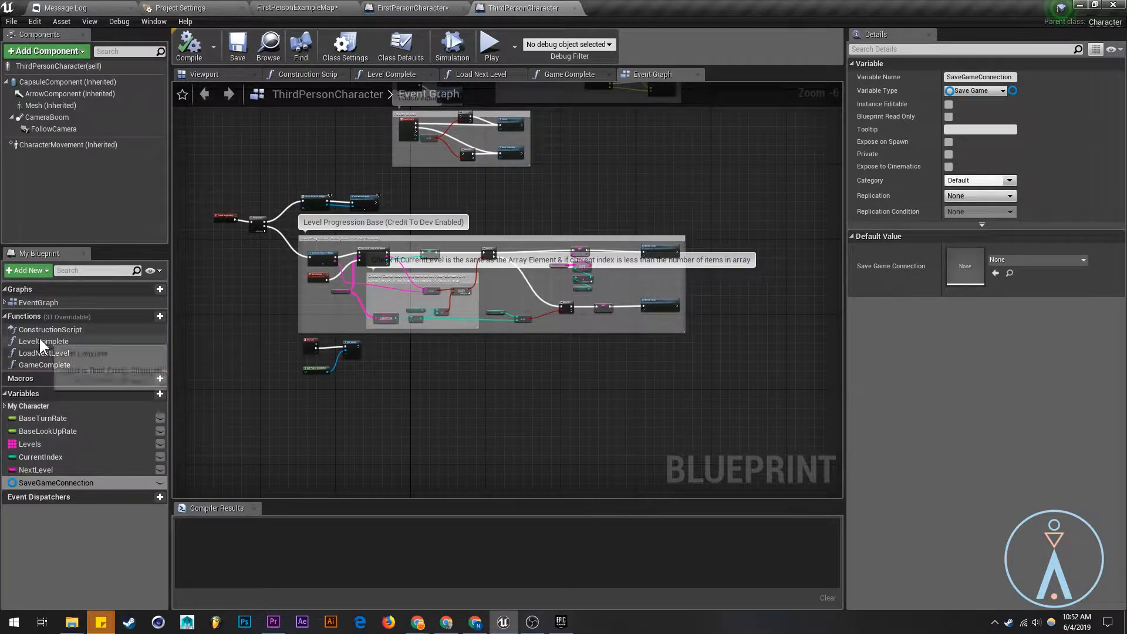
{"action": "mouse_move", "coordinate": [503, 92]}
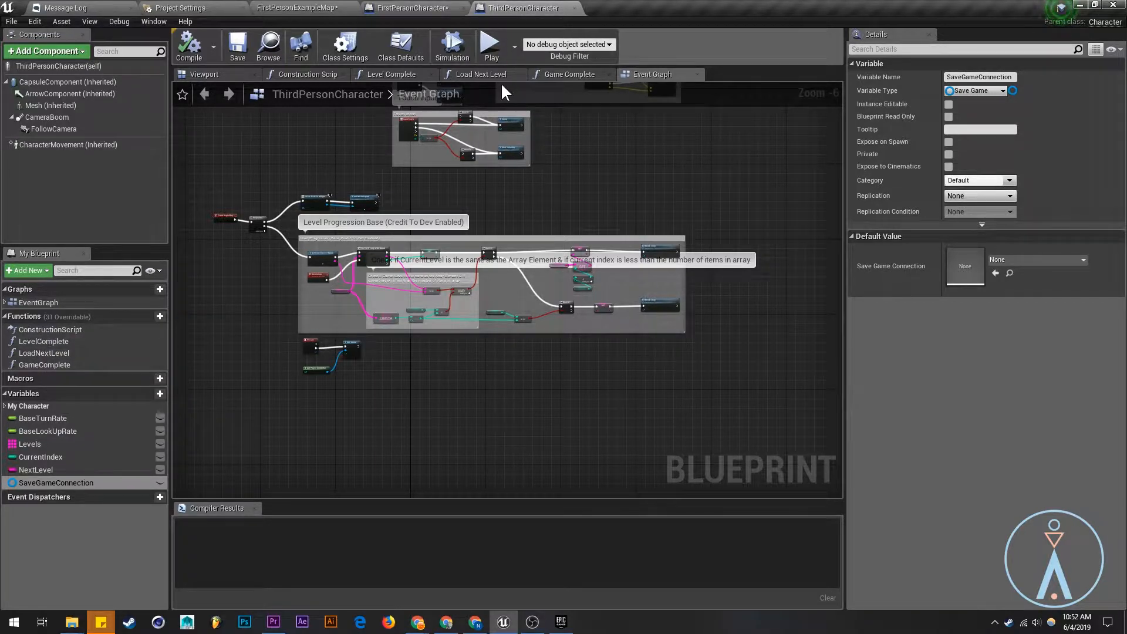
{"action": "left_click", "coordinate": [391, 74]}
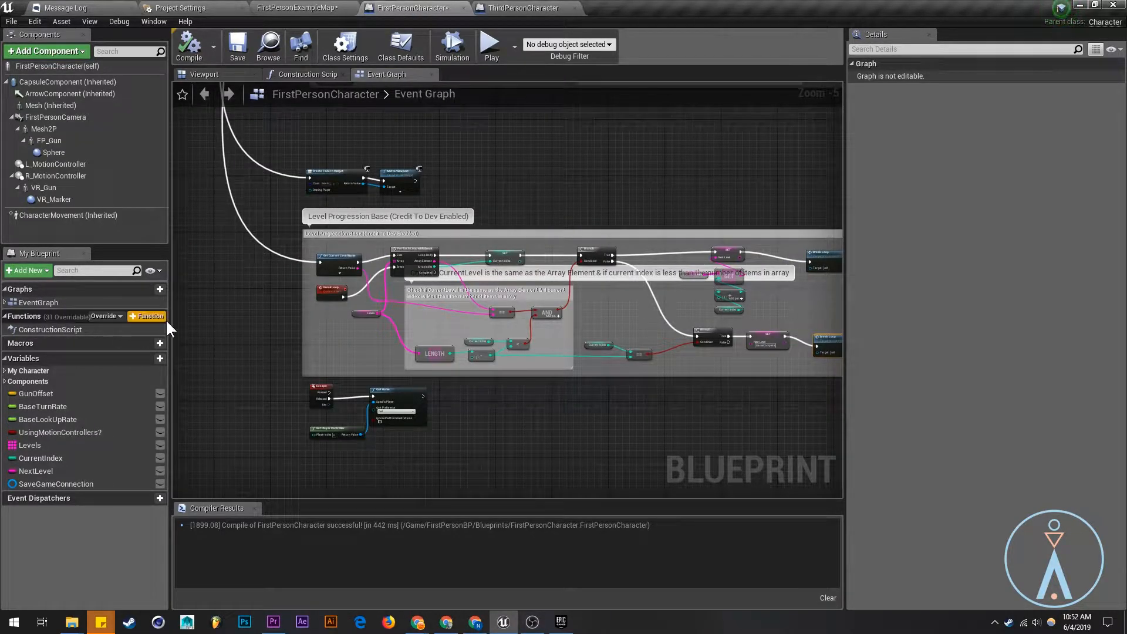
Add LevelComplete and LoadNextLevel functions to FirstPersonCharacter.
{"action": "left_click", "coordinate": [147, 316]}
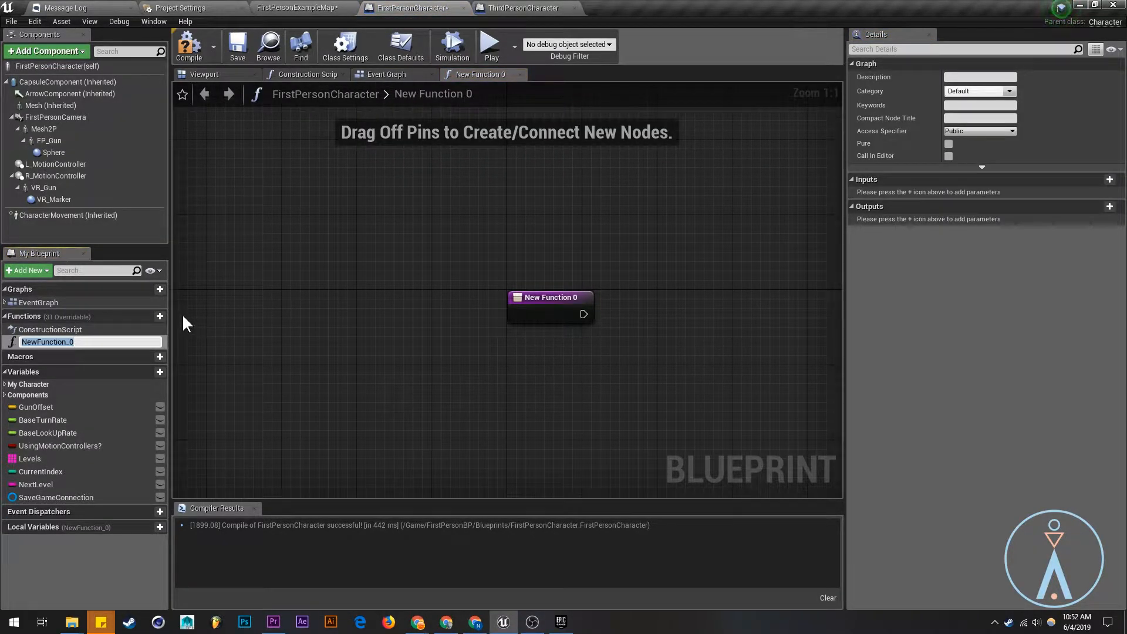
{"action": "type", "text": "LevelComplete"}
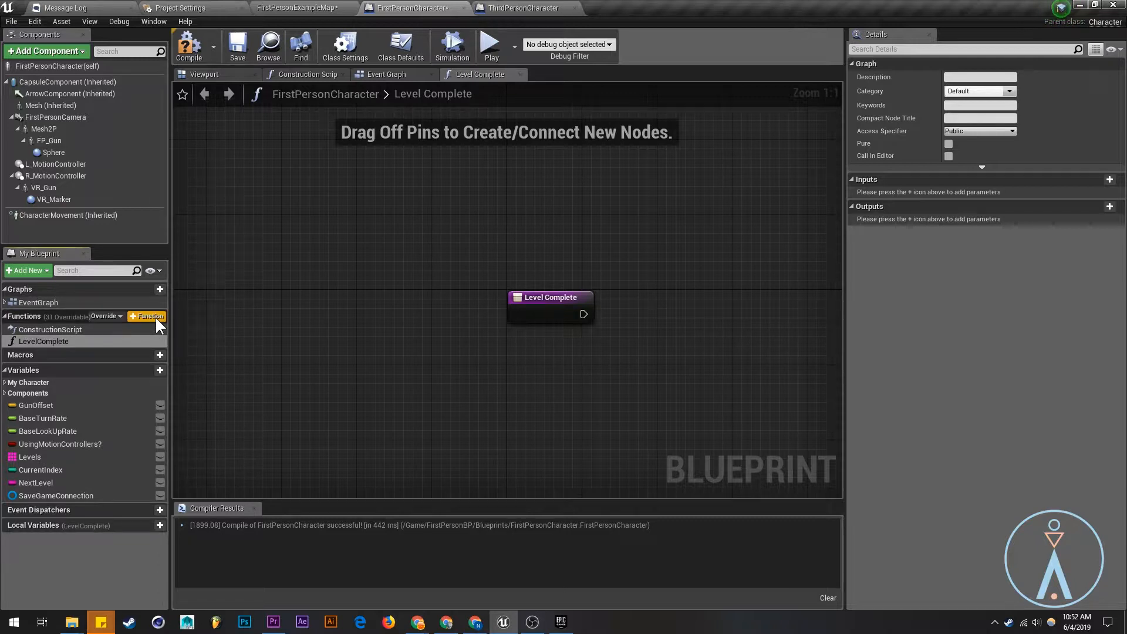
{"action": "left_click", "coordinate": [147, 316]}
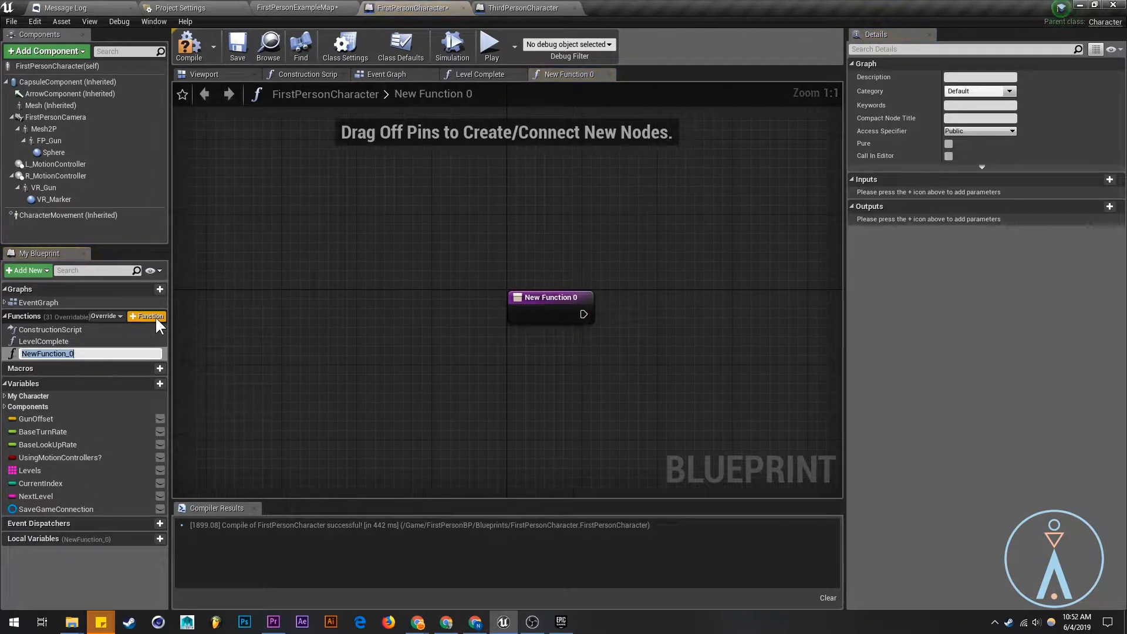
{"action": "type", "text": "LoadNext"}
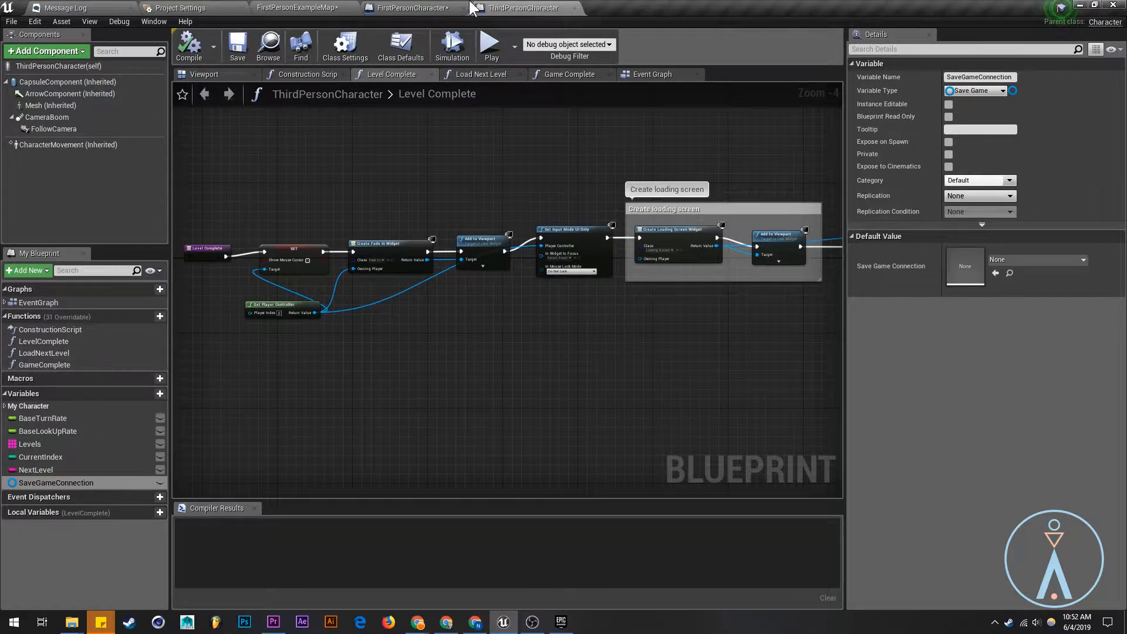
{"action": "left_click", "coordinate": [411, 7]}
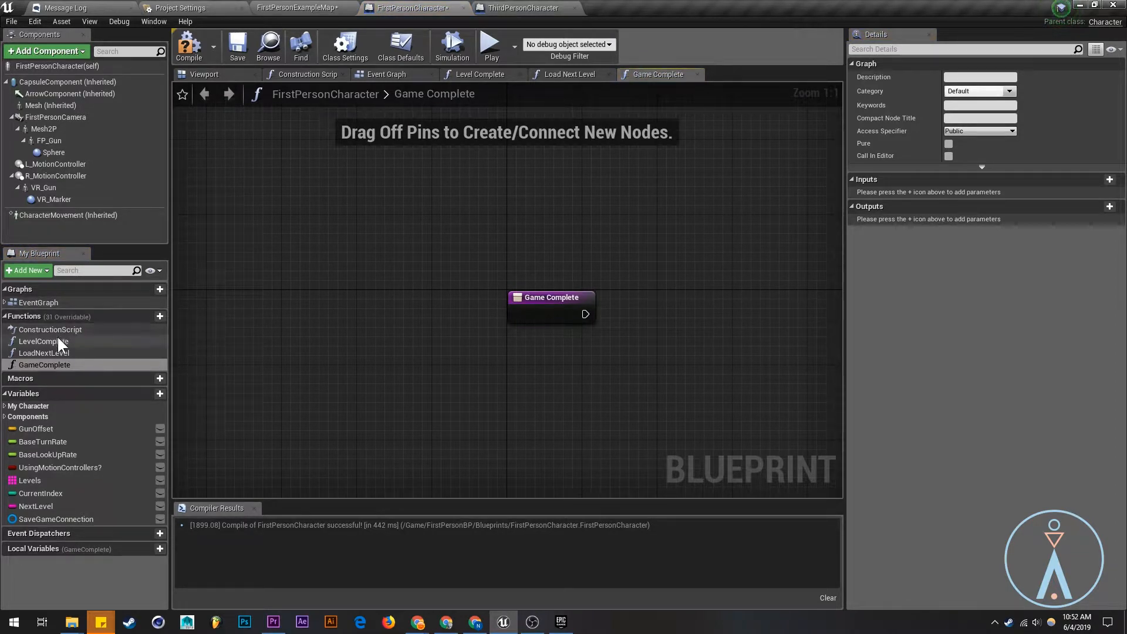
Open ThirdPersonCharacter's Load Next Level graph to copy its nodes.
{"action": "left_click", "coordinate": [523, 7]}
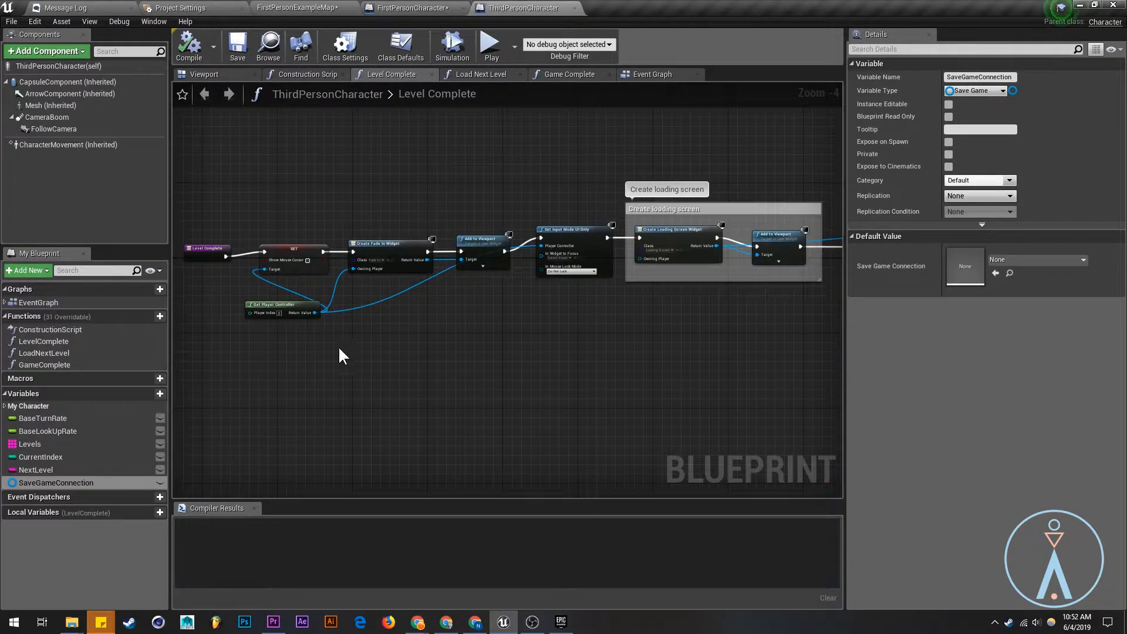
{"action": "scroll", "scroll_direction": "down", "scroll_amount": 3}
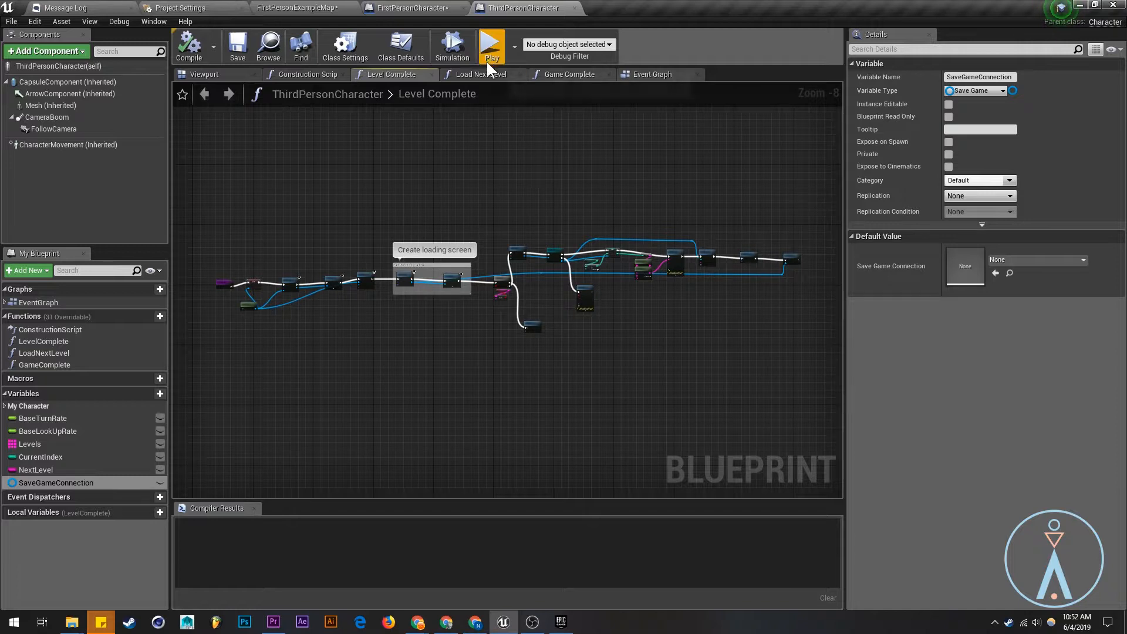
{"action": "left_click", "coordinate": [481, 74]}
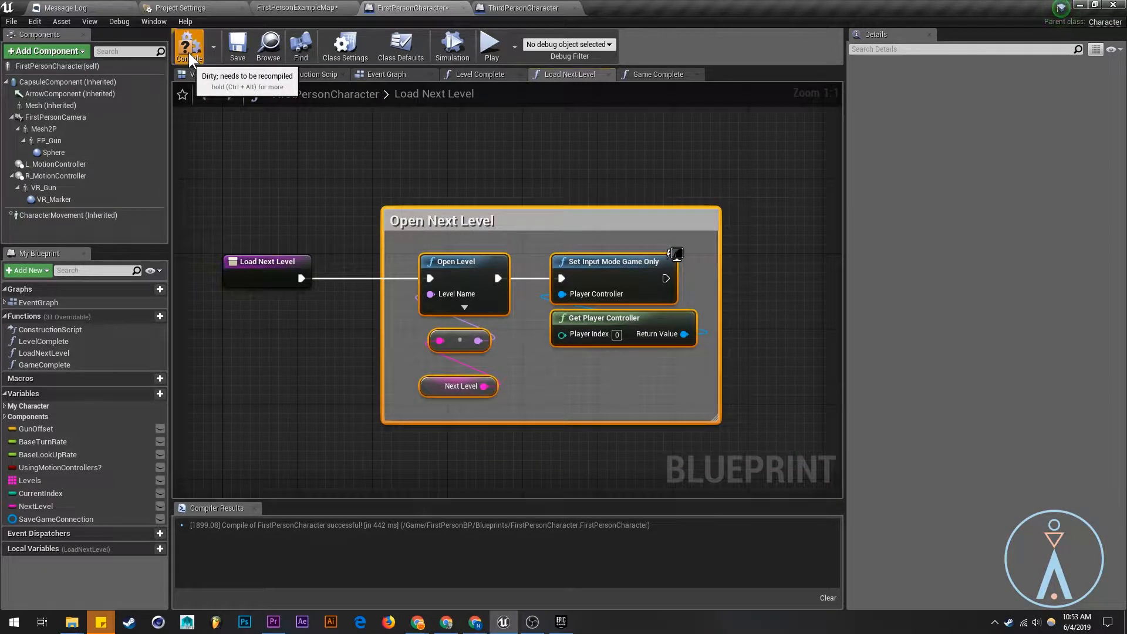
Build FirstPersonCharacter's Game Complete graph, comparing against ThirdPersonCharacter's Game Complete and Load Next Level.
{"action": "left_click", "coordinate": [528, 8]}
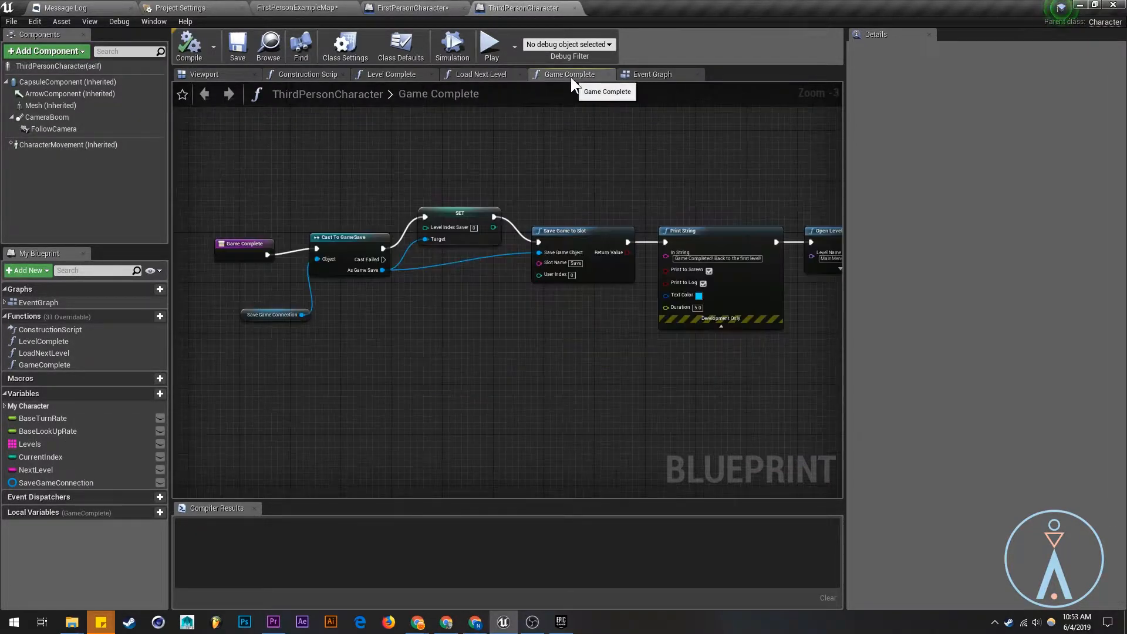
{"action": "scroll", "scroll_direction": "down", "scroll_amount": 3}
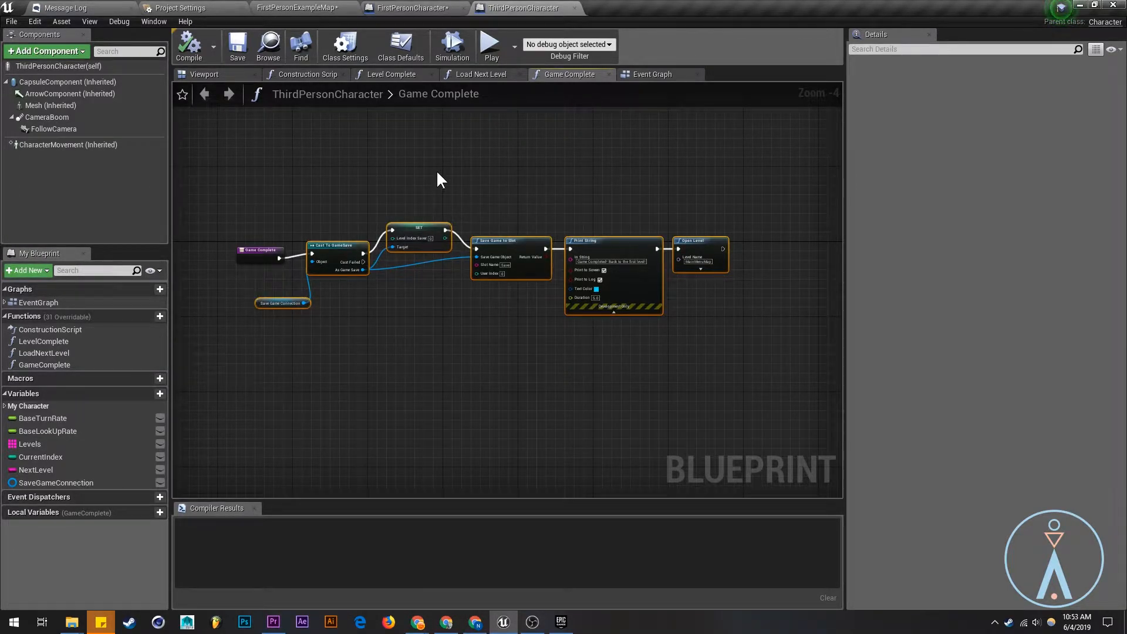
{"action": "left_click", "coordinate": [291, 8]}
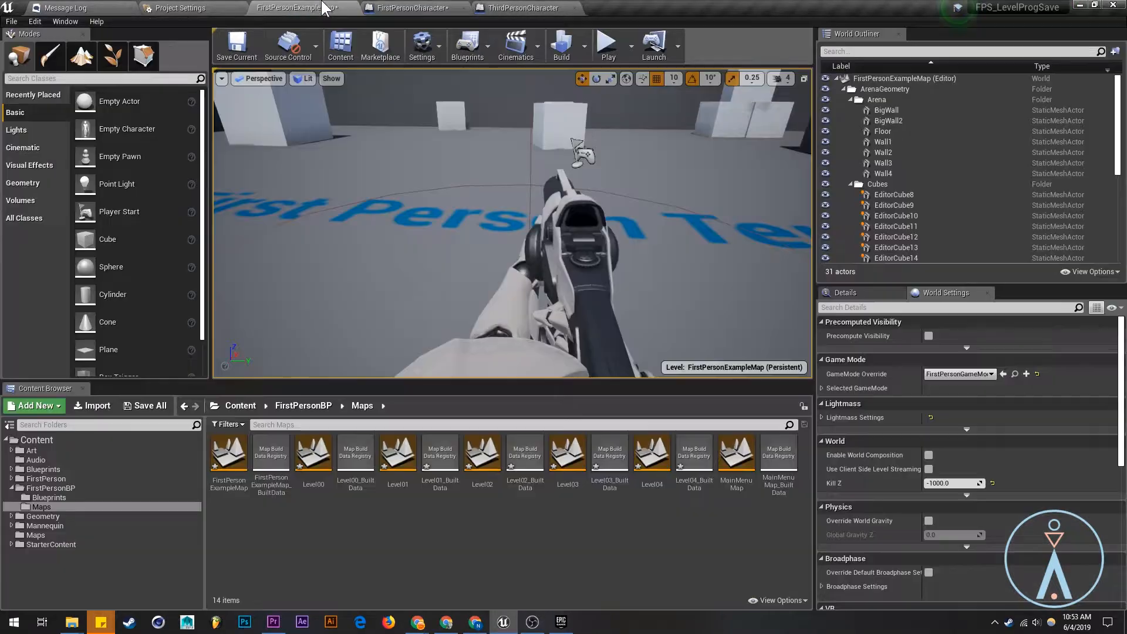
{"action": "left_click", "coordinate": [412, 8]}
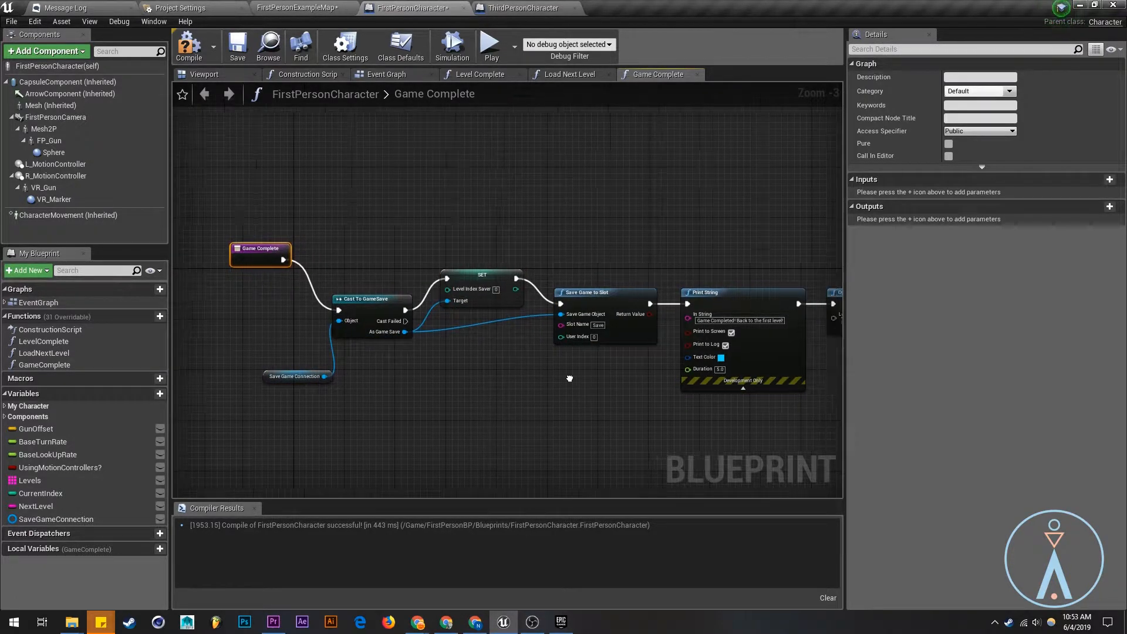
{"action": "scroll", "scroll_direction": "down", "scroll_amount": 3}
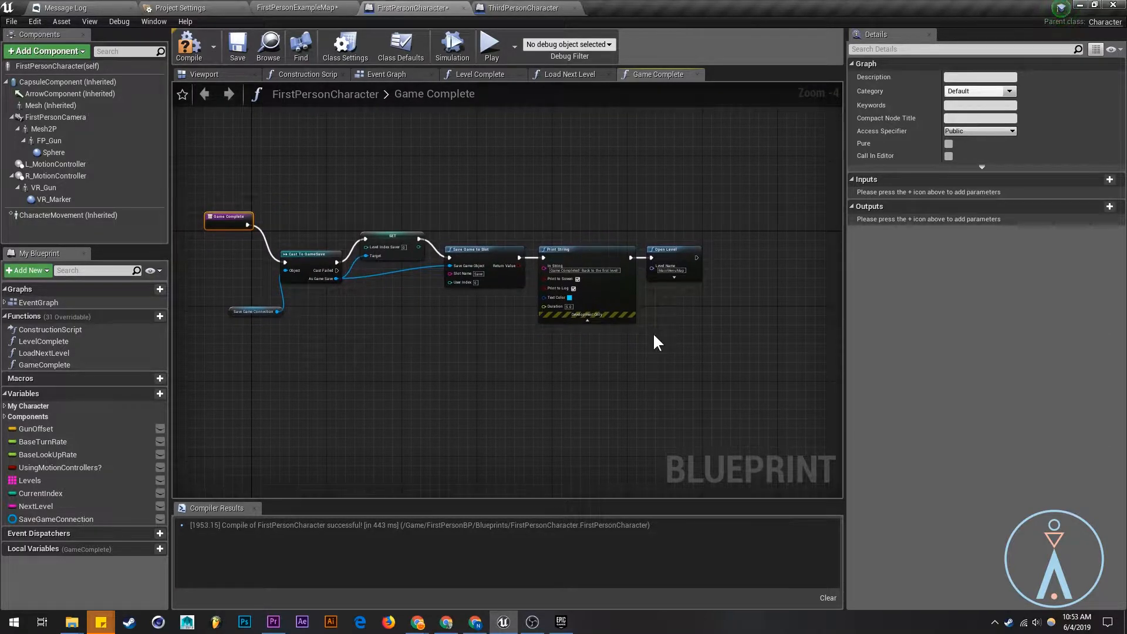
{"action": "mouse_move", "coordinate": [626, 320]}
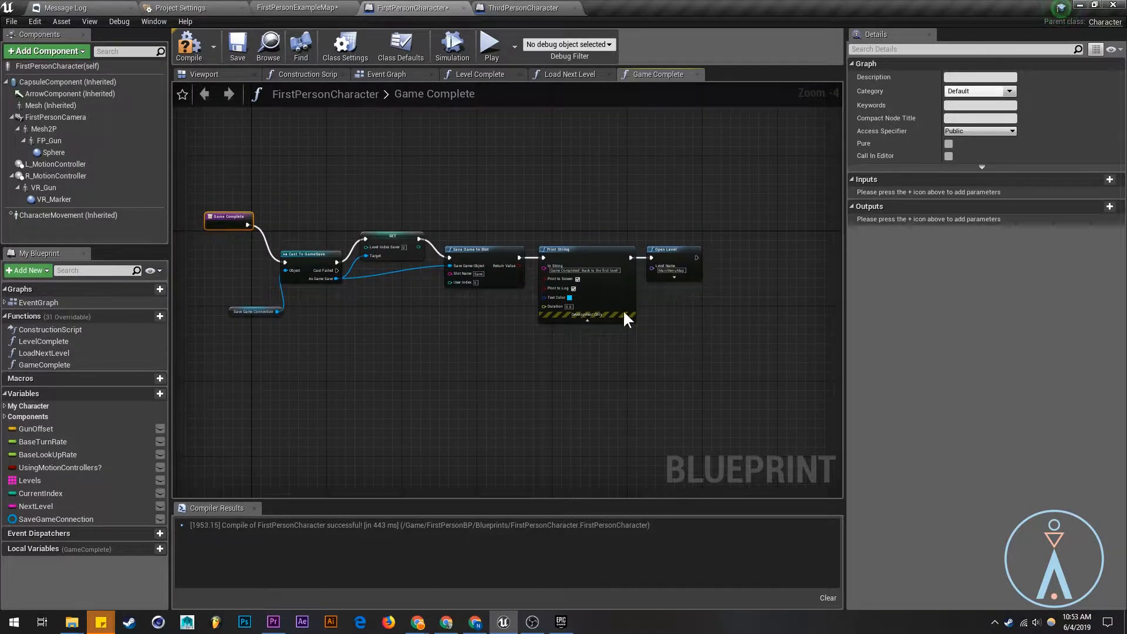
{"action": "left_click", "coordinate": [520, 7]}
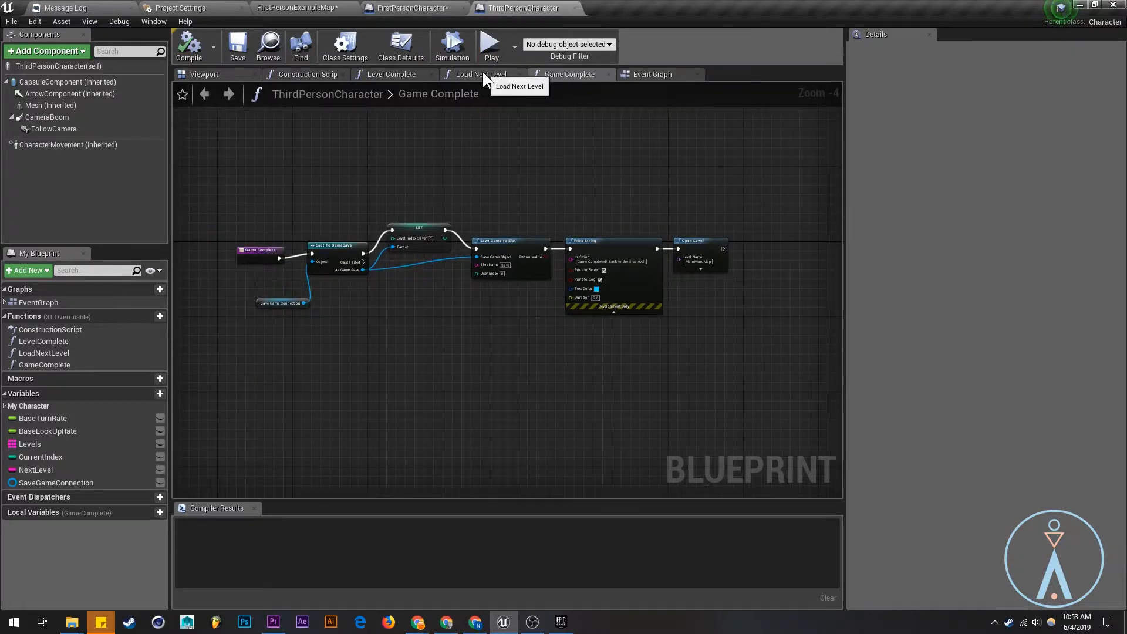
{"action": "left_click", "coordinate": [391, 74]}
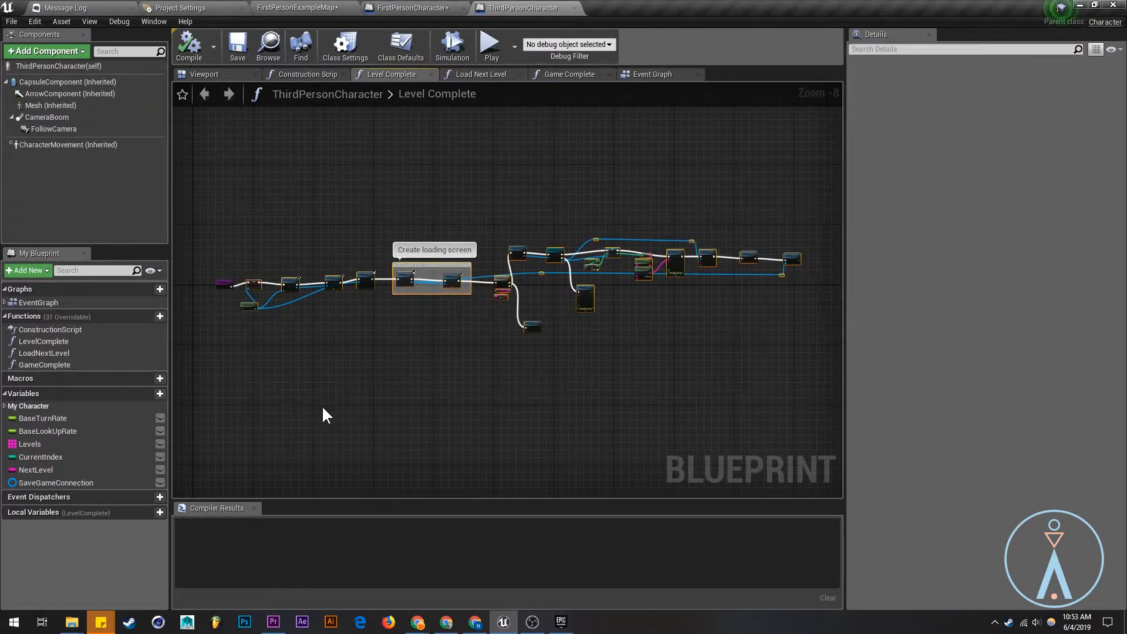
{"action": "left_click", "coordinate": [412, 8]}
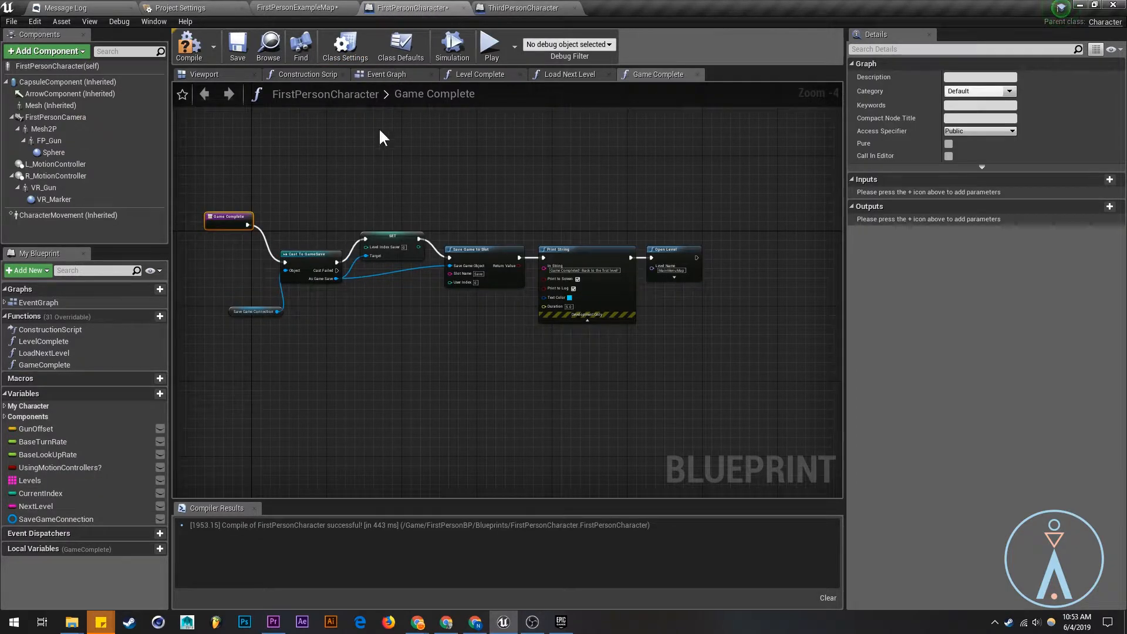
Review Level Complete, Event Graph, Load Next Level and Game Complete graphs; close ThirdPersonCharacter.
{"action": "left_click", "coordinate": [481, 74]}
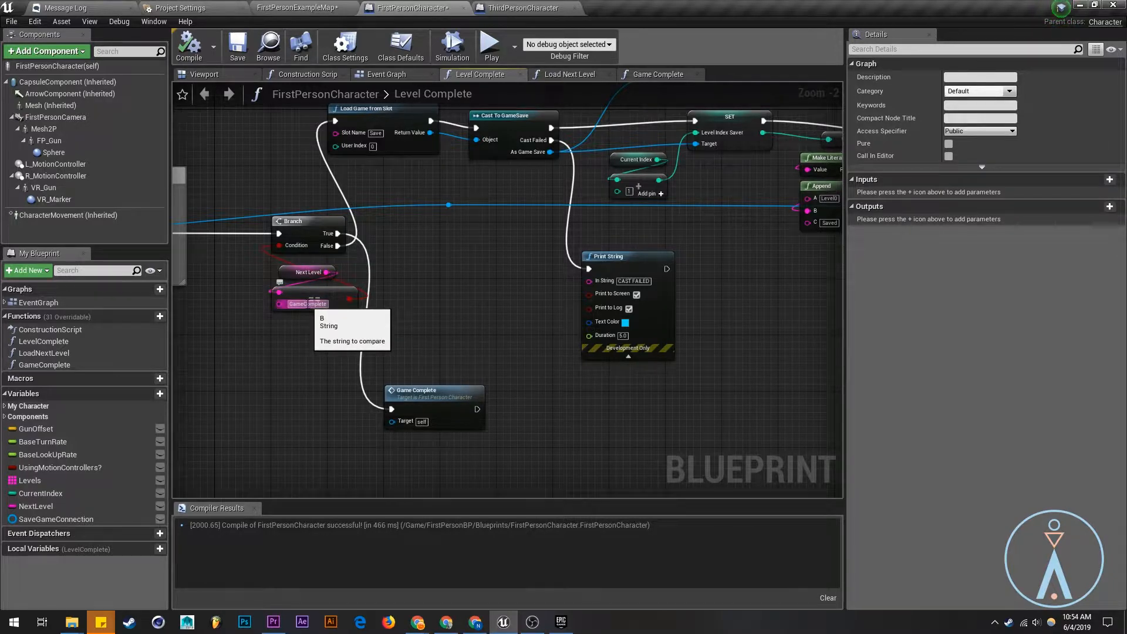
{"action": "left_click", "coordinate": [386, 74]}
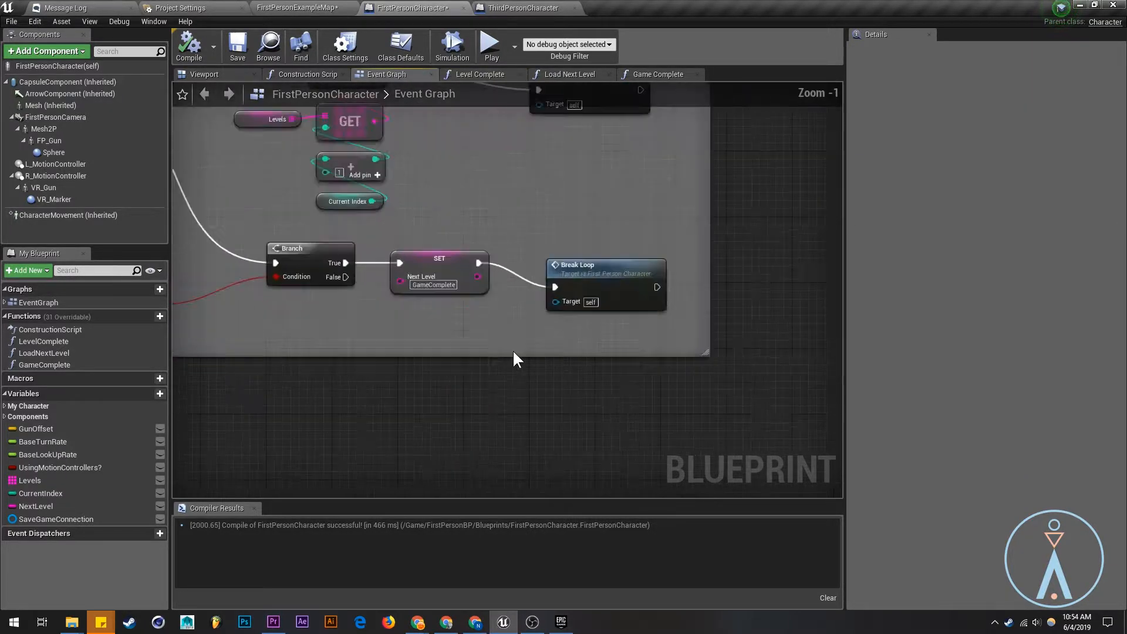
{"action": "scroll", "scroll_direction": "down", "scroll_amount": 3}
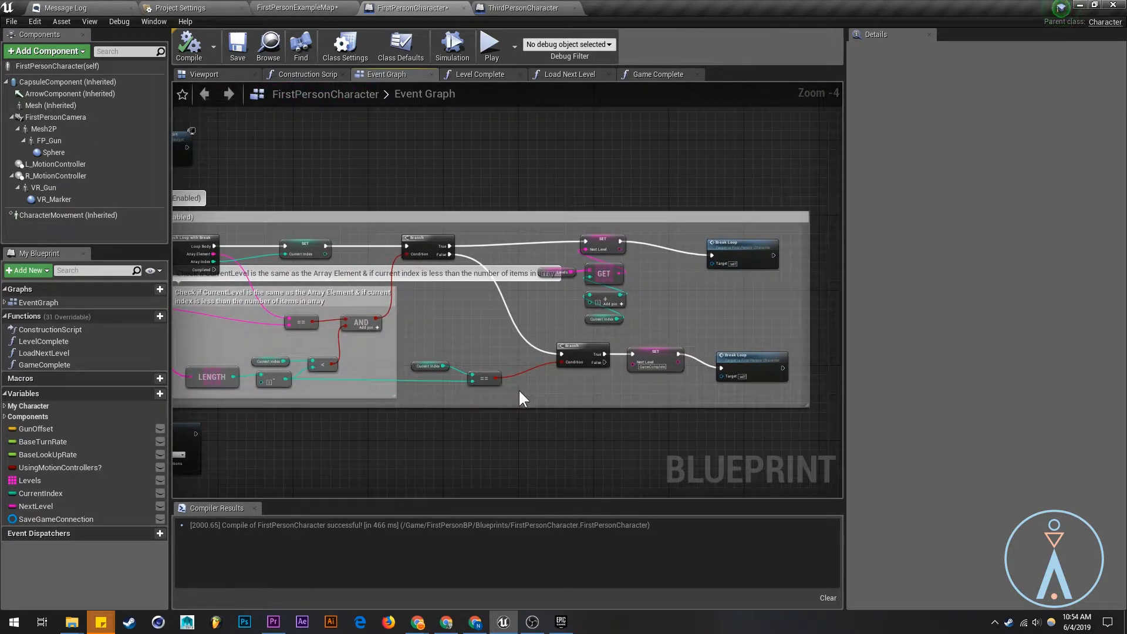
{"action": "scroll", "scroll_direction": "down", "scroll_amount": 3}
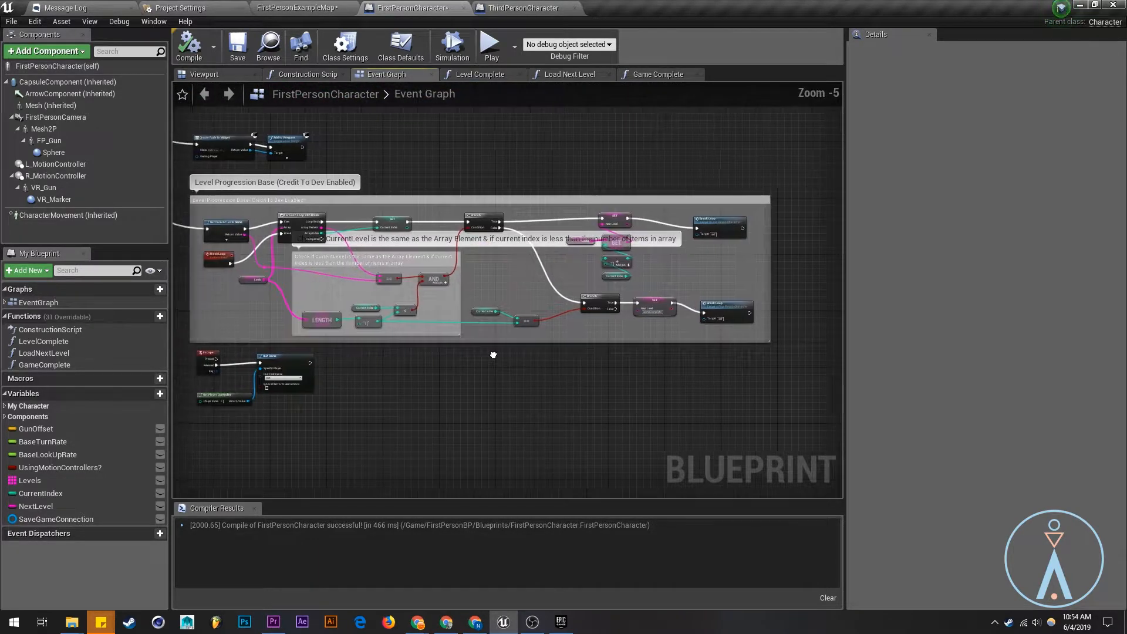
{"action": "left_click", "coordinate": [569, 74]}
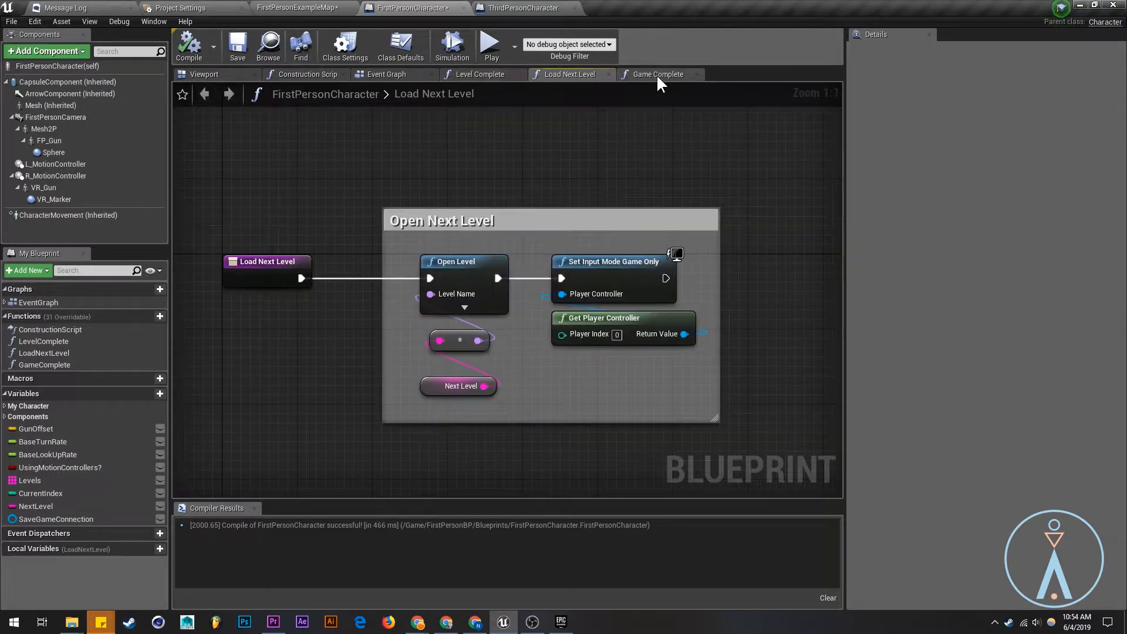
{"action": "left_click", "coordinate": [656, 74]}
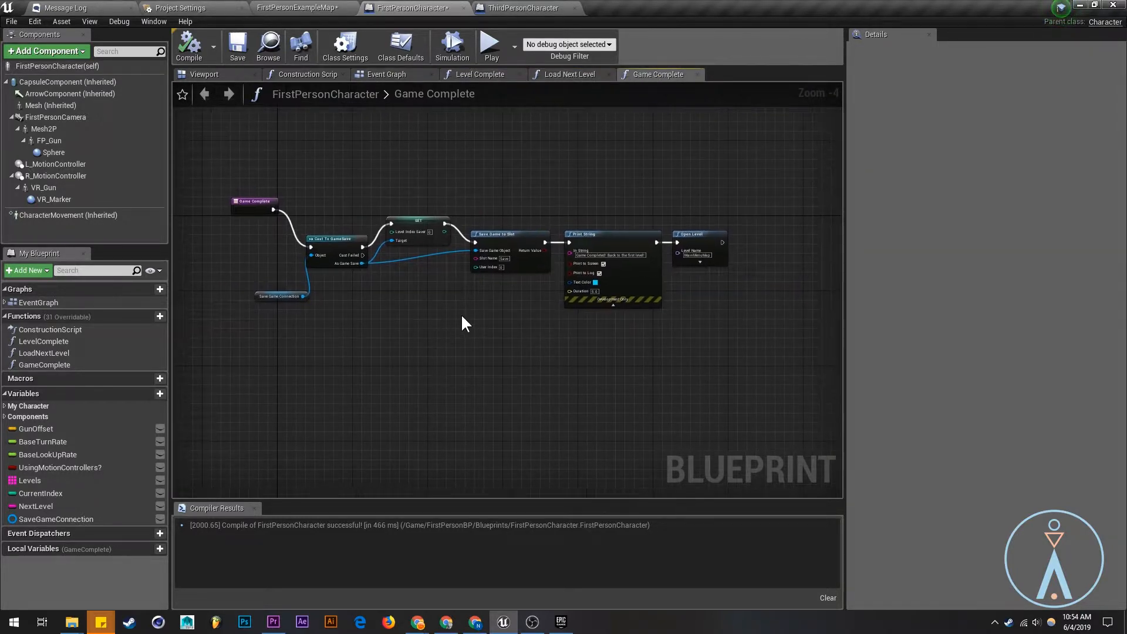
{"action": "left_click", "coordinate": [519, 8]}
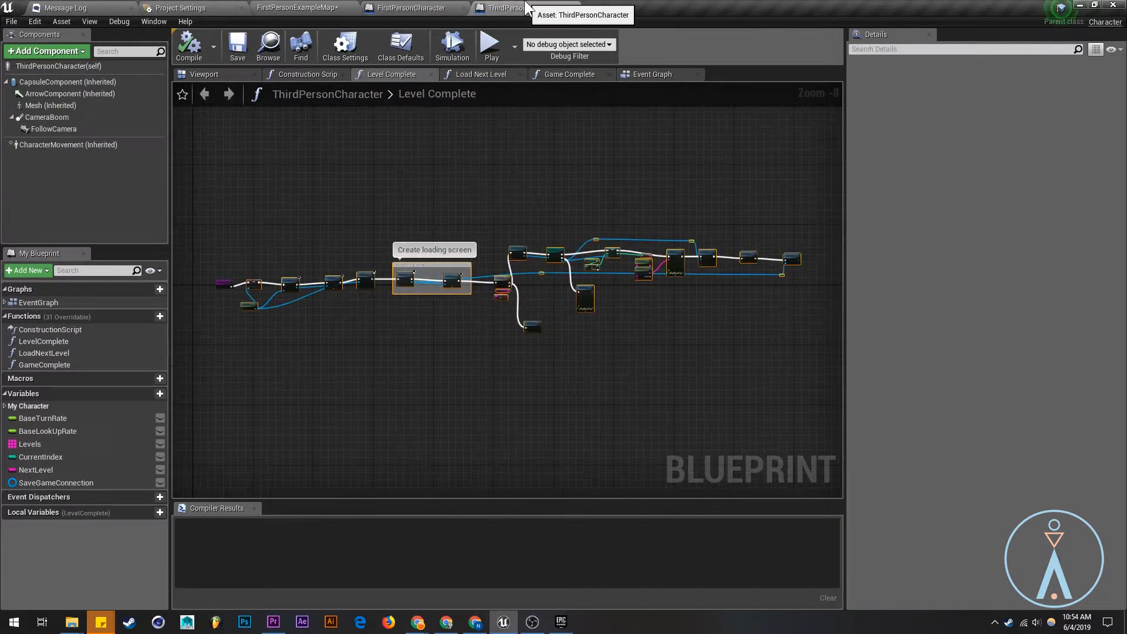
{"action": "left_click", "coordinate": [410, 8]}
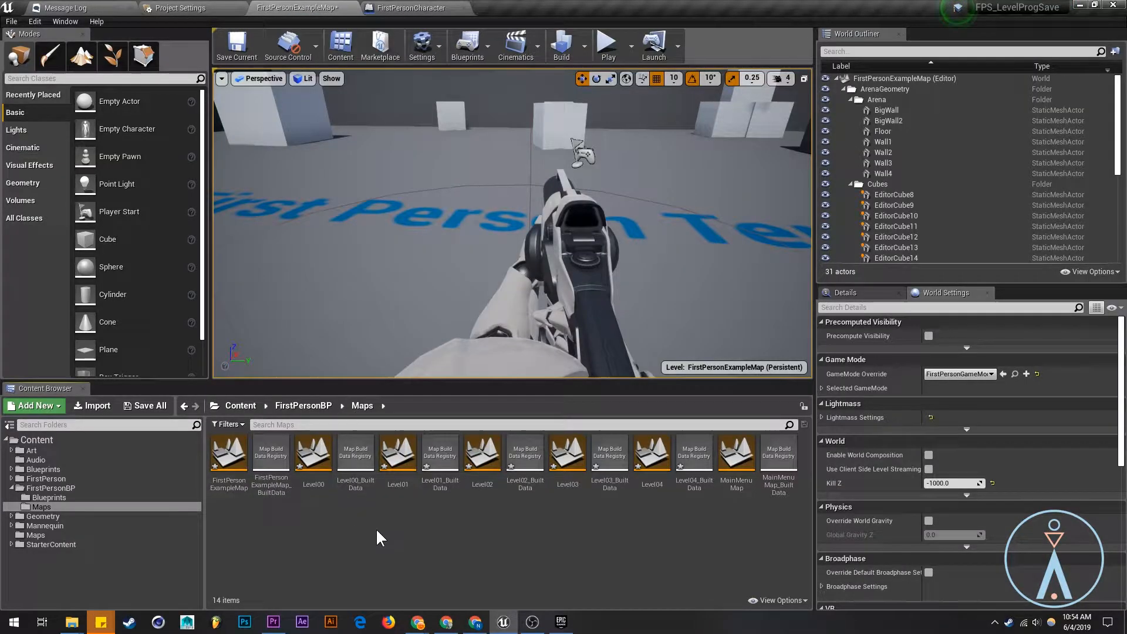
{"action": "mouse_move", "coordinate": [735, 453]}
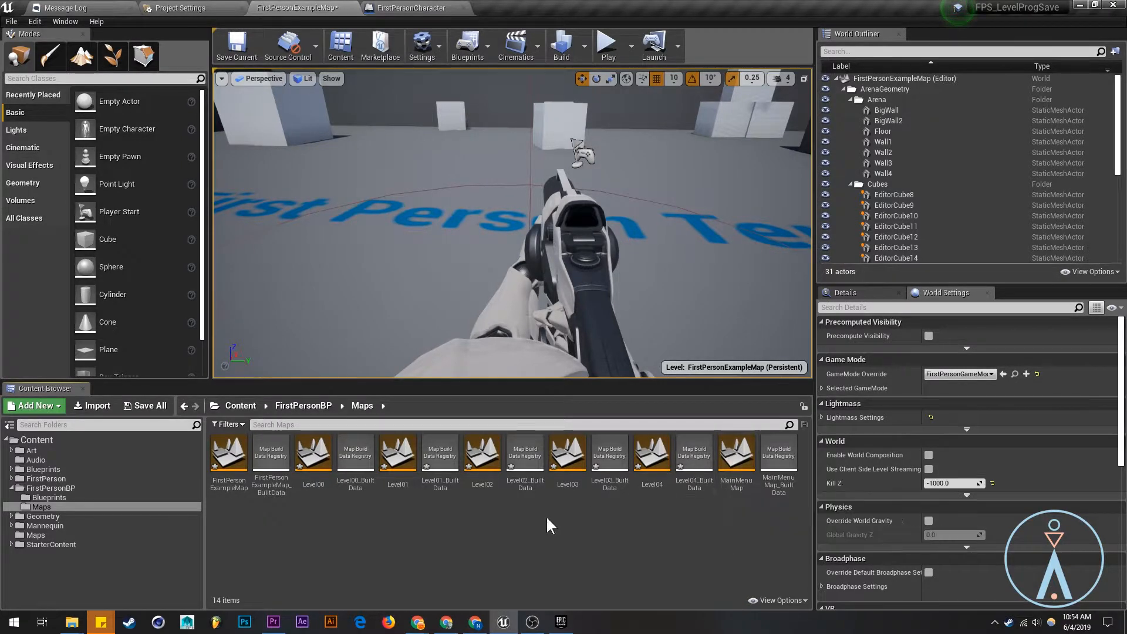
{"action": "mouse_move", "coordinate": [313, 452]}
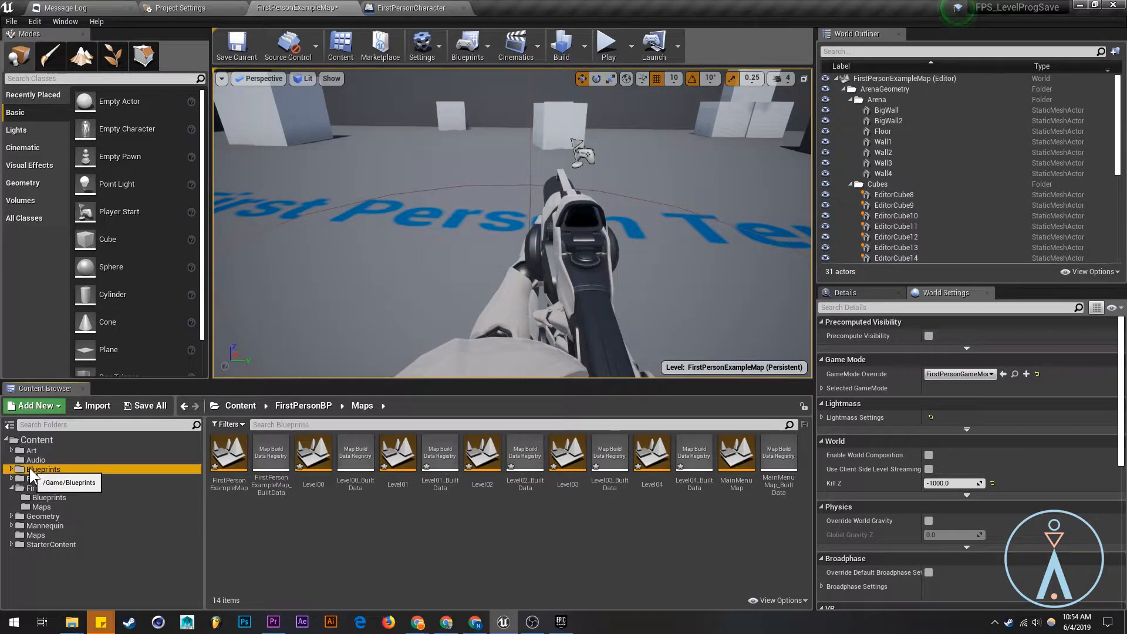
Browse Blueprints, return to FirstPersonBP/Maps, open Level00 and answer the save prompt.
{"action": "left_click", "coordinate": [42, 468]}
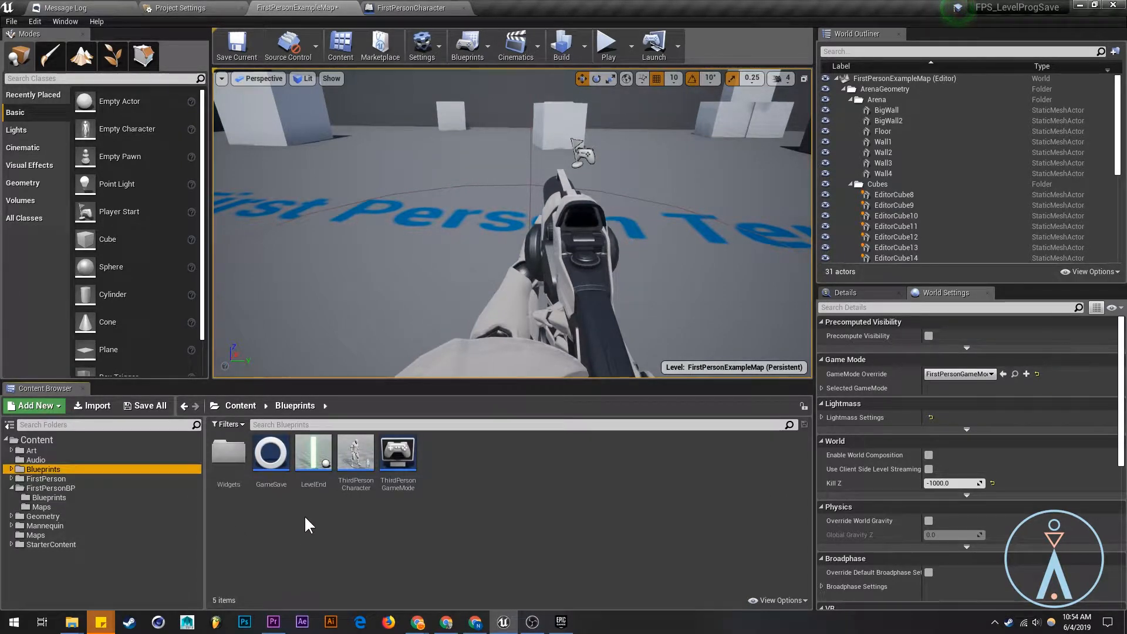
{"action": "left_click", "coordinate": [42, 507]}
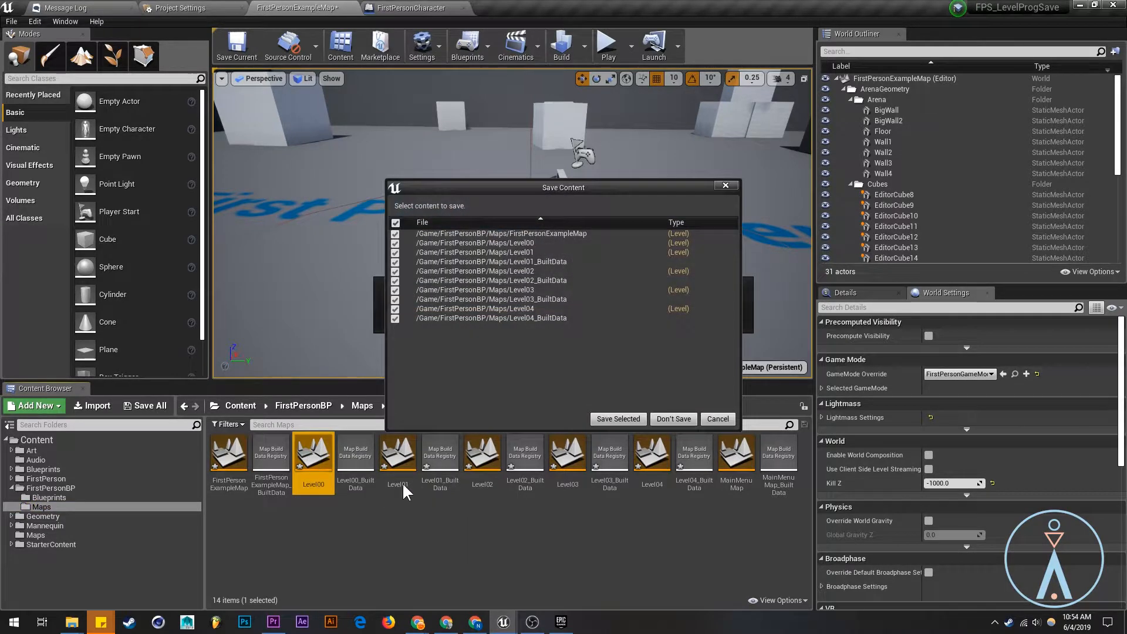
{"action": "left_click", "coordinate": [617, 418]}
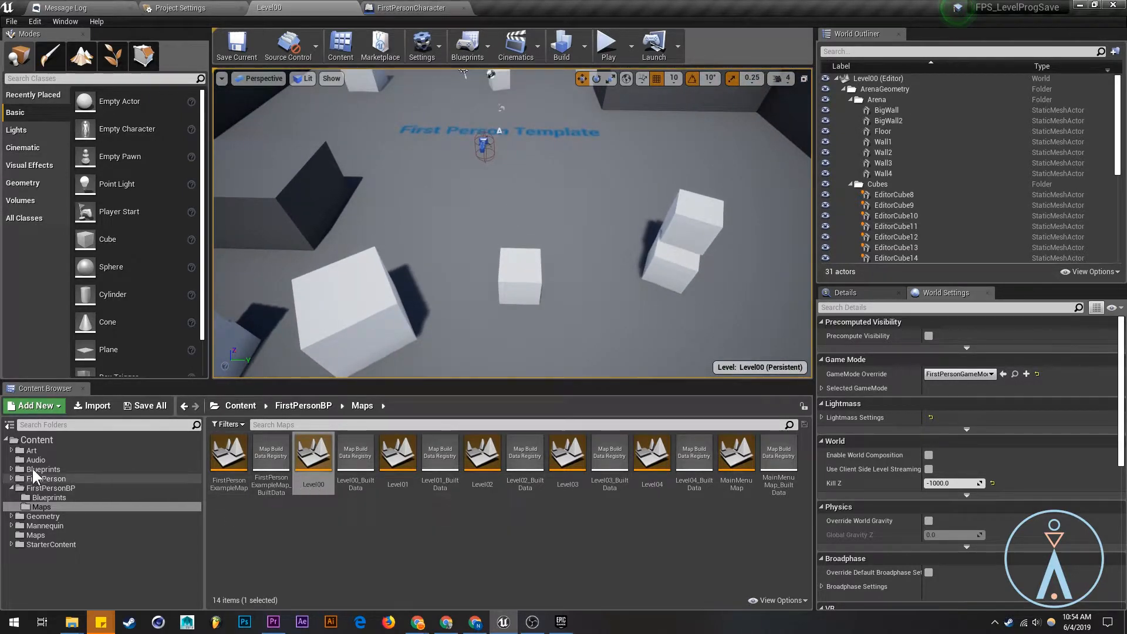
Place LevelEnd from Content/Blueprints, then open Level01 and the next level.
{"action": "left_click", "coordinate": [41, 469]}
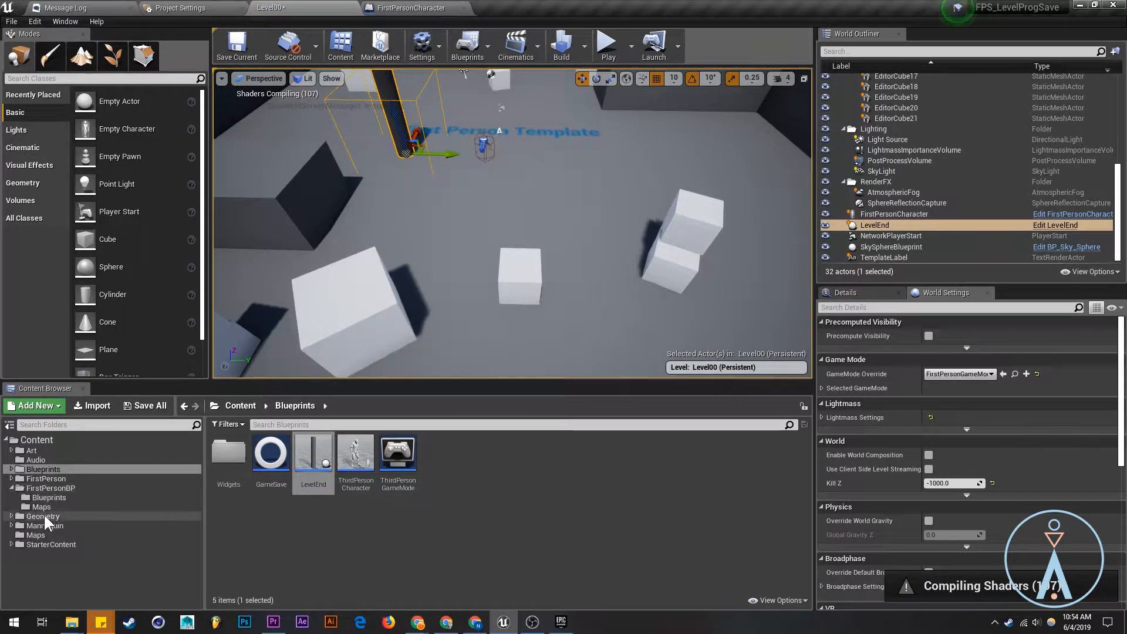
{"action": "left_click", "coordinate": [36, 506]}
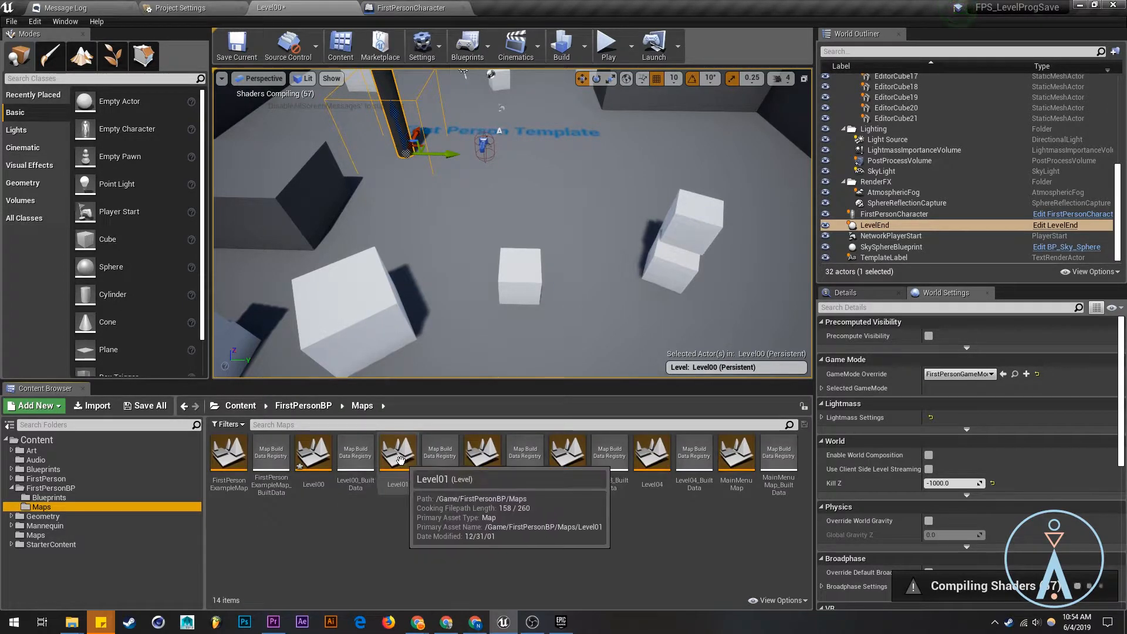
{"action": "double_click", "coordinate": [398, 450]}
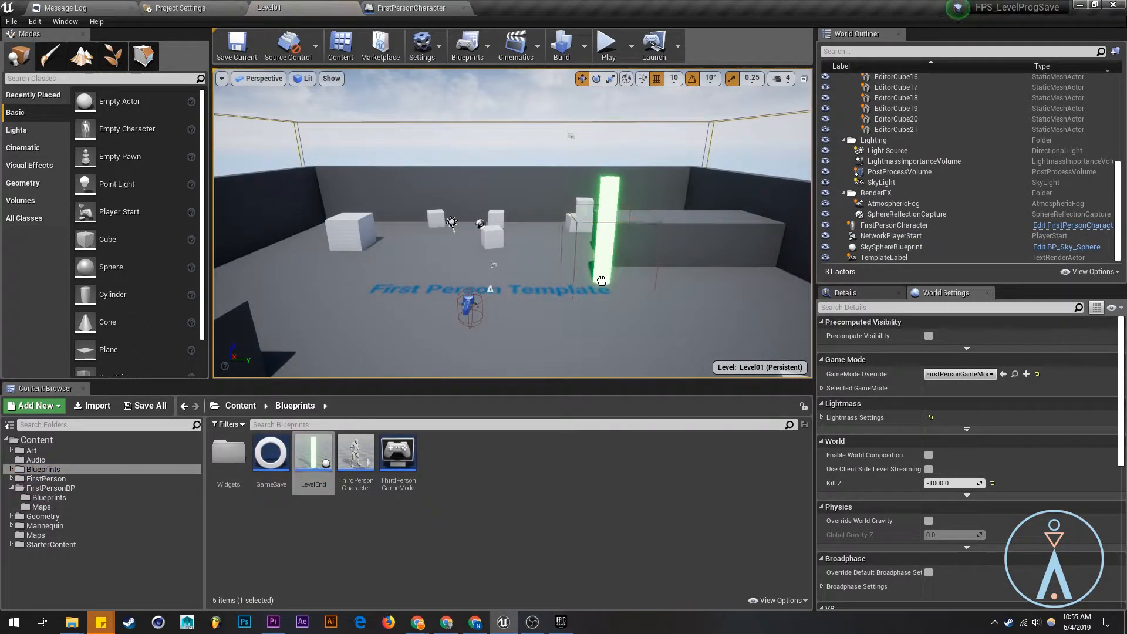
{"action": "left_click", "coordinate": [50, 488]}
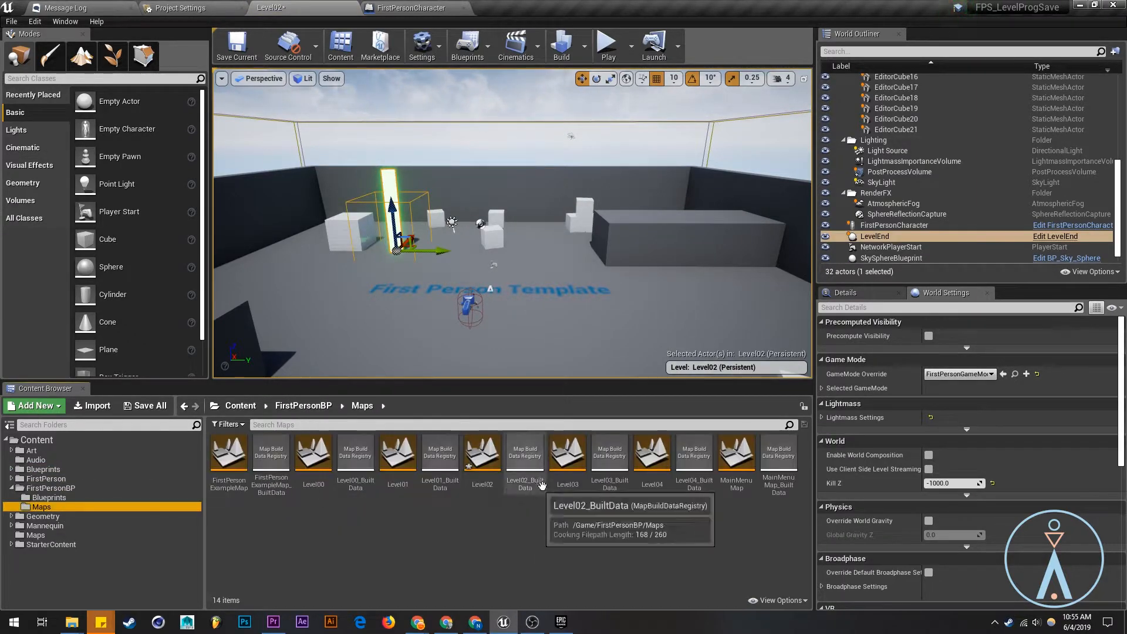
{"action": "double_click", "coordinate": [567, 453]}
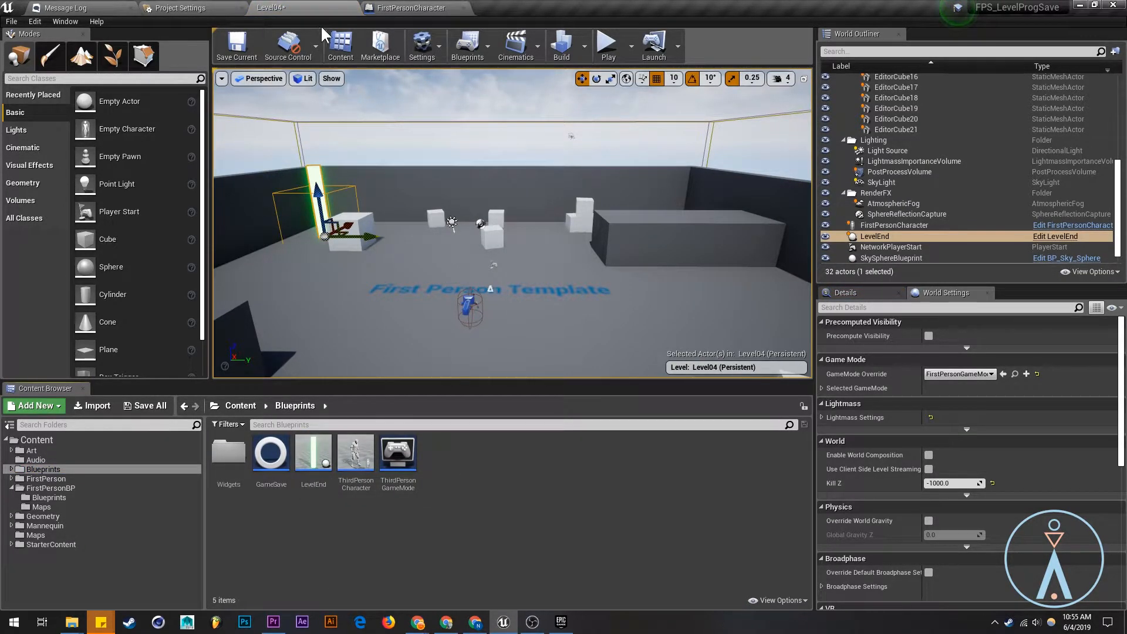
{"action": "mouse_move", "coordinate": [120, 161]}
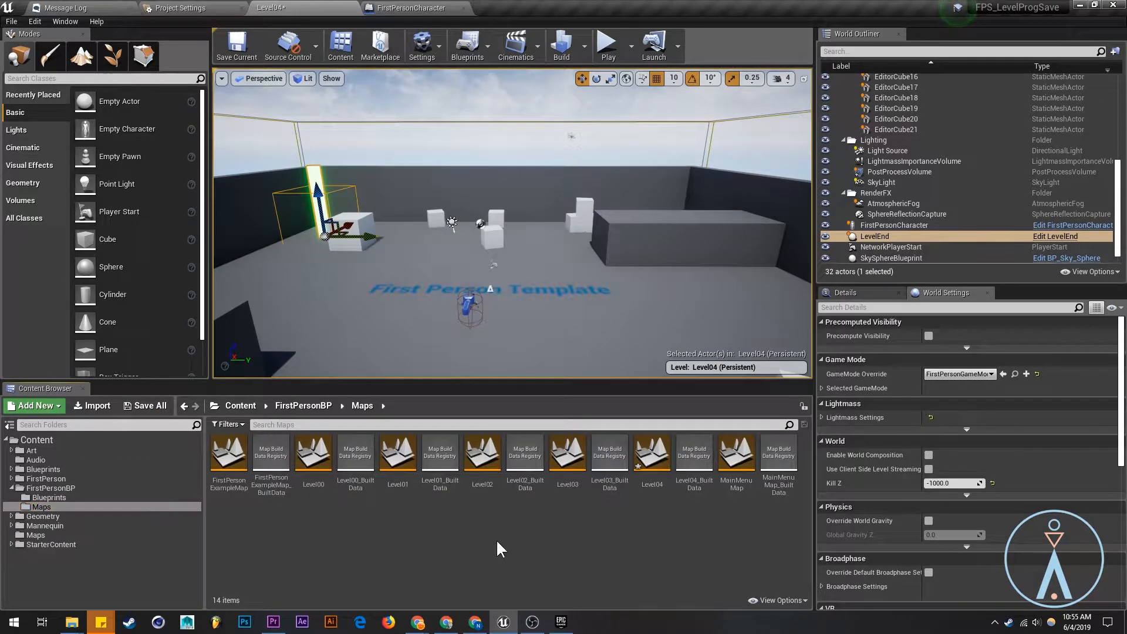
Open MainMenuMap and play-test from its main menu into Level00, then stop.
{"action": "double_click", "coordinate": [736, 451]}
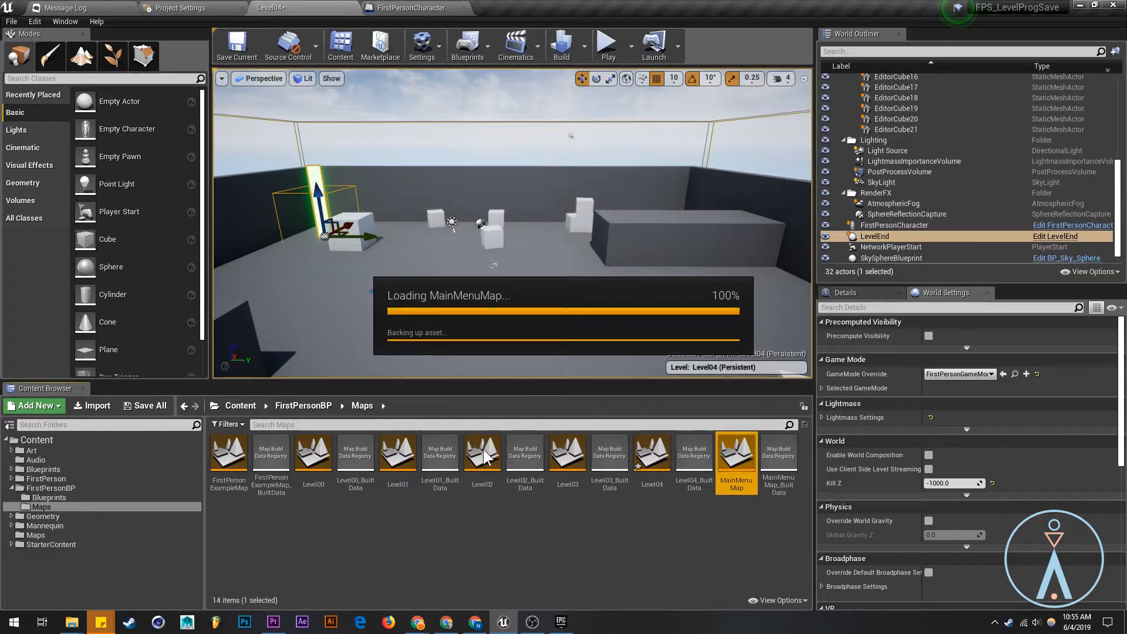
{"action": "double_click", "coordinate": [735, 452]}
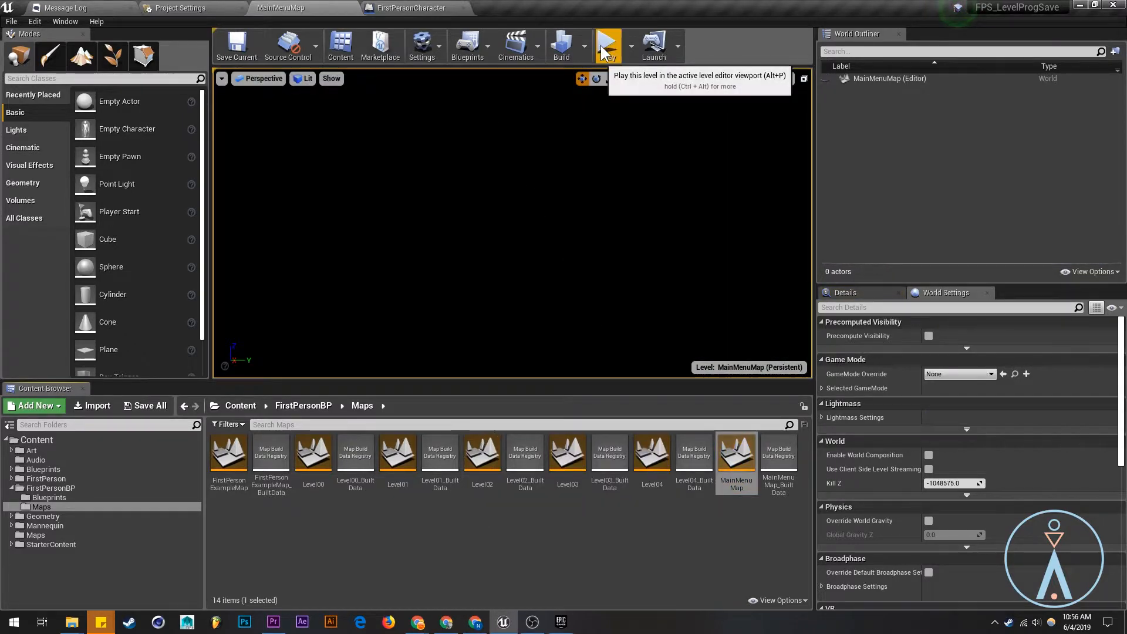
{"action": "left_click", "coordinate": [607, 43]}
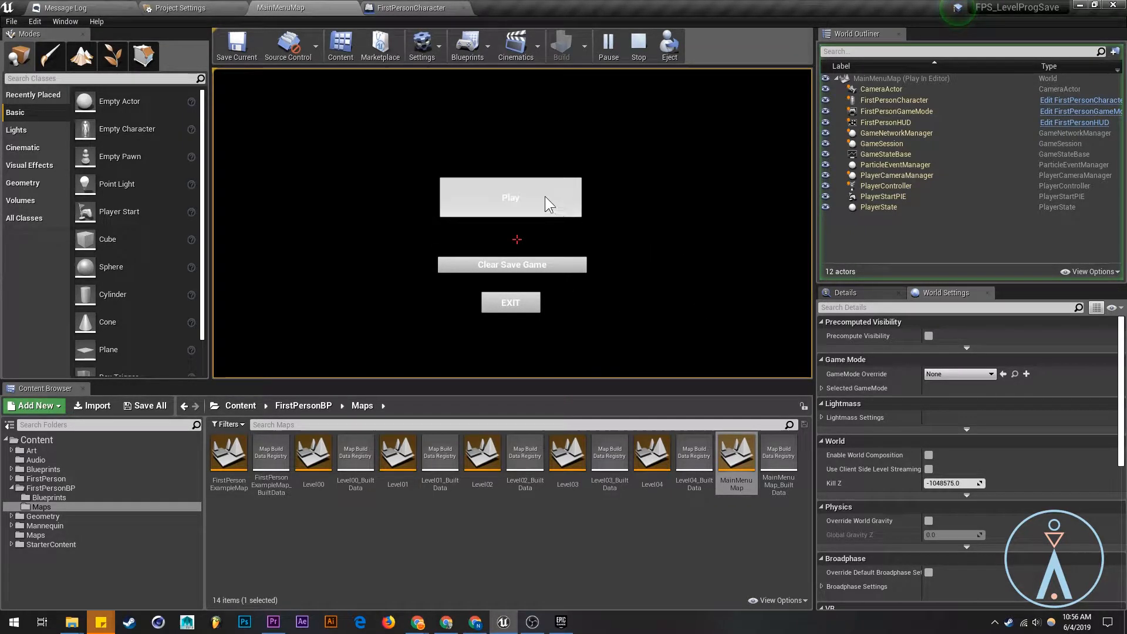
{"action": "left_click", "coordinate": [510, 197]}
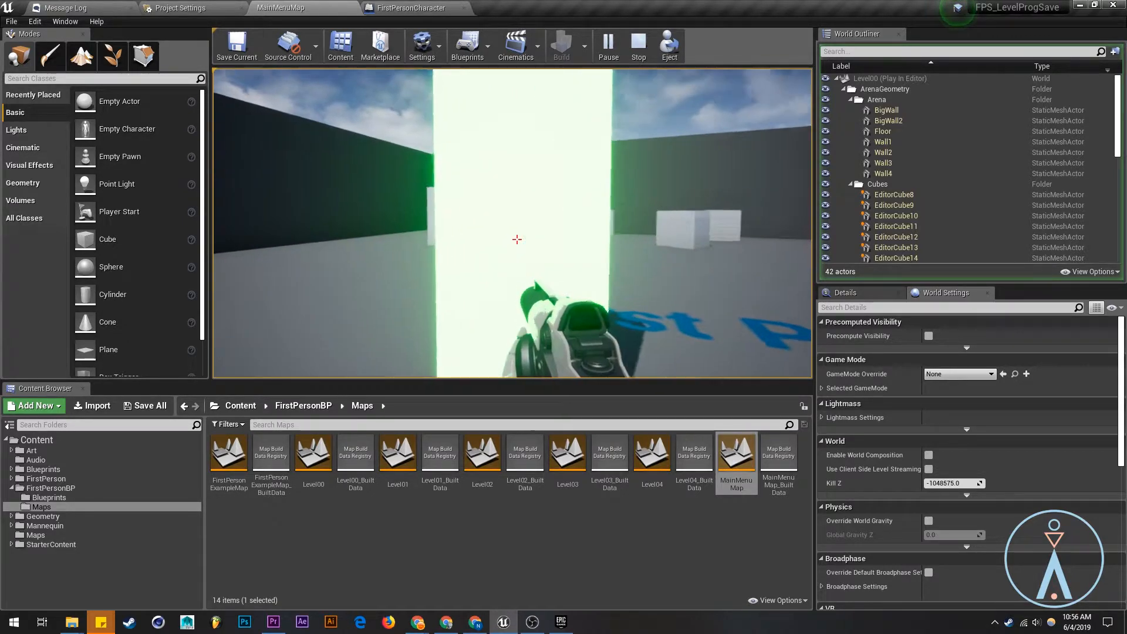
{"action": "left_click", "coordinate": [638, 44]}
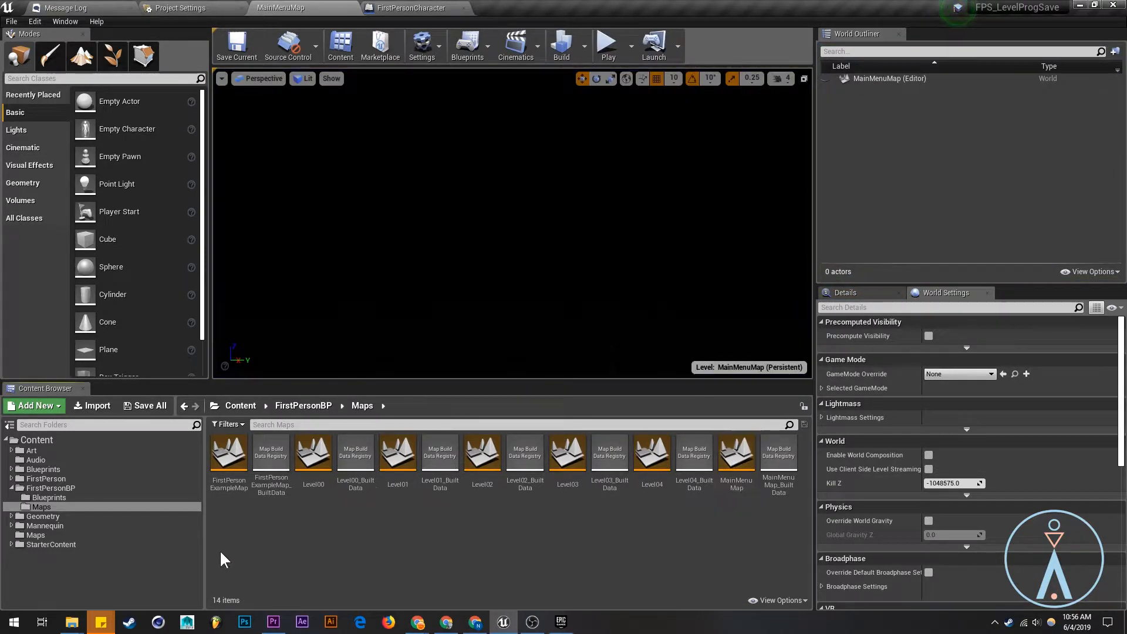
Open the LevelEnd Blueprint and cast the overlap event's Other Actor to FirstPersonCharacter.
{"action": "left_click", "coordinate": [42, 469]}
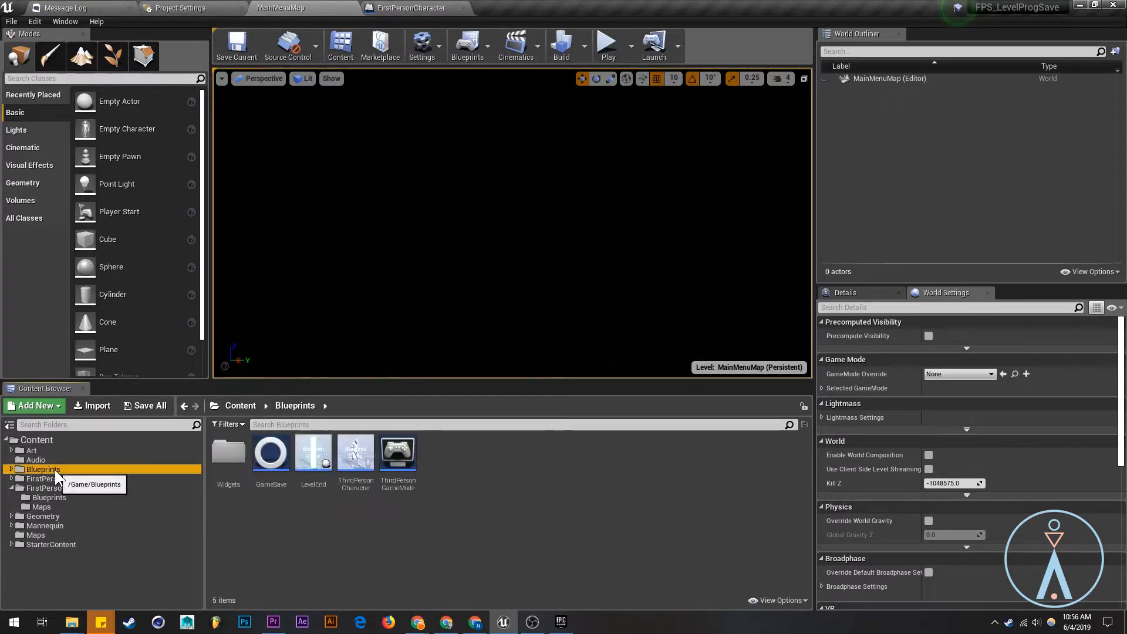
{"action": "double_click", "coordinate": [313, 452]}
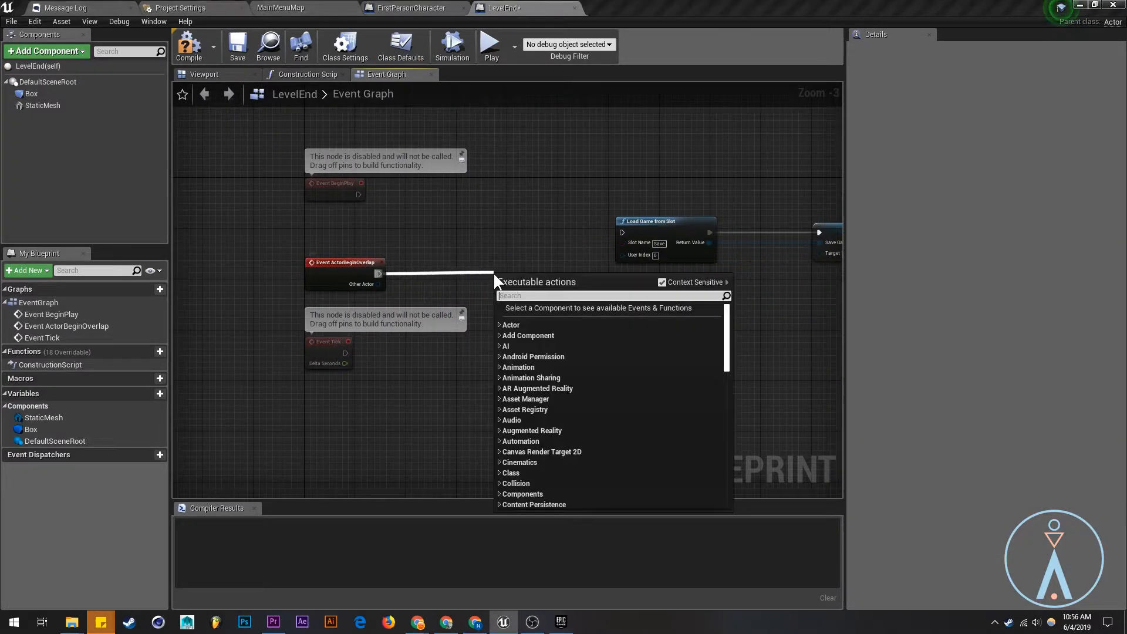
{"action": "type", "text": "cast f"}
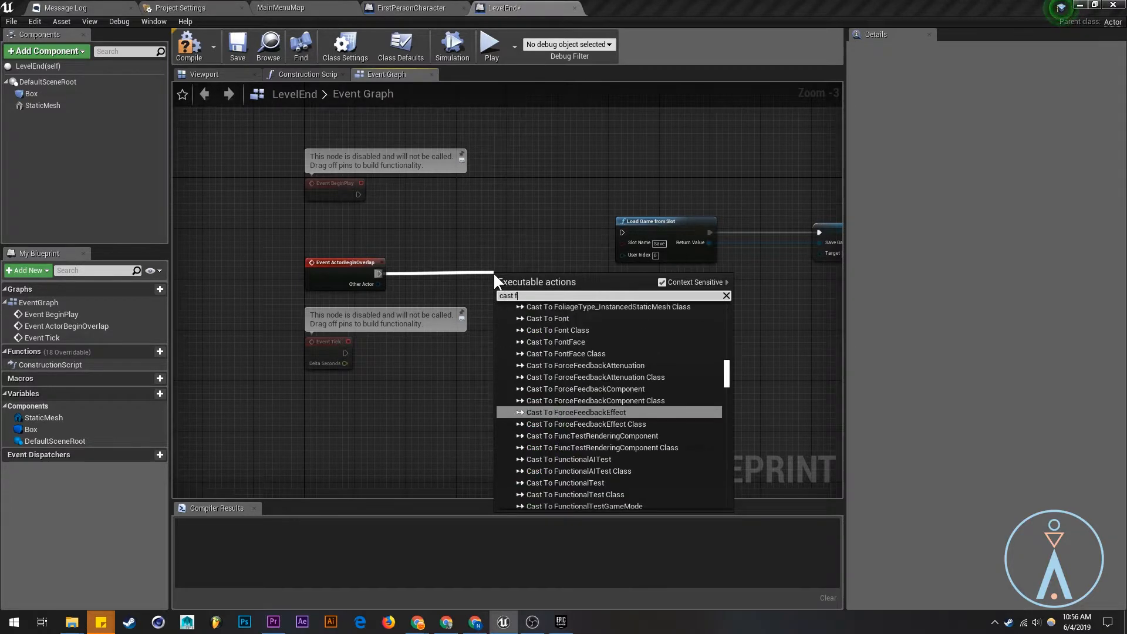
{"action": "type", "text": "irstper"}
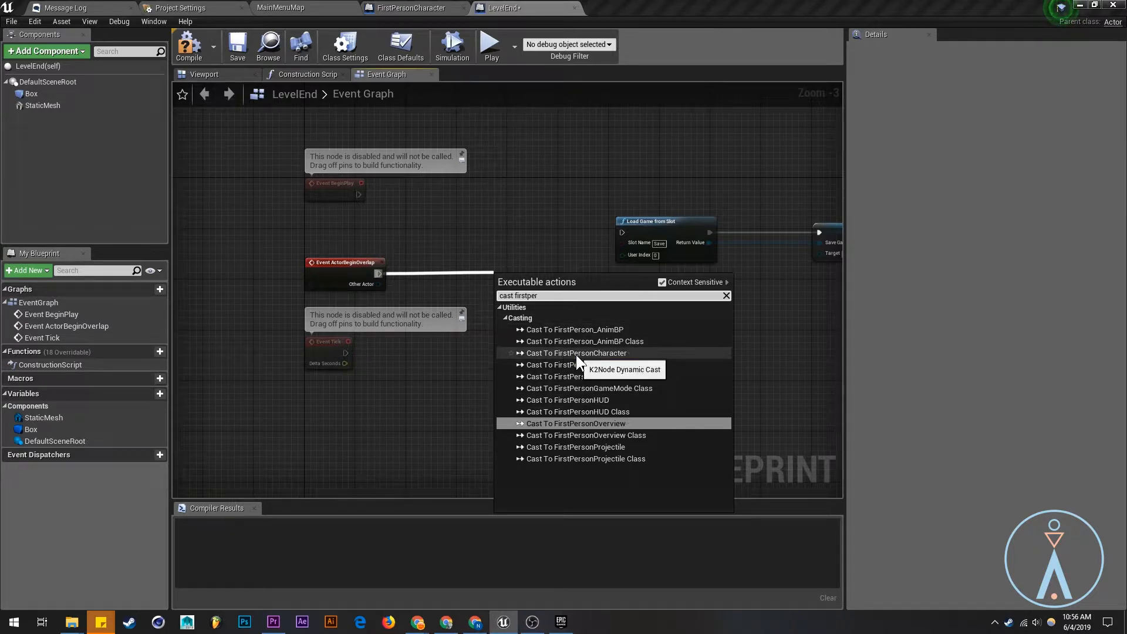
{"action": "left_click", "coordinate": [576, 352]}
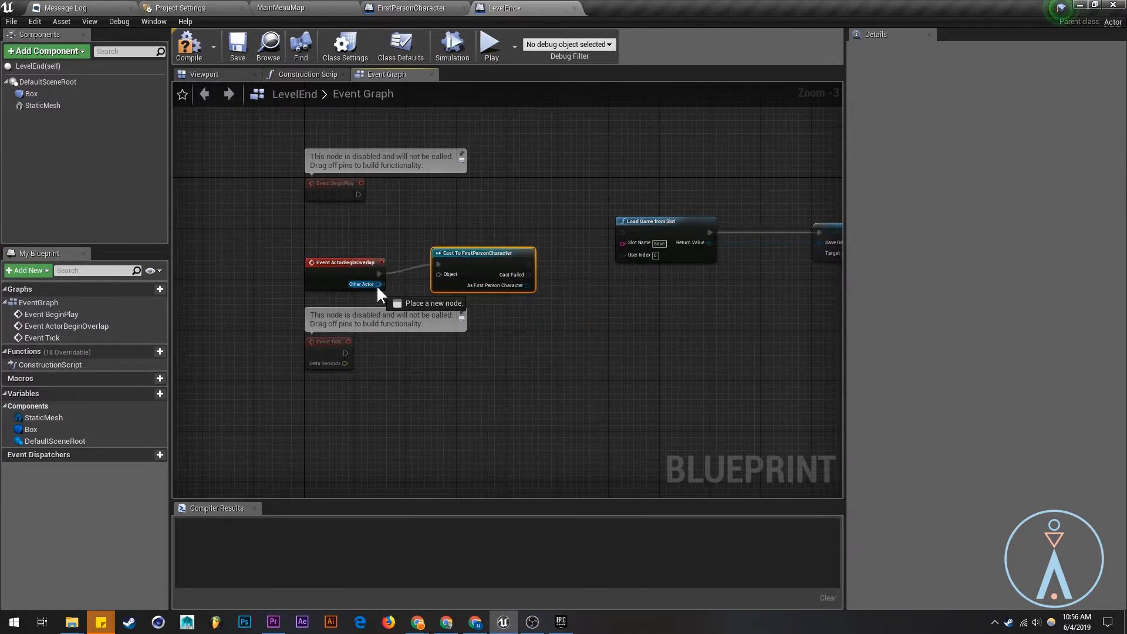
{"action": "left_click_drag", "start_coordinate": [528, 264], "coordinate": [624, 243]}
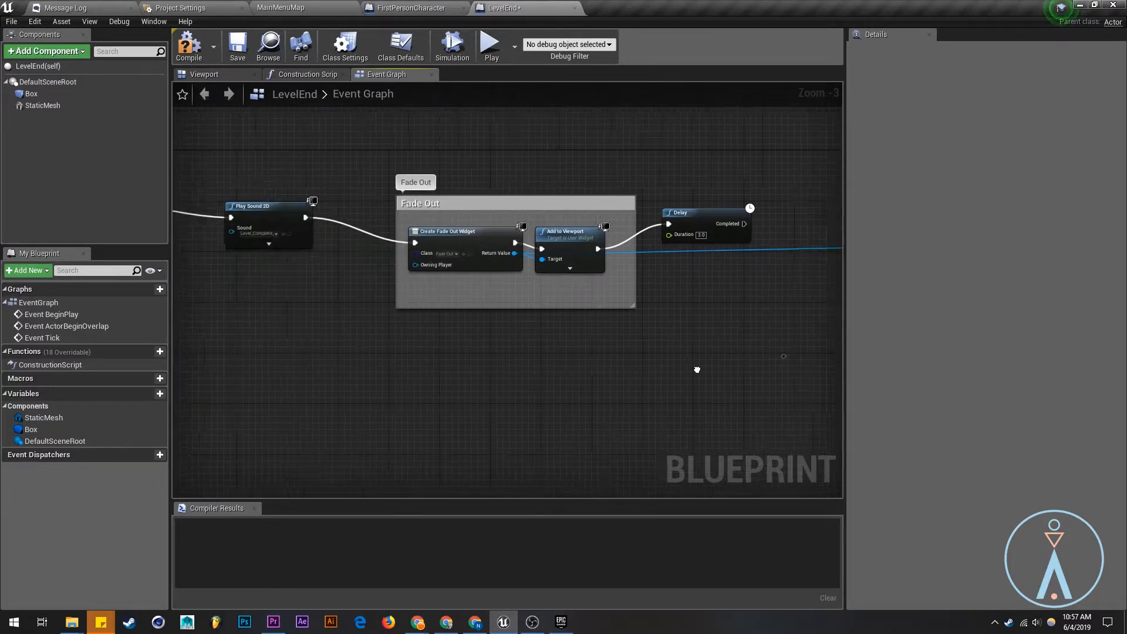
Connect As First Person Character to the Level Complete node's target.
{"action": "scroll", "scroll_direction": "down", "scroll_amount": 3}
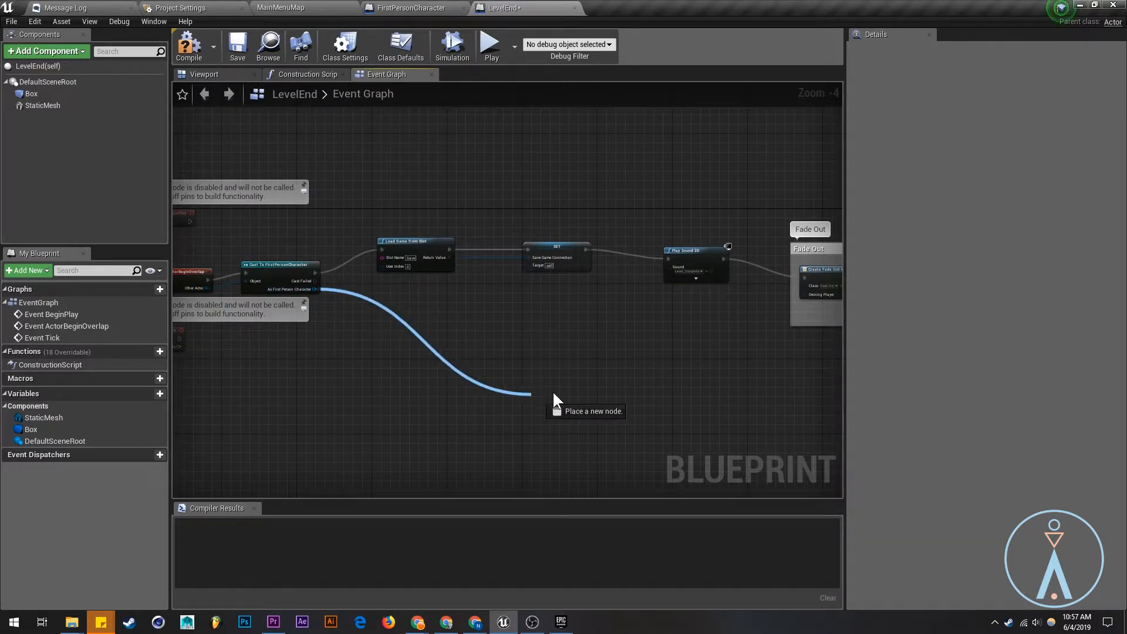
{"action": "type", "text": "level c"}
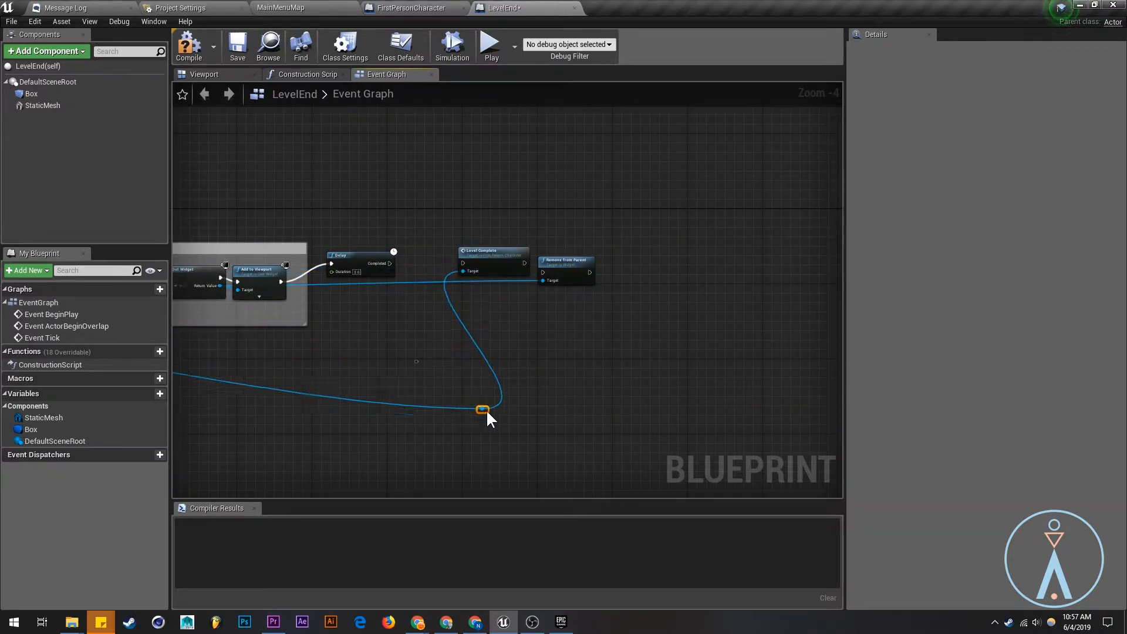
{"action": "left_click_drag", "start_coordinate": [482, 410], "coordinate": [464, 390]}
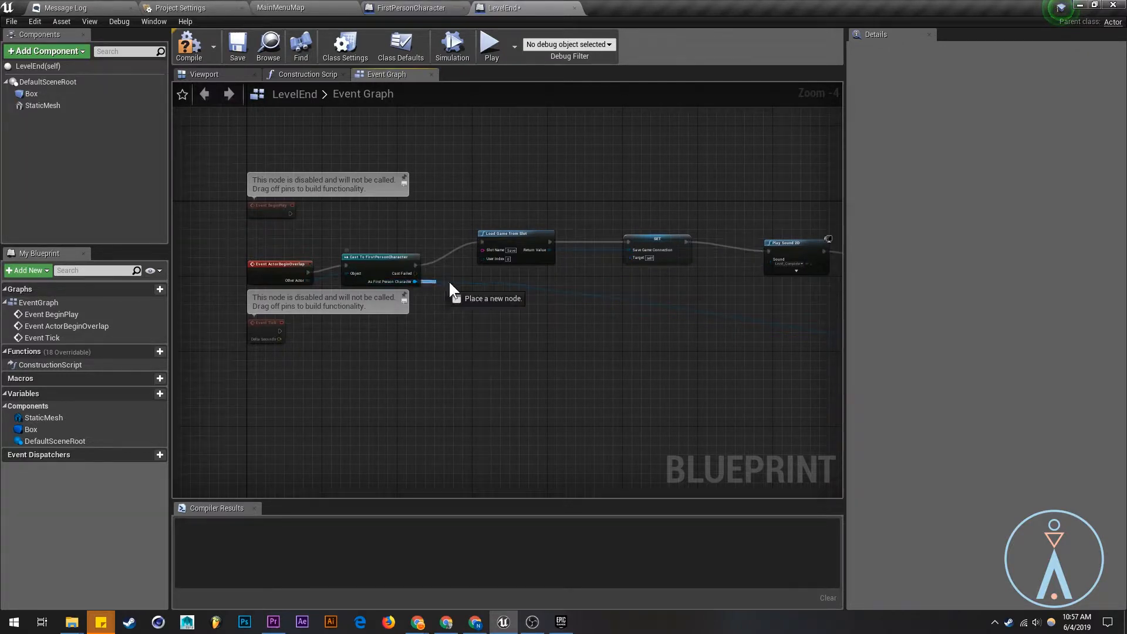
Add Get Save Game Connection from the cast character, feed it to SET, and compile.
{"action": "left_click_drag", "start_coordinate": [416, 281], "coordinate": [637, 259]}
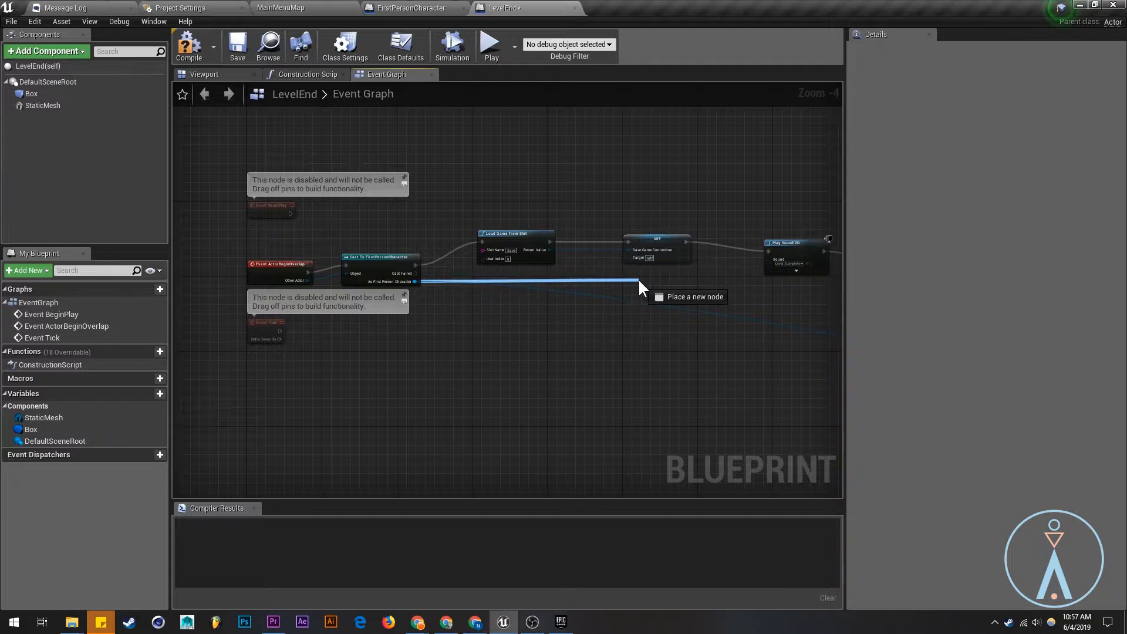
{"action": "type", "text": "save game"}
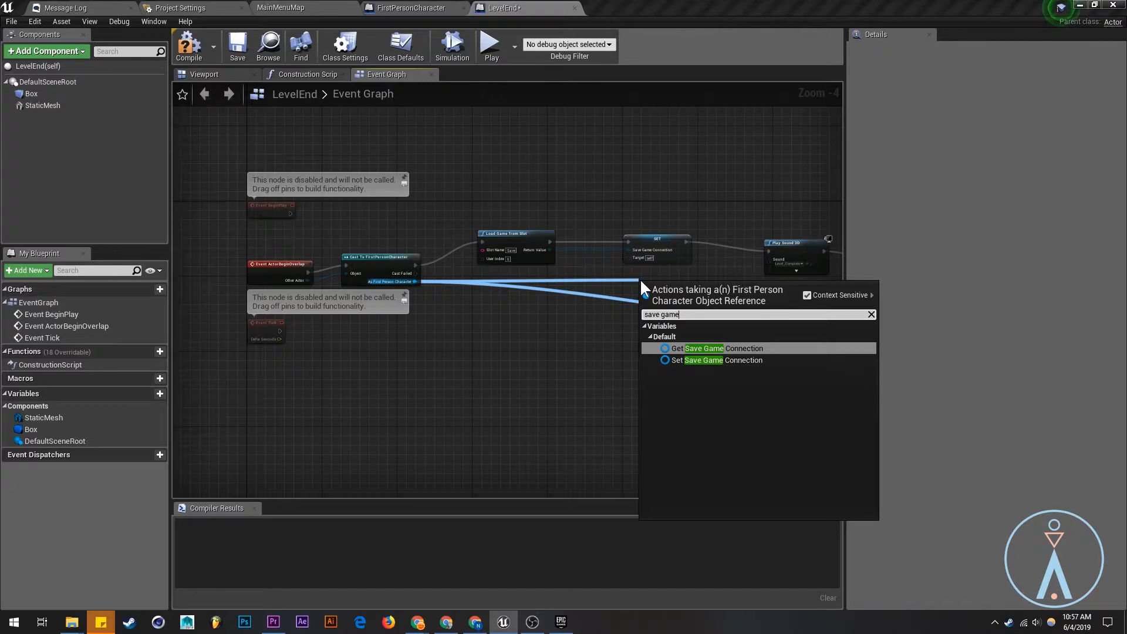
{"action": "left_click", "coordinate": [710, 360]}
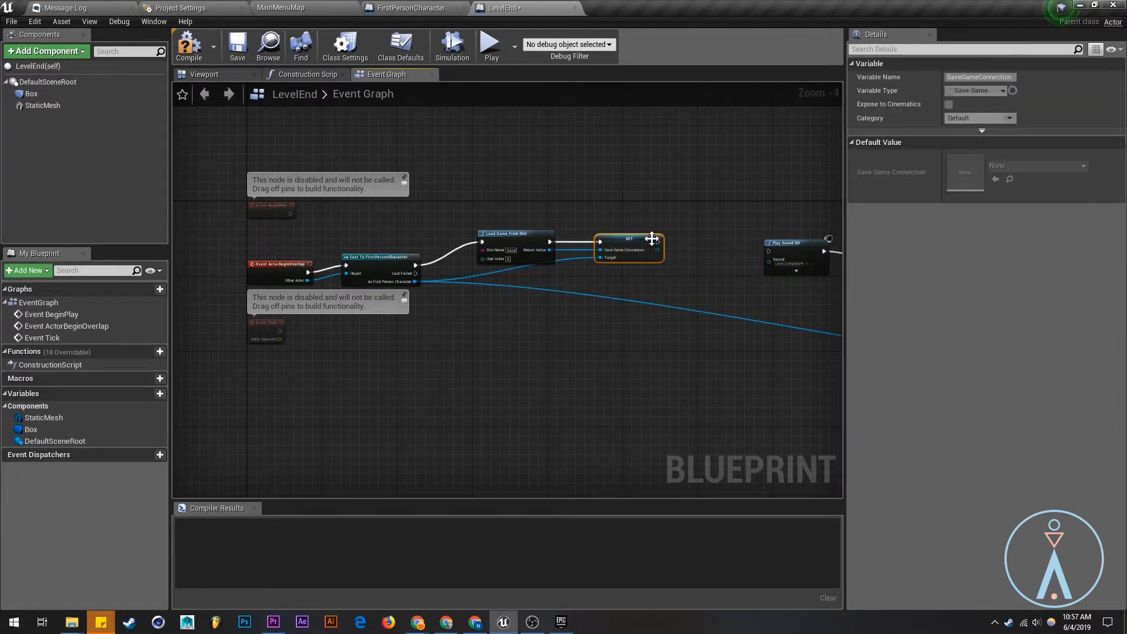
{"action": "left_click_drag", "start_coordinate": [657, 237], "coordinate": [768, 251]}
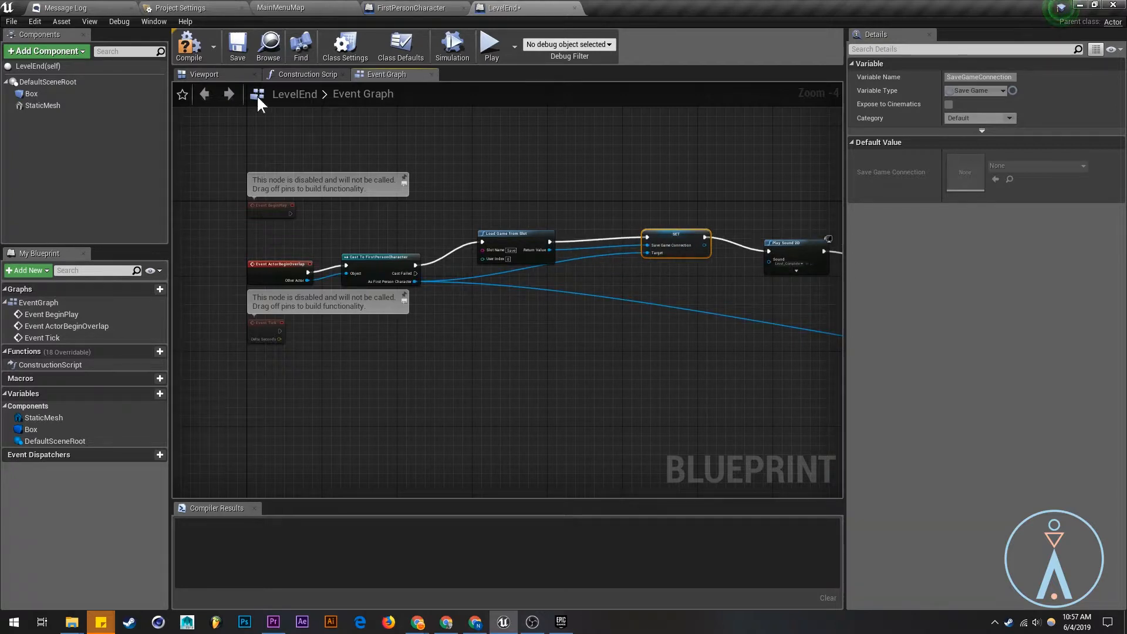
{"action": "left_click", "coordinate": [188, 45]}
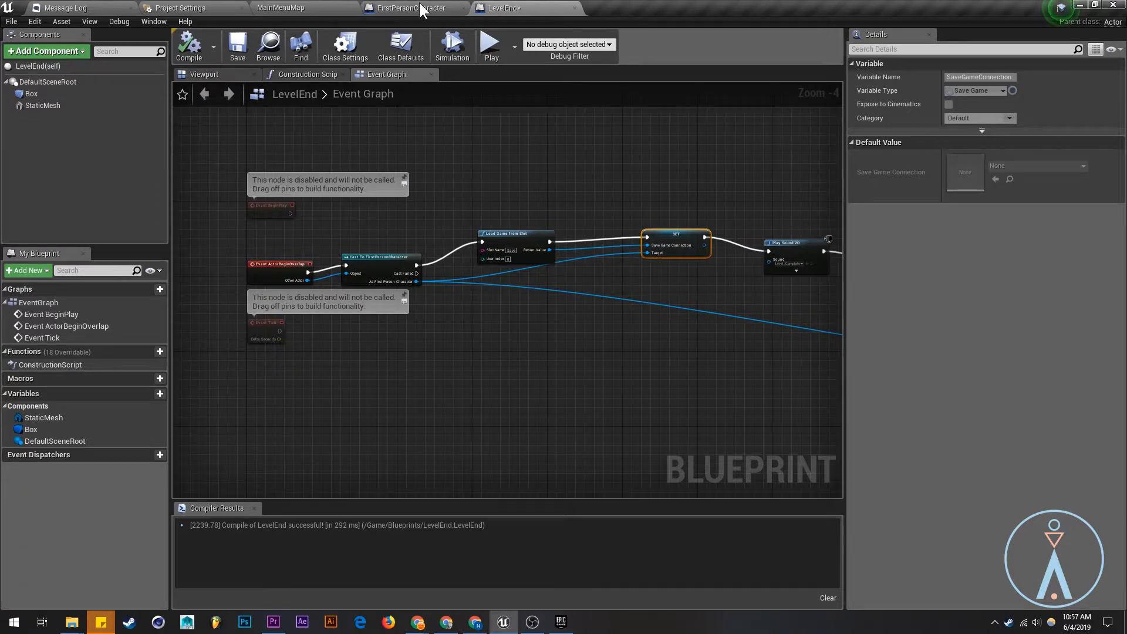
Play-test MainMenuMap and start the game from its main menu.
{"action": "left_click", "coordinate": [280, 8]}
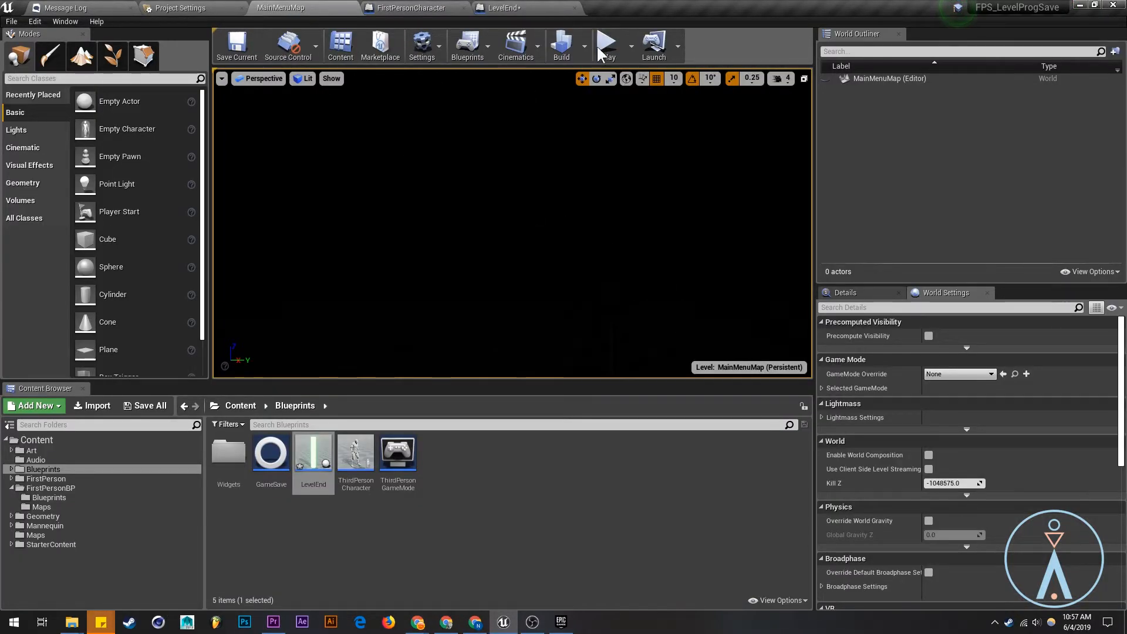
{"action": "left_click", "coordinate": [605, 41]}
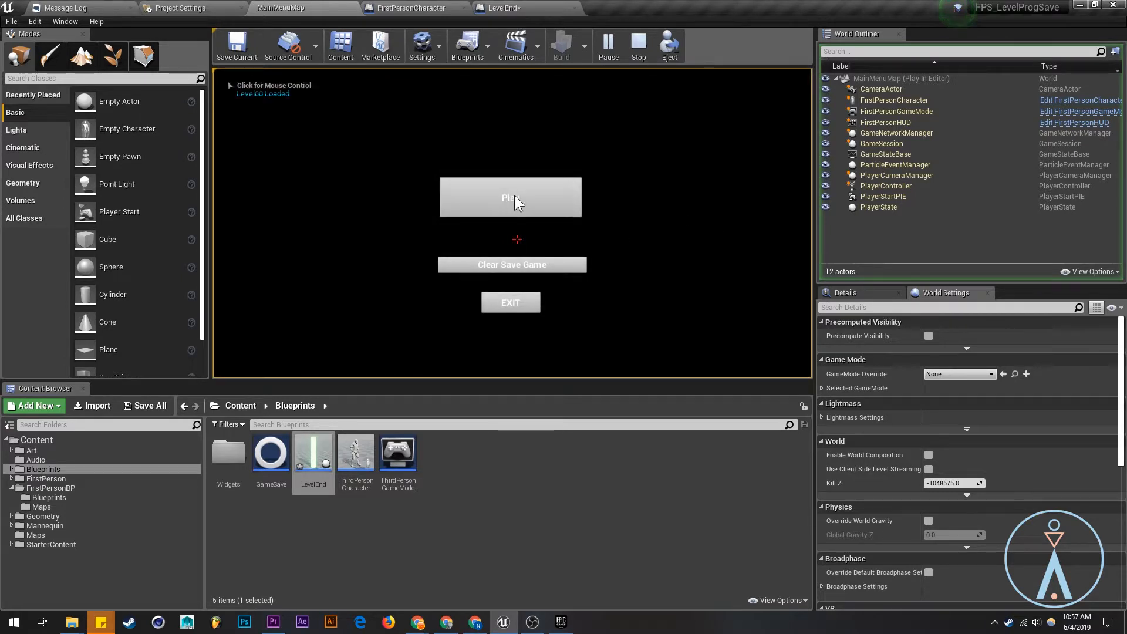
{"action": "left_click", "coordinate": [510, 197]}
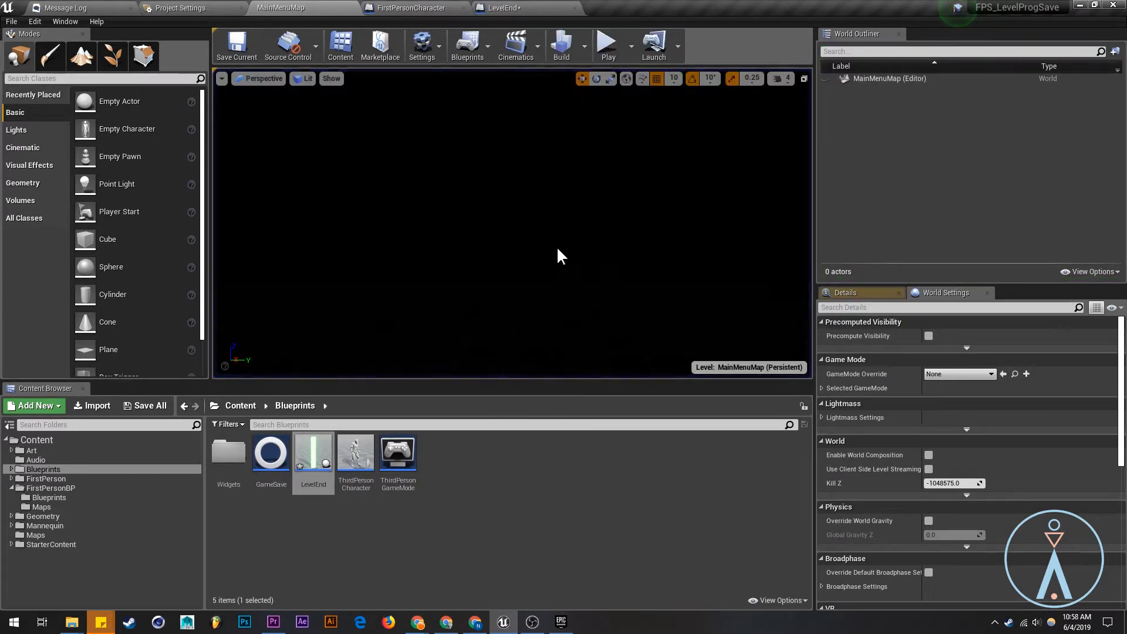
Play-test MainMenuMap again and start the game to check saved-level progression.
{"action": "left_click", "coordinate": [606, 43]}
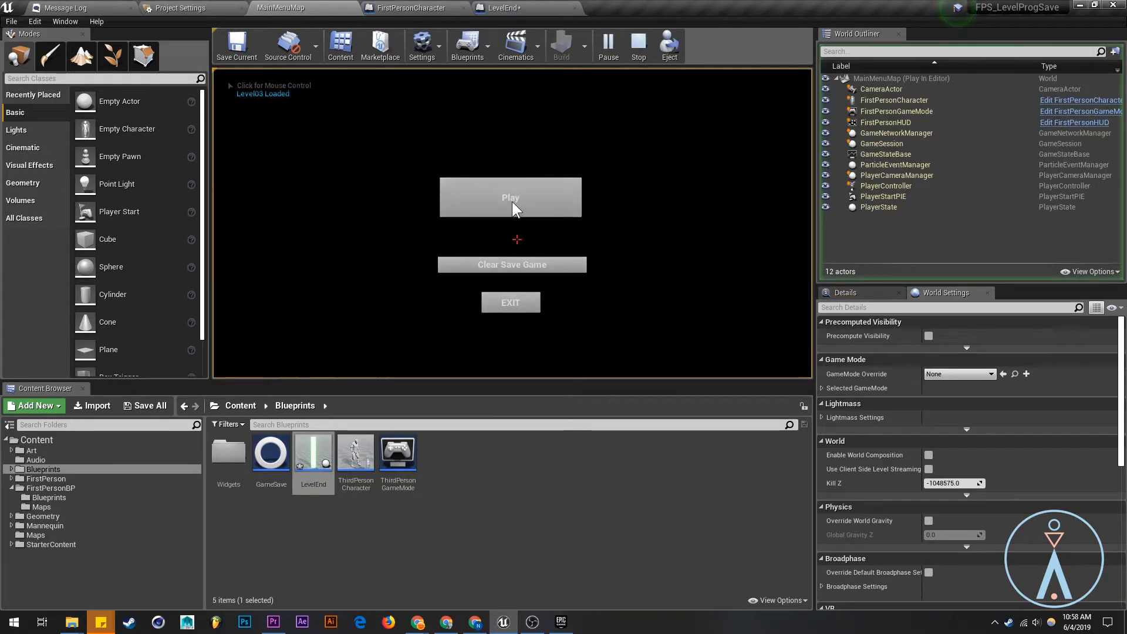
{"action": "left_click", "coordinate": [510, 197]}
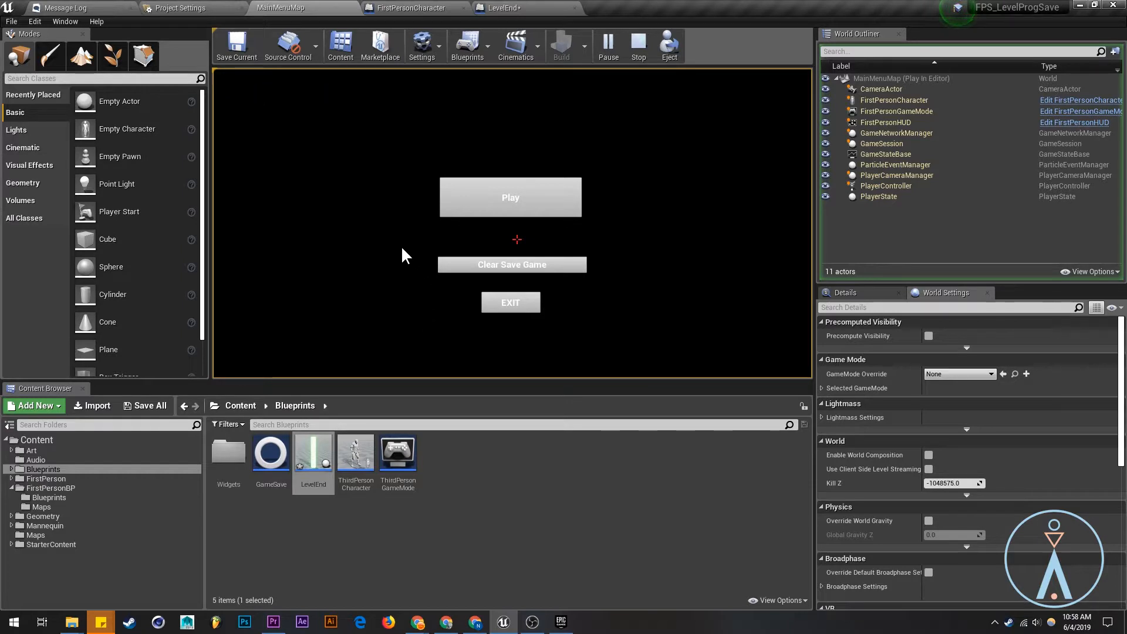
{"action": "mouse_move", "coordinate": [401, 220]}
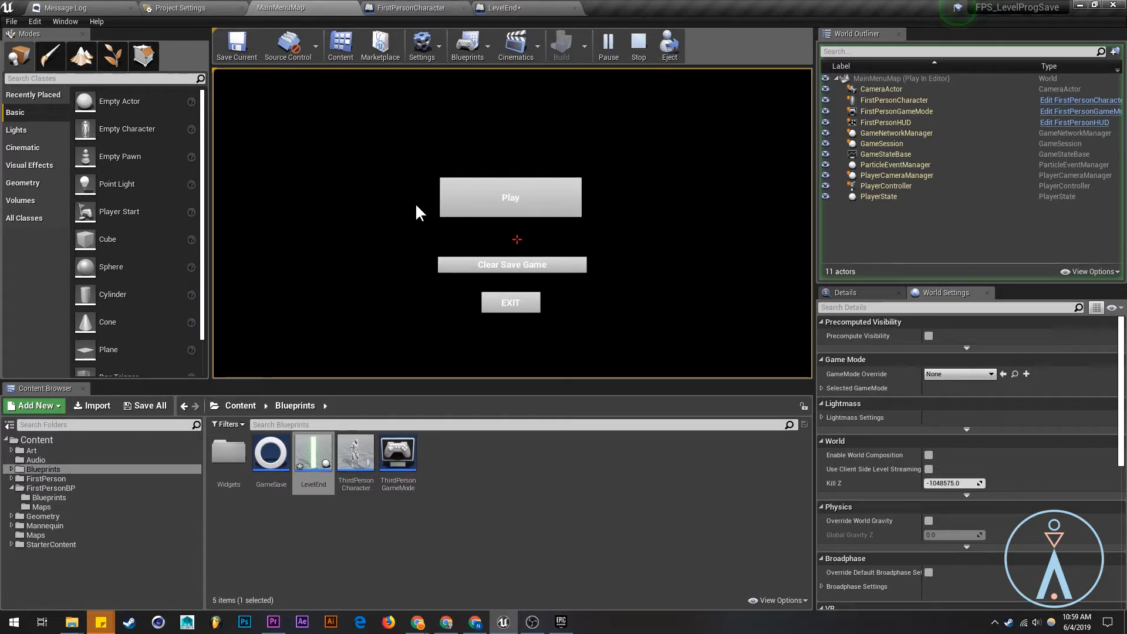
{"action": "mouse_move", "coordinate": [428, 213]}
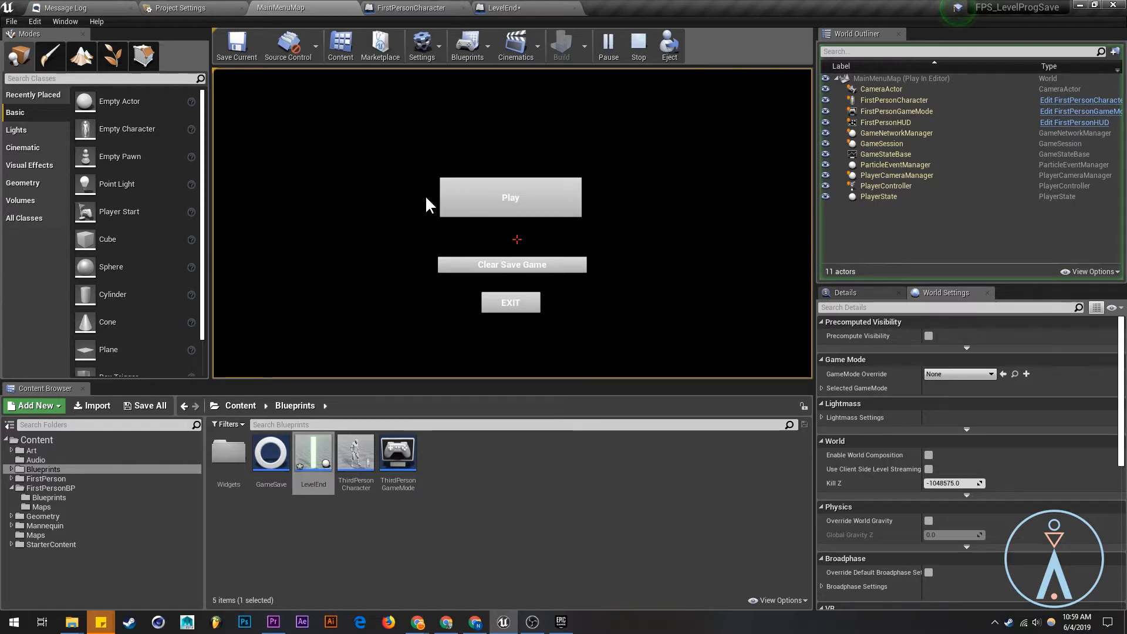
{"action": "mouse_move", "coordinate": [421, 198]}
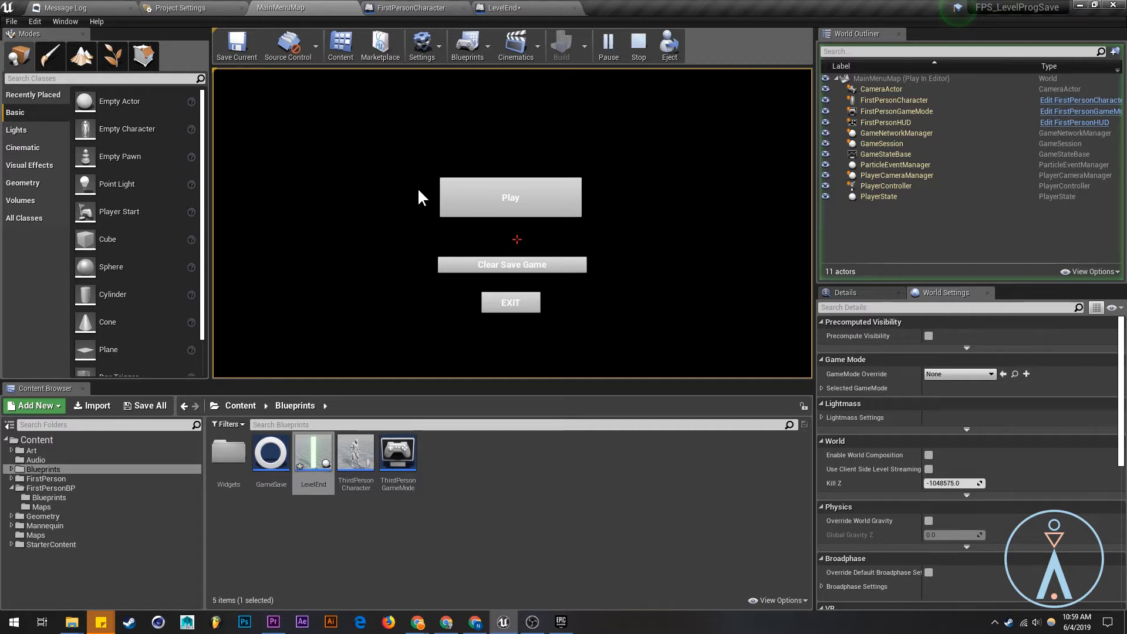
{"action": "mouse_move", "coordinate": [486, 226]}
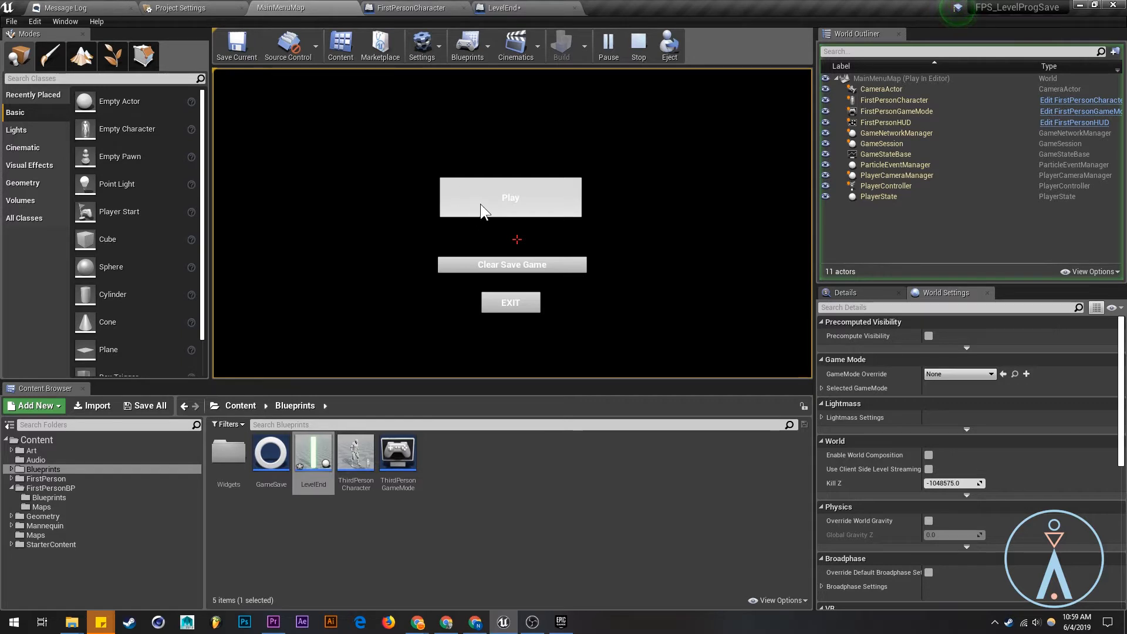
{"action": "mouse_move", "coordinate": [492, 250]}
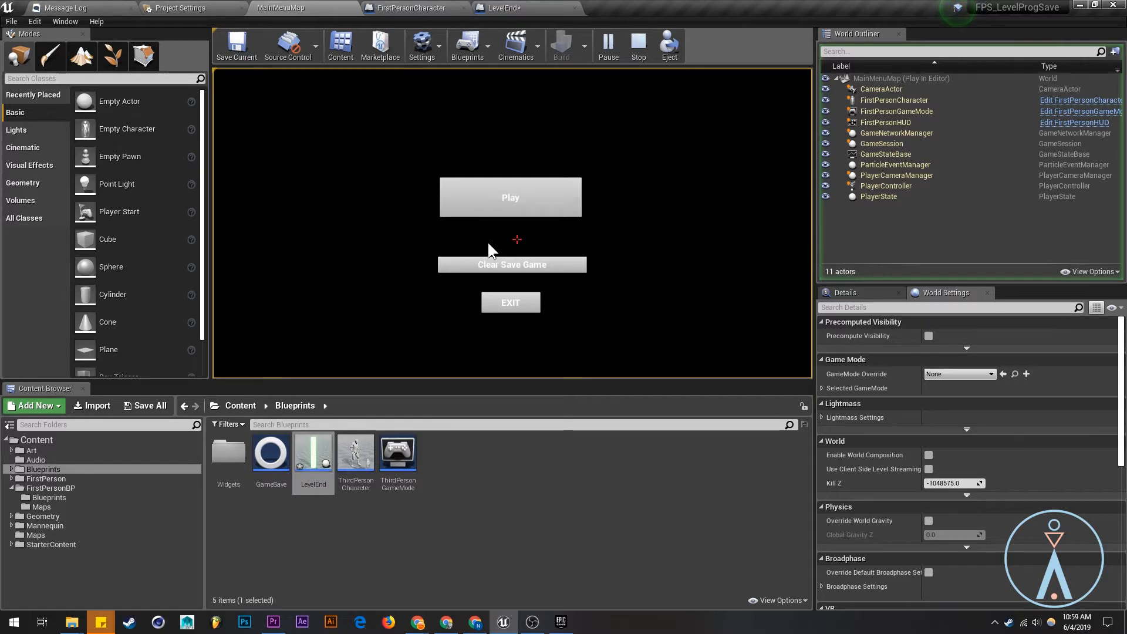
{"action": "mouse_move", "coordinate": [512, 264]}
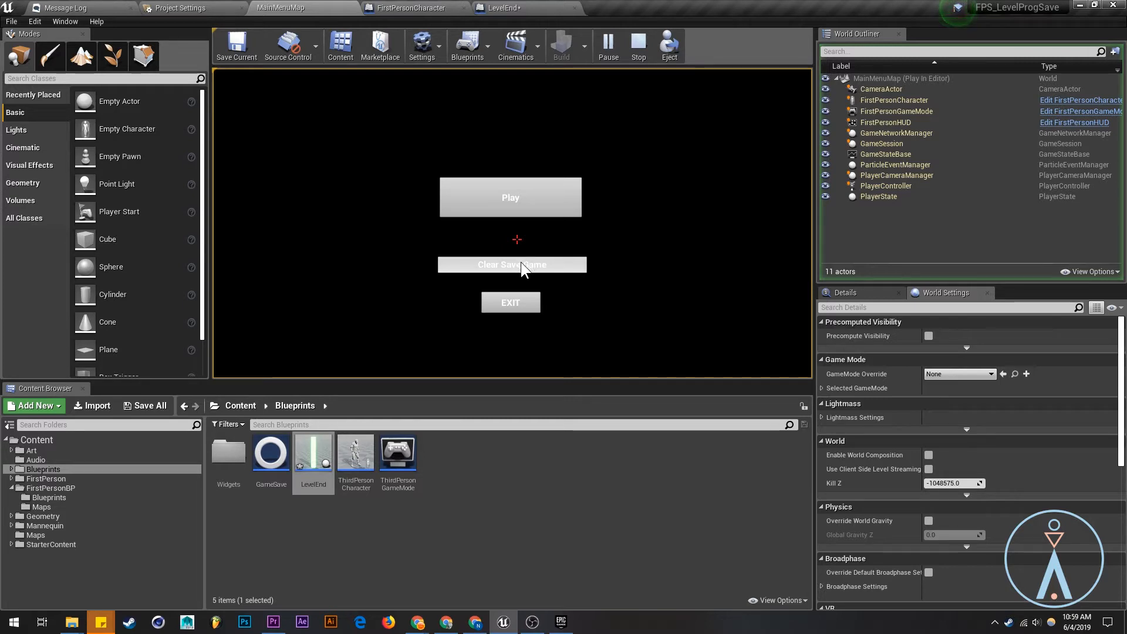
{"action": "mouse_move", "coordinate": [501, 244]}
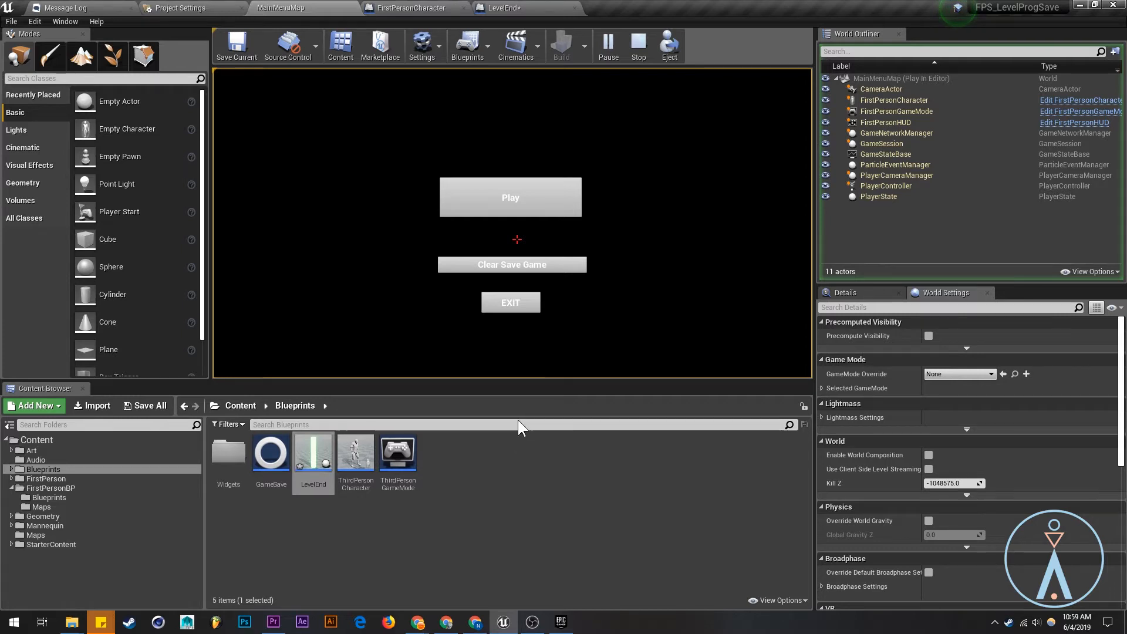
{"action": "mouse_move", "coordinate": [541, 442]}
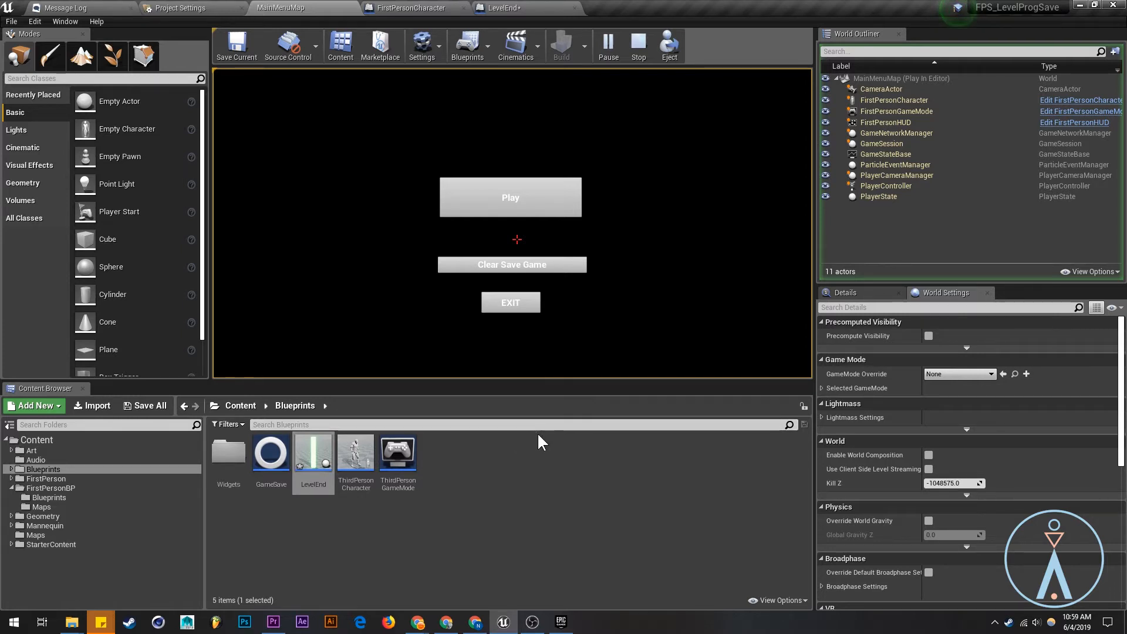
{"action": "left_click", "coordinate": [547, 423]}
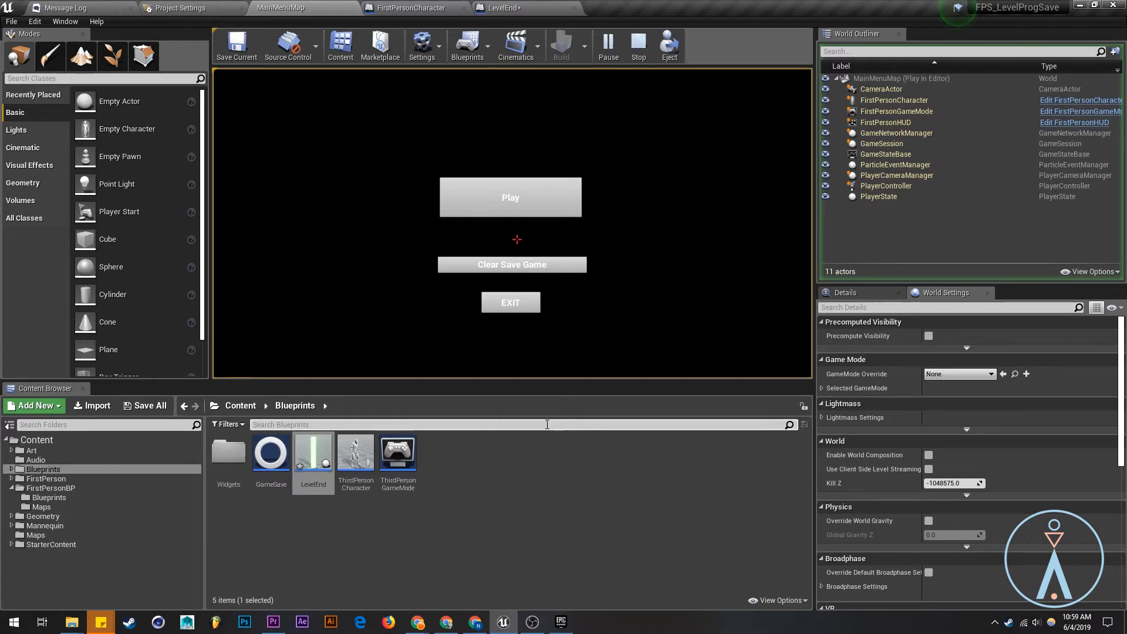